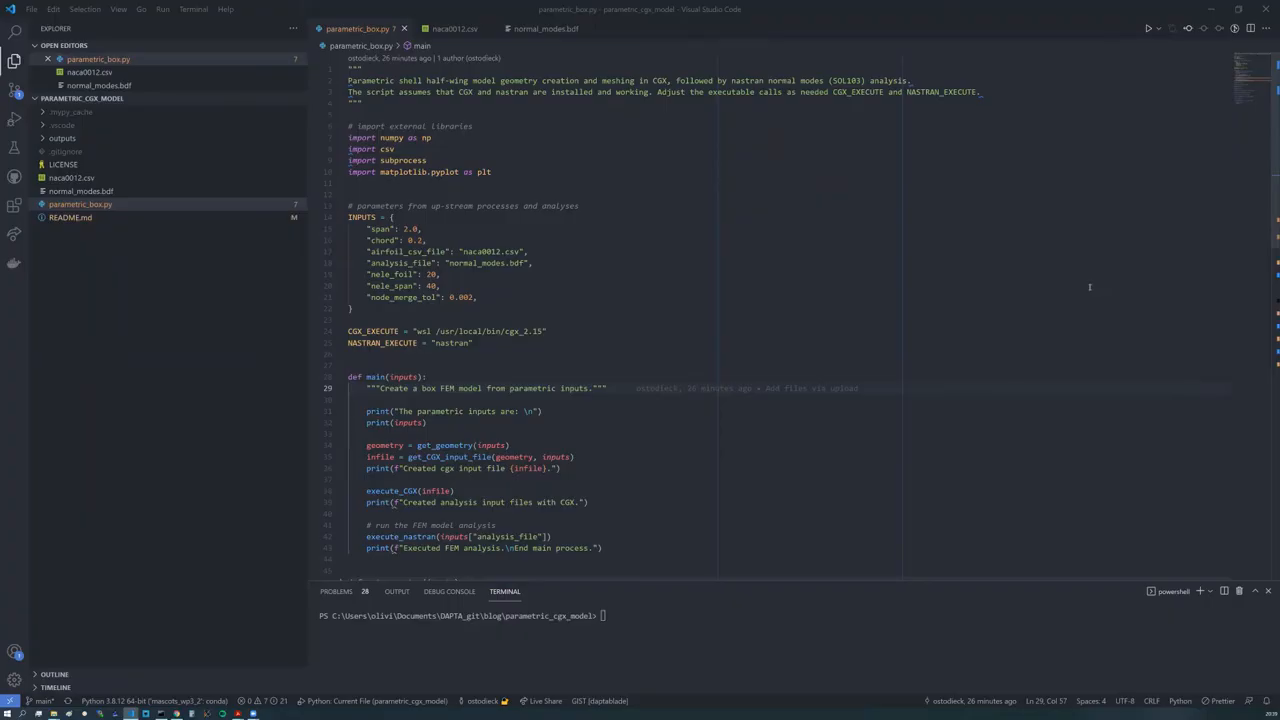
mouse_move(654, 170)
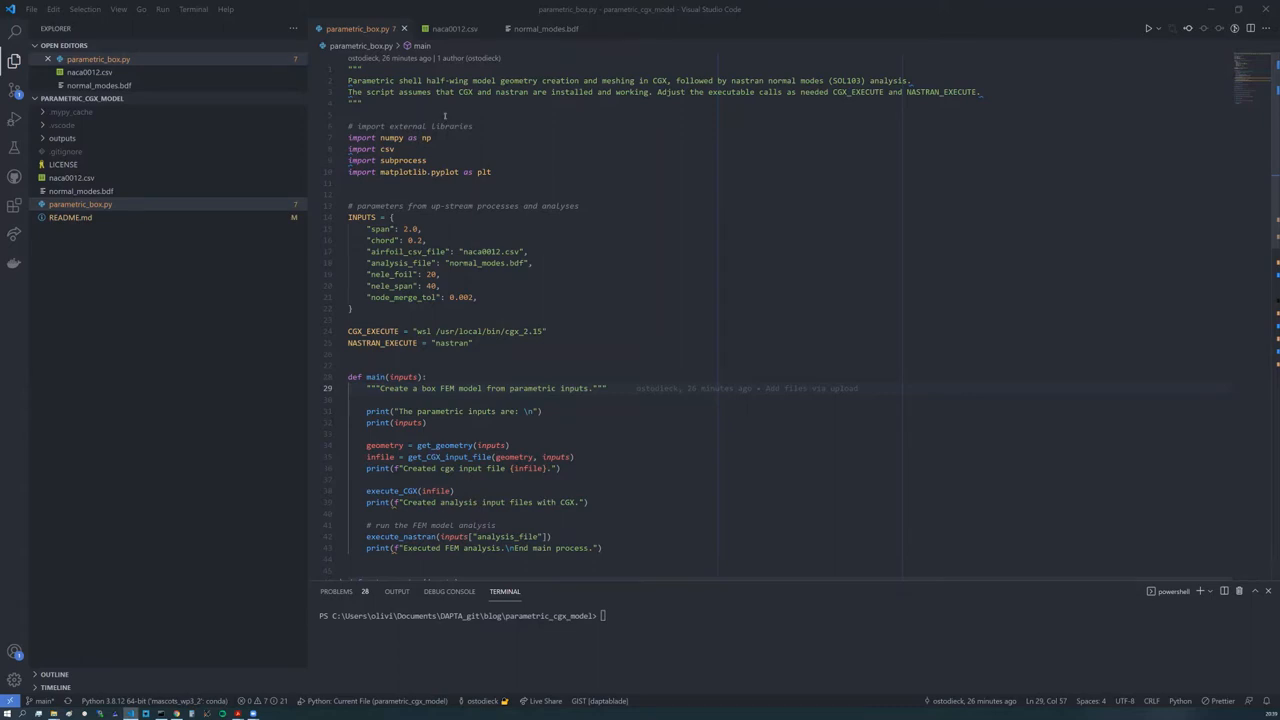
mouse_move(524, 168)
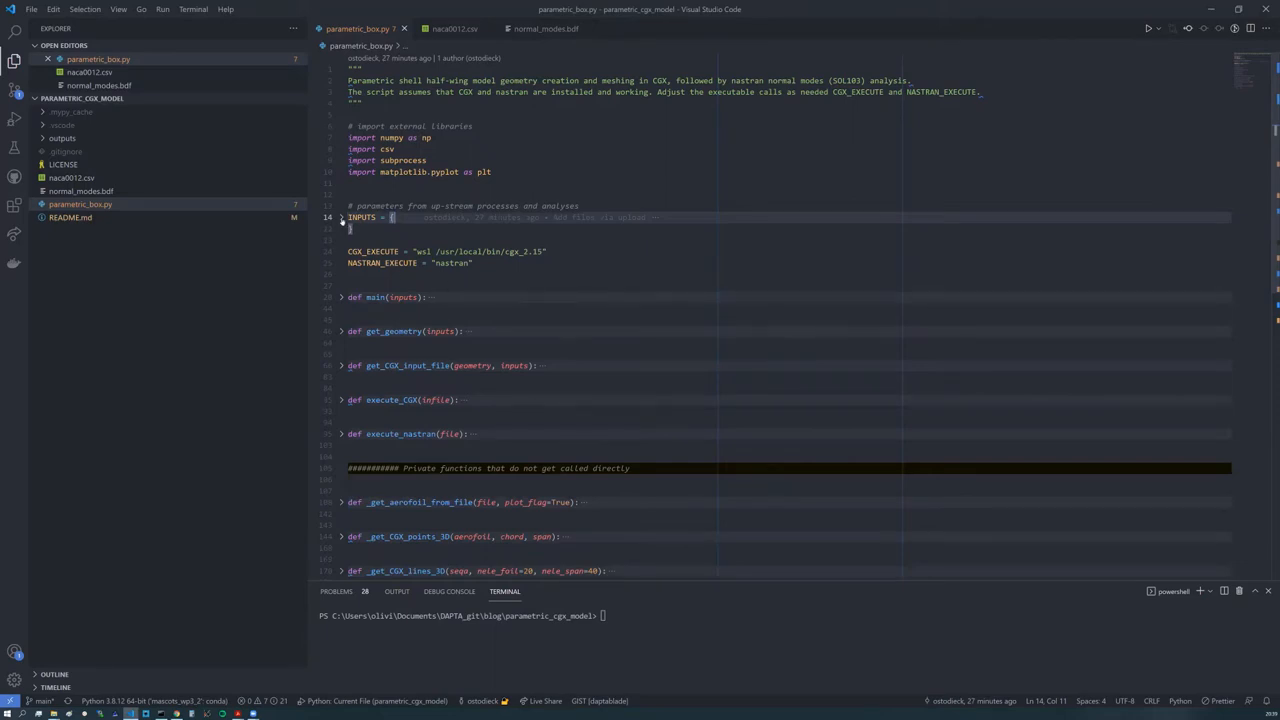
Step: Expand the INPUTS dictionary to show the wing parameters including naca0012.csv
click(340, 216)
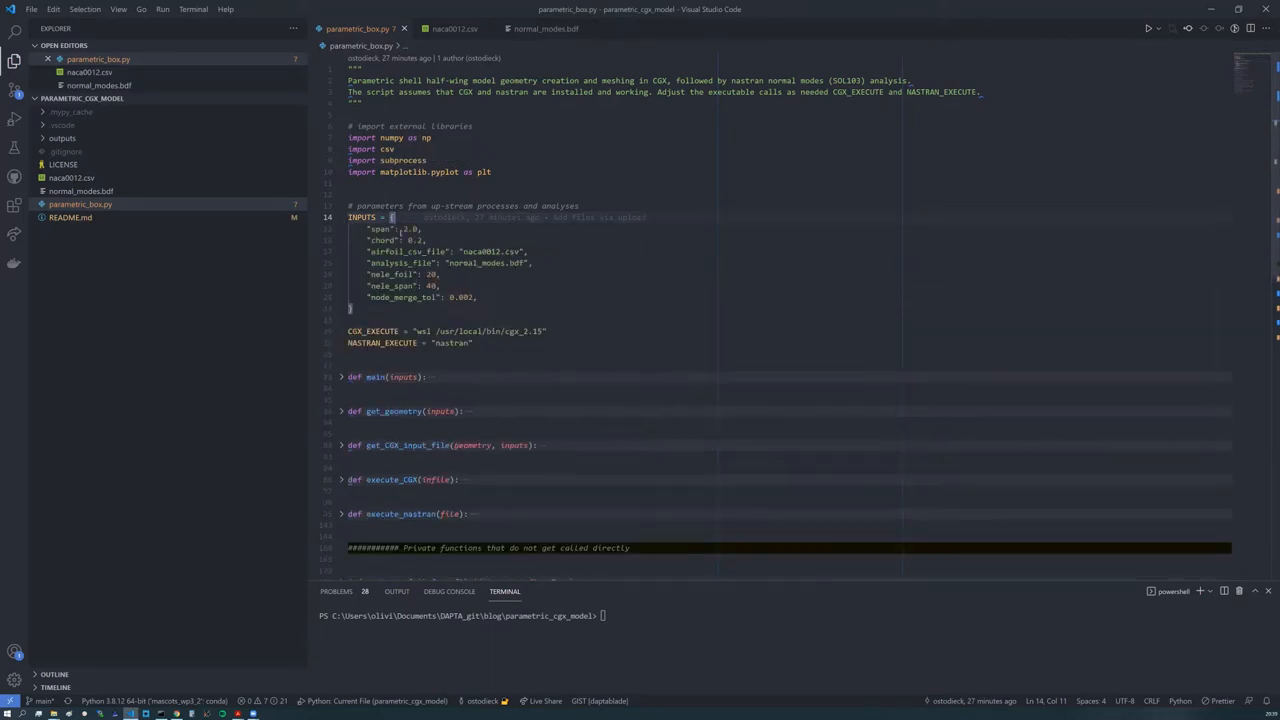
scroll(down, 3)
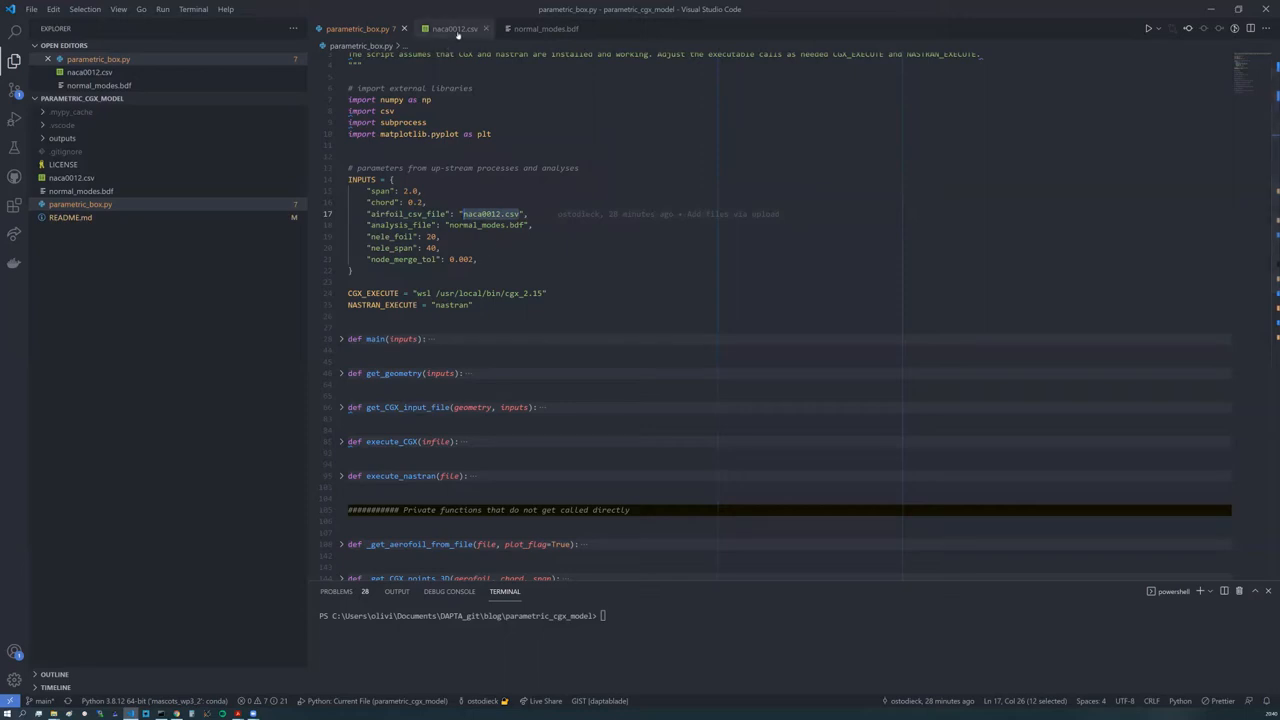
click(448, 28)
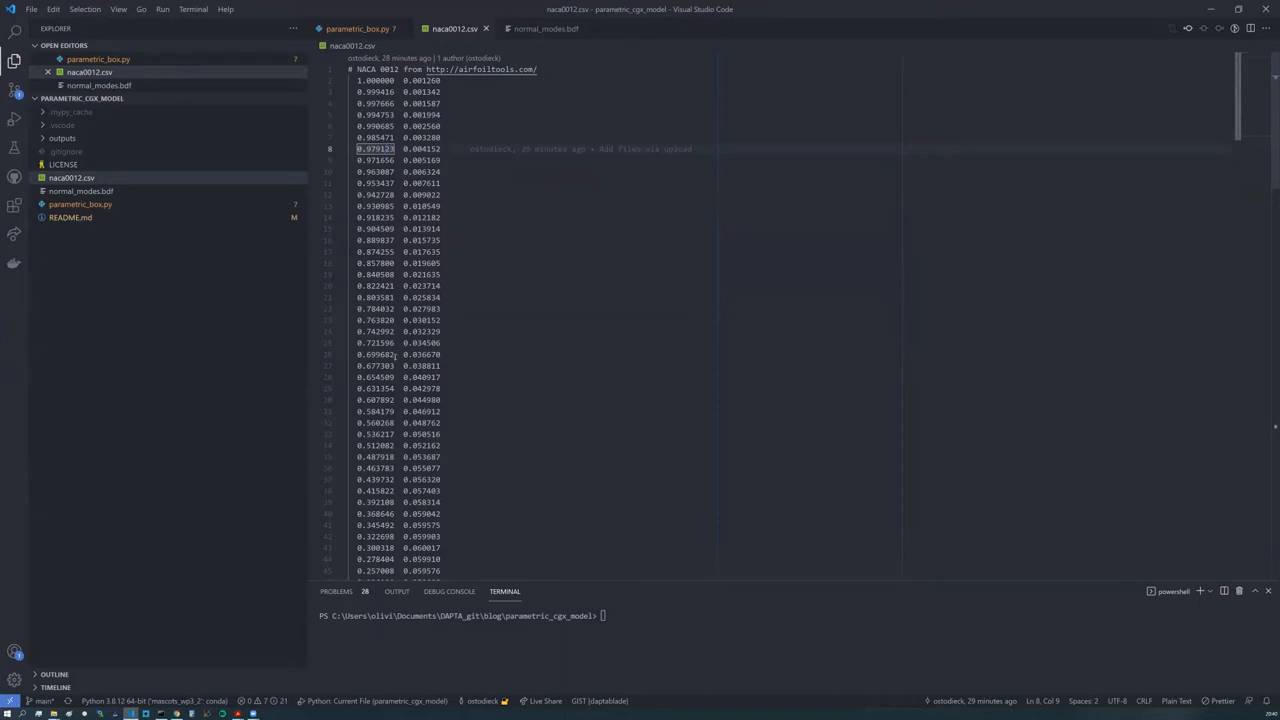
scroll(down, 3)
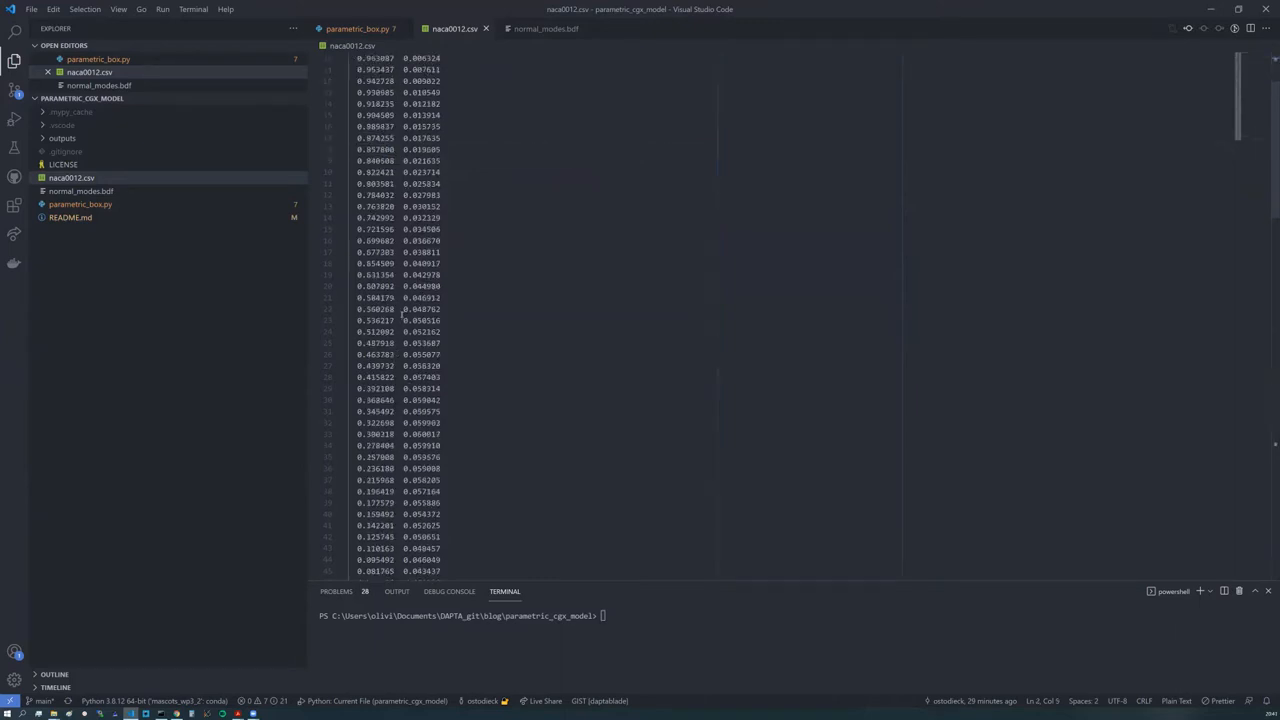
scroll(down, 3)
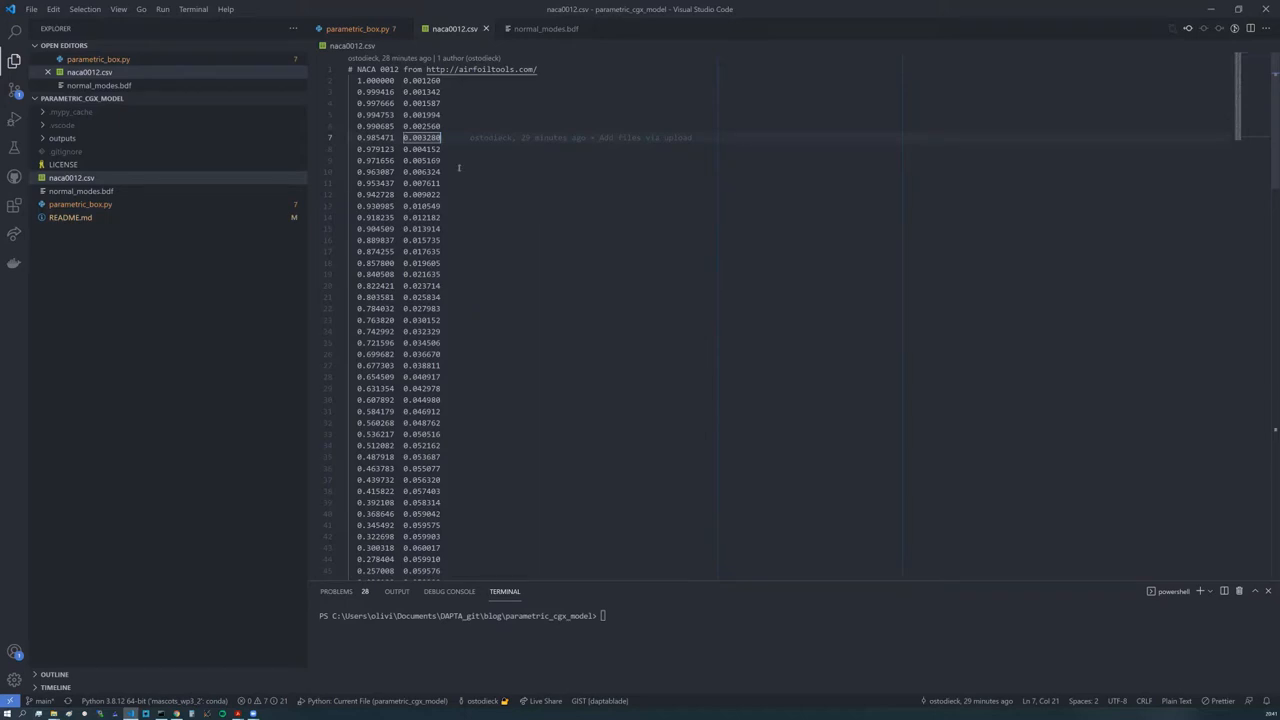
mouse_move(484, 28)
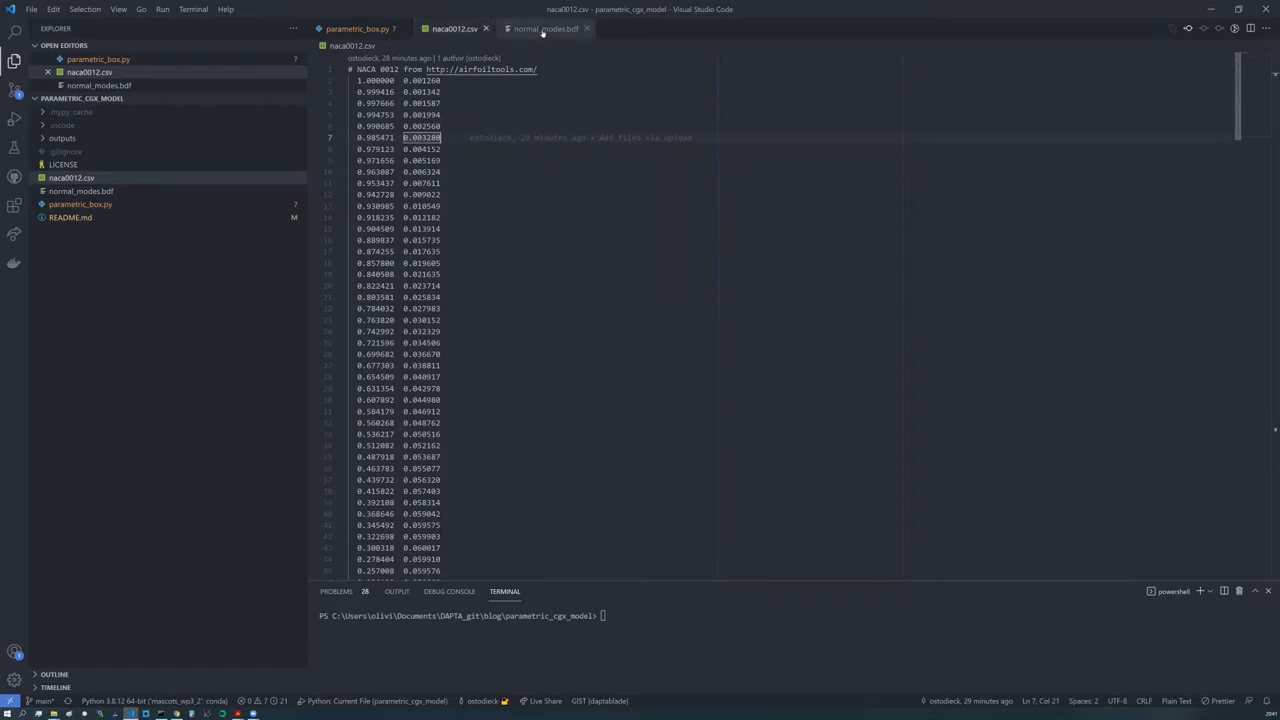
click(360, 28)
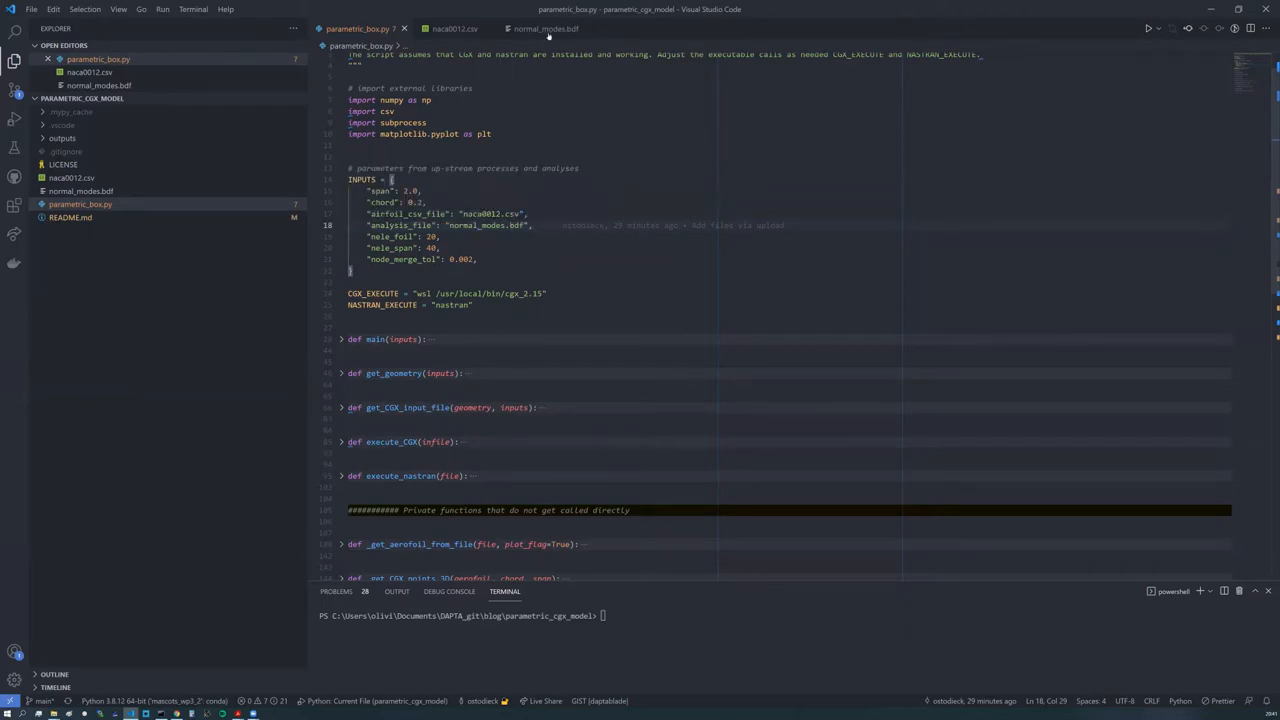
click(552, 30)
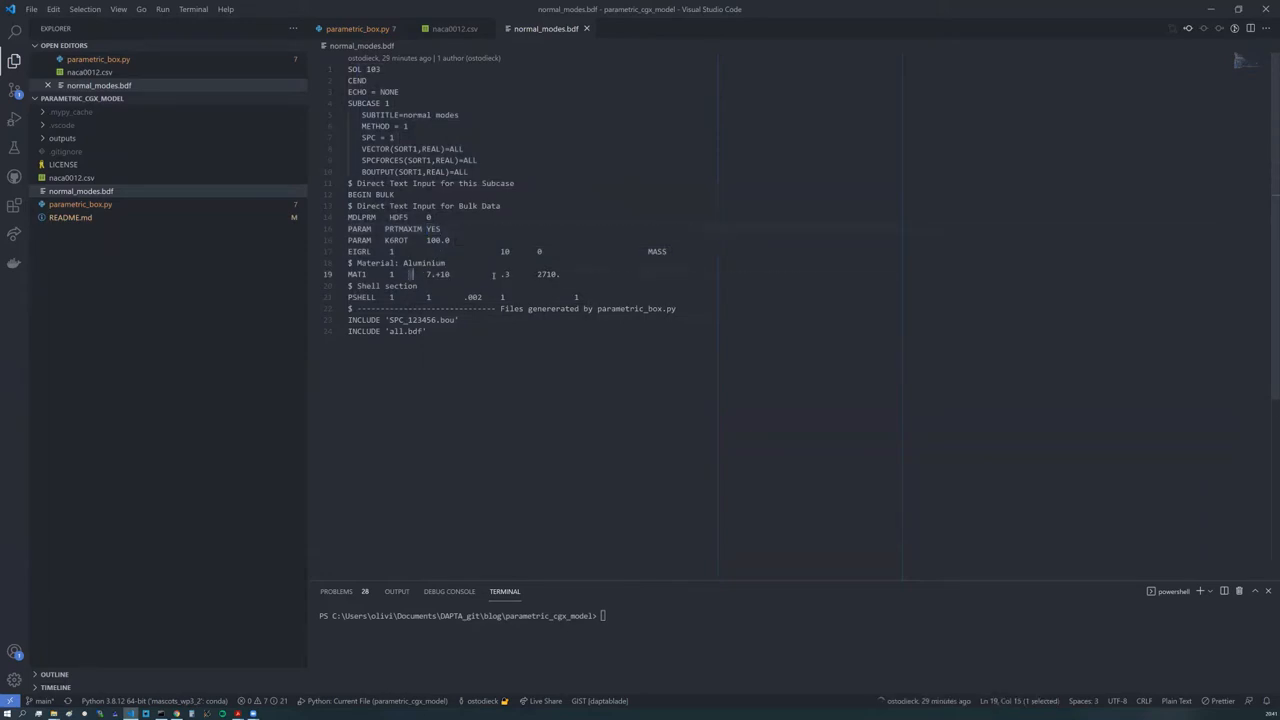
drag(410, 274, 564, 274)
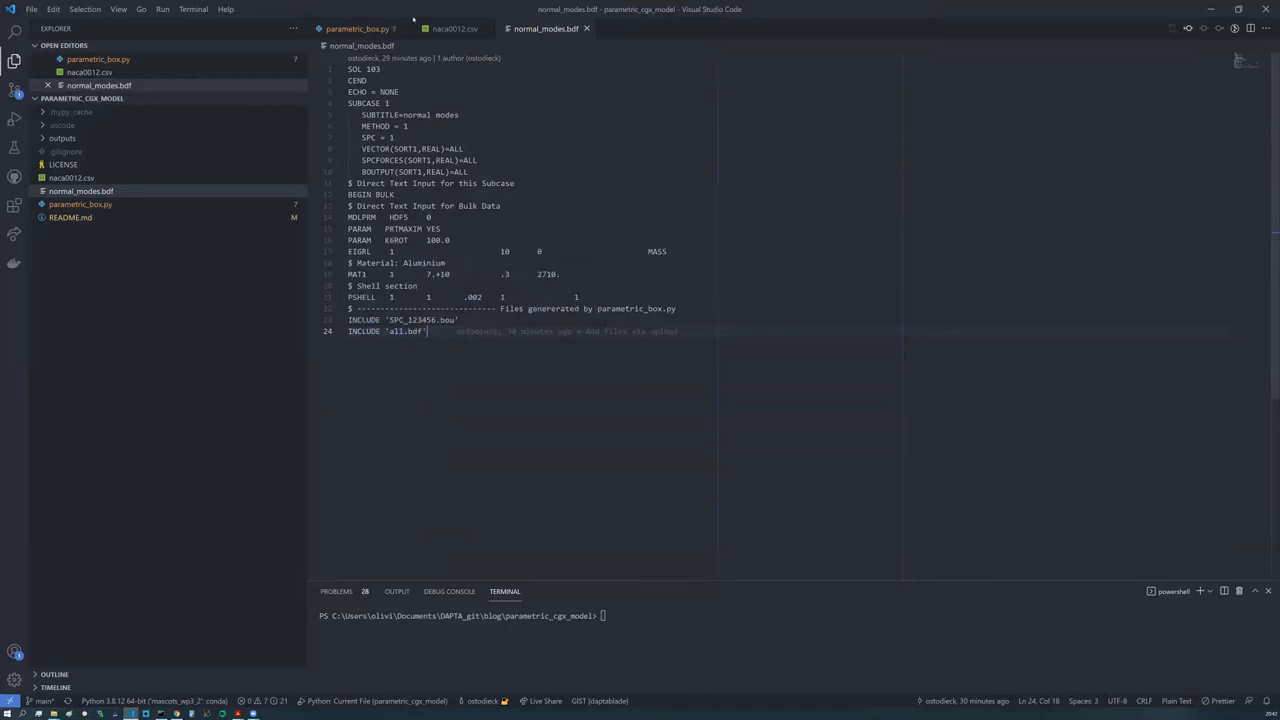
click(364, 28)
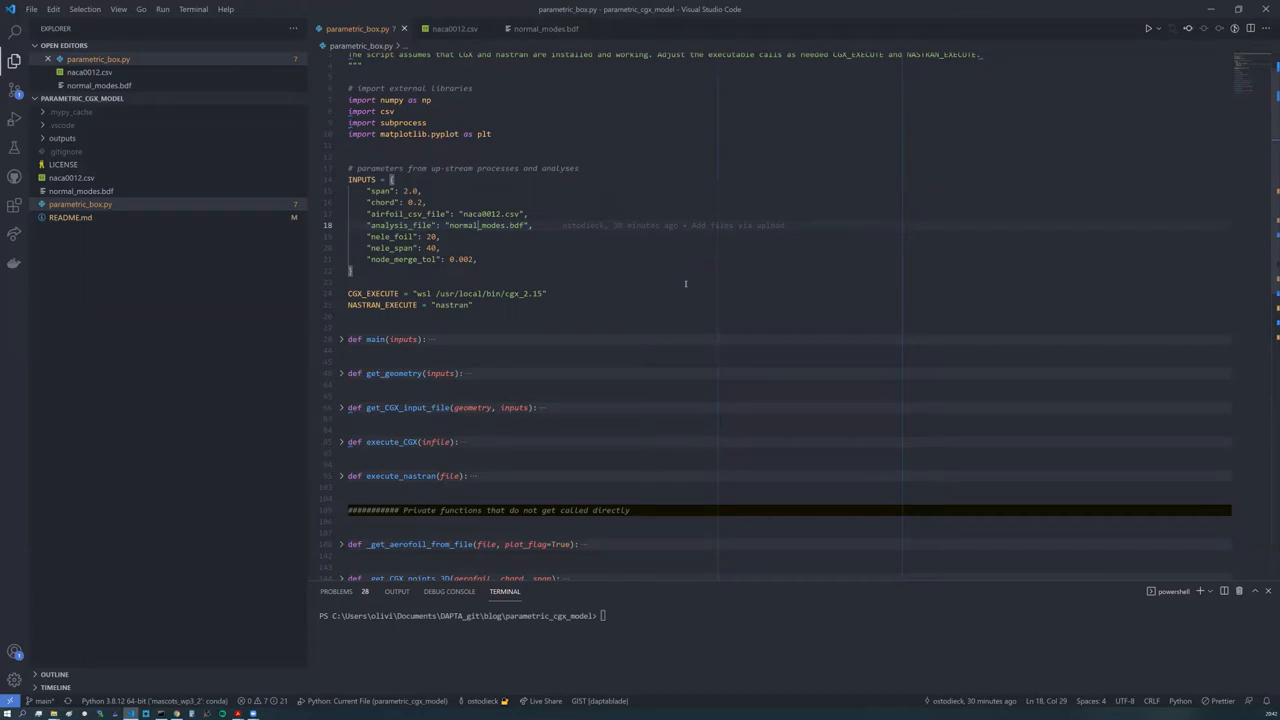
mouse_move(564, 284)
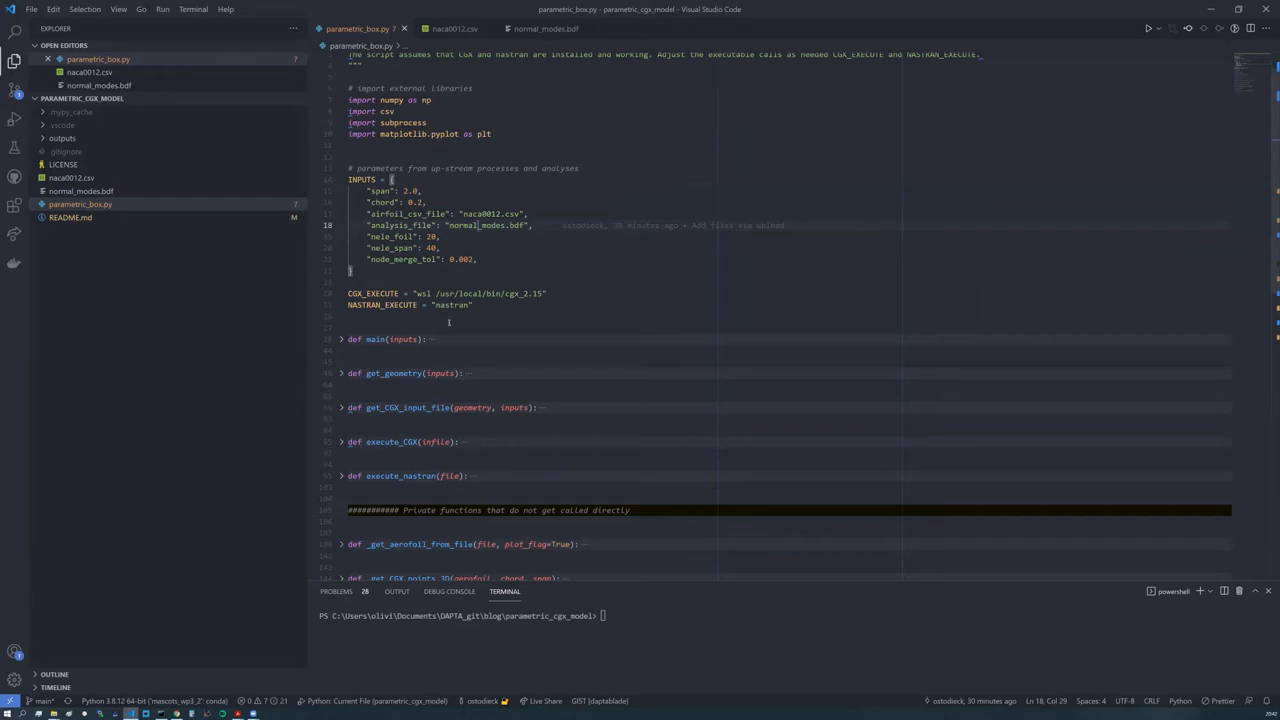
Step: Scroll down through parametric_box.py to reach the main function
scroll(down, 3)
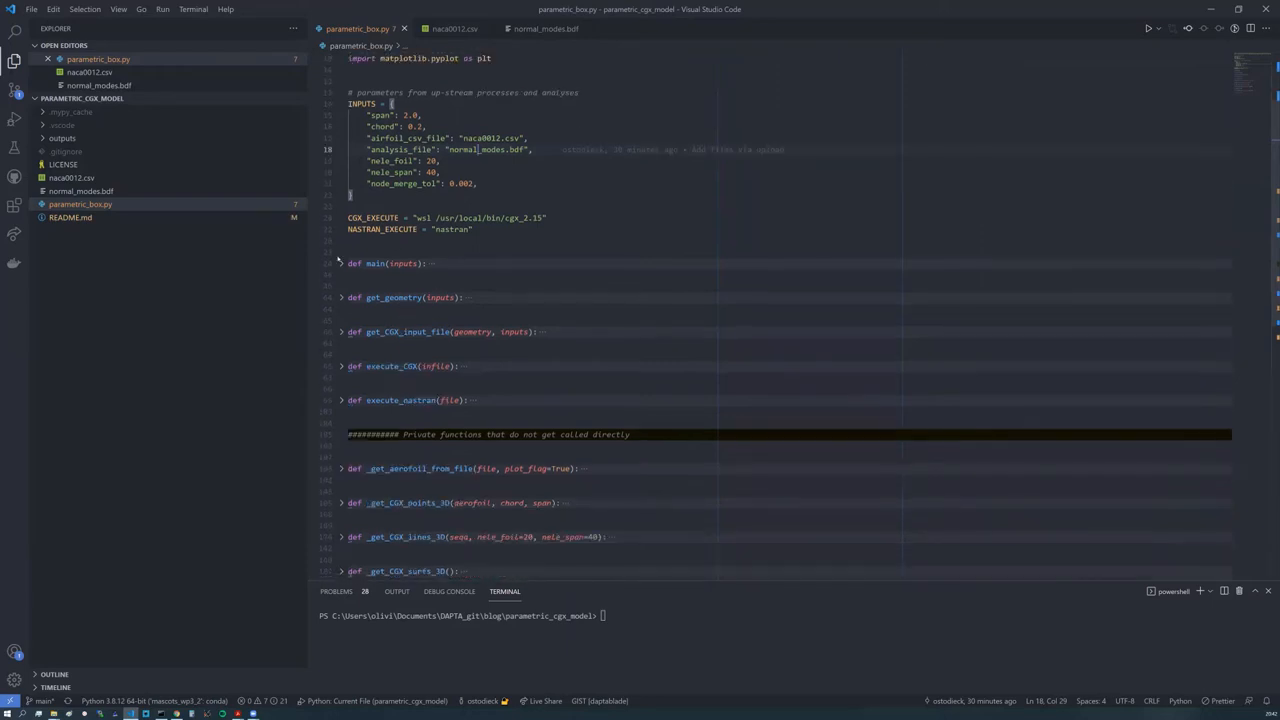
scroll(down, 3)
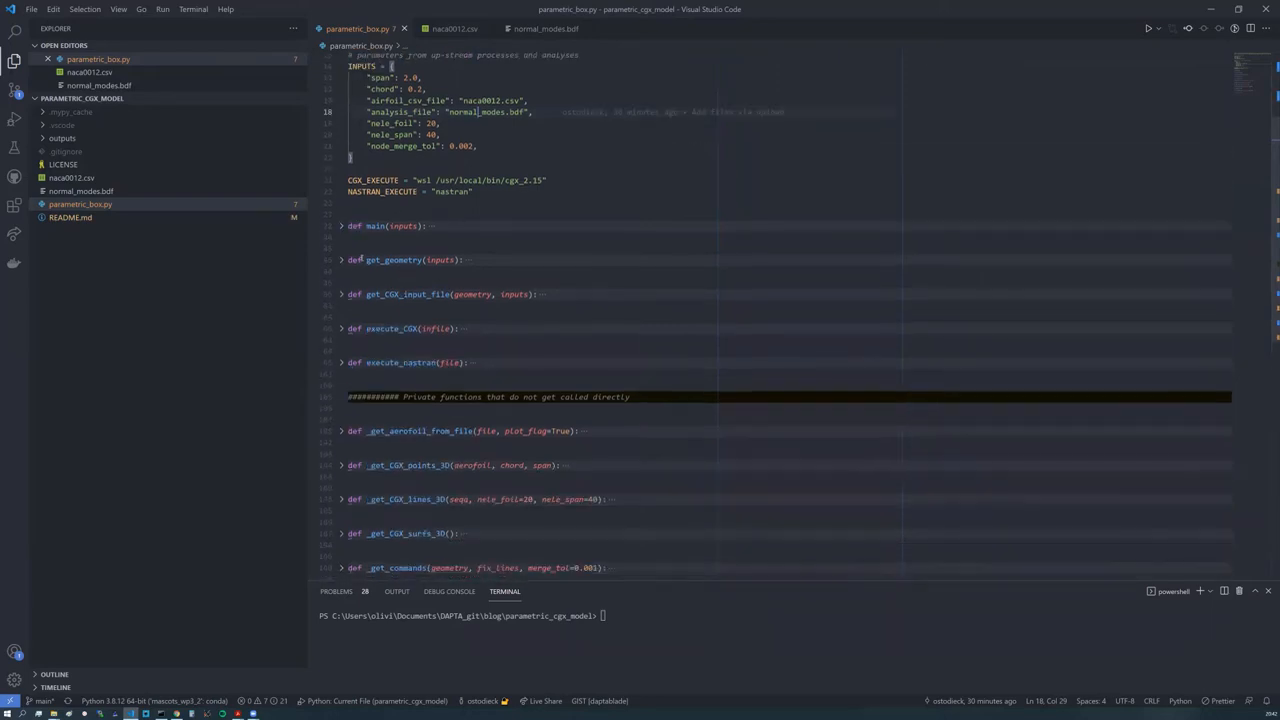
scroll(down, 3)
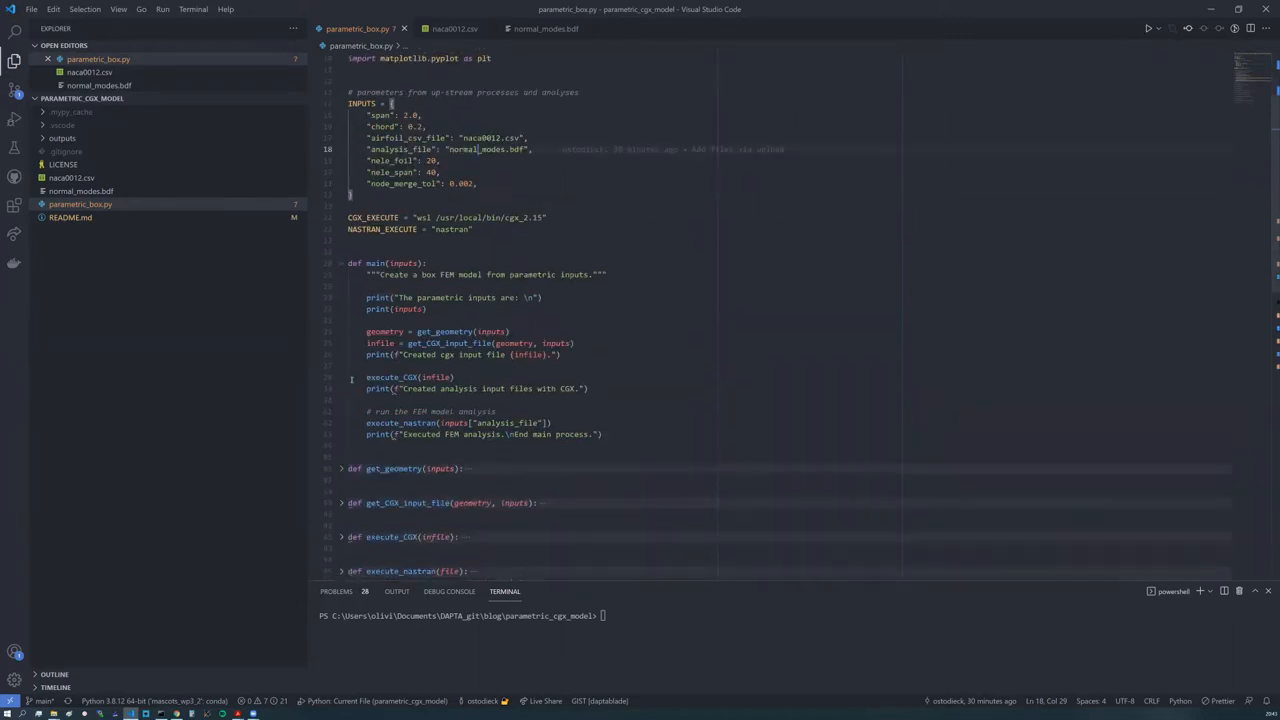
scroll(down, 3)
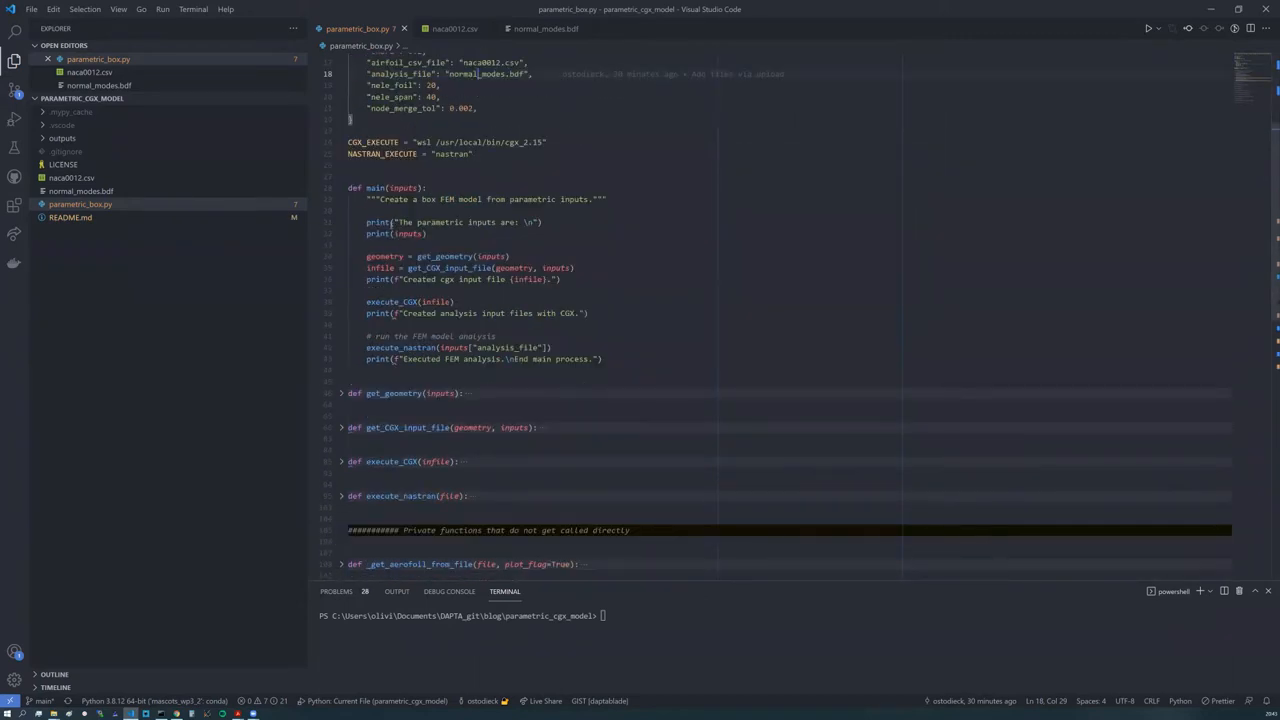
mouse_move(396, 220)
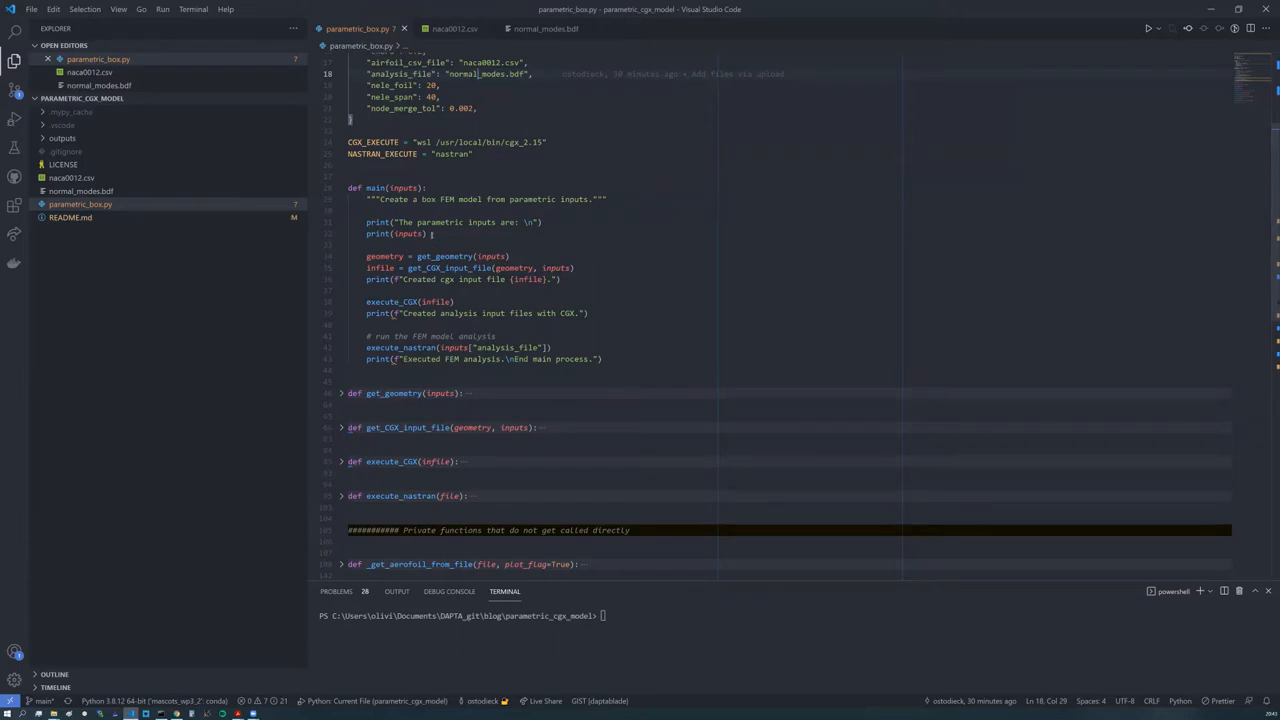
mouse_move(412, 256)
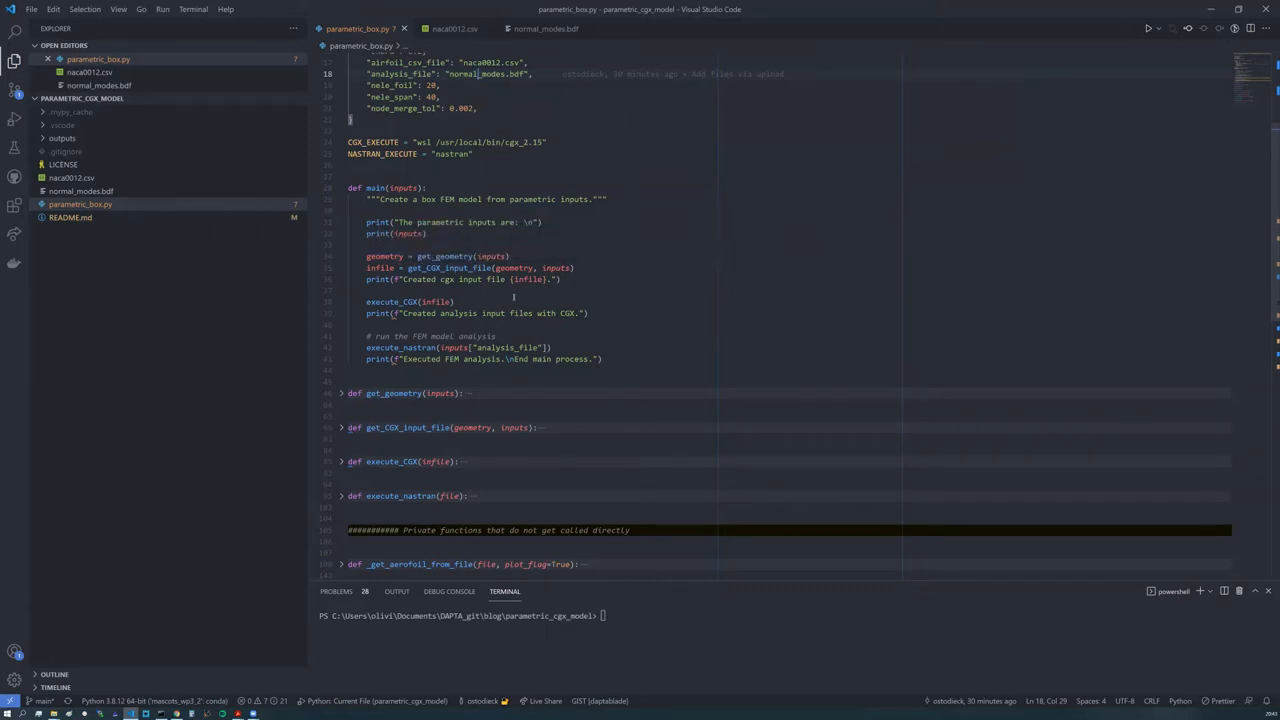
mouse_move(622, 288)
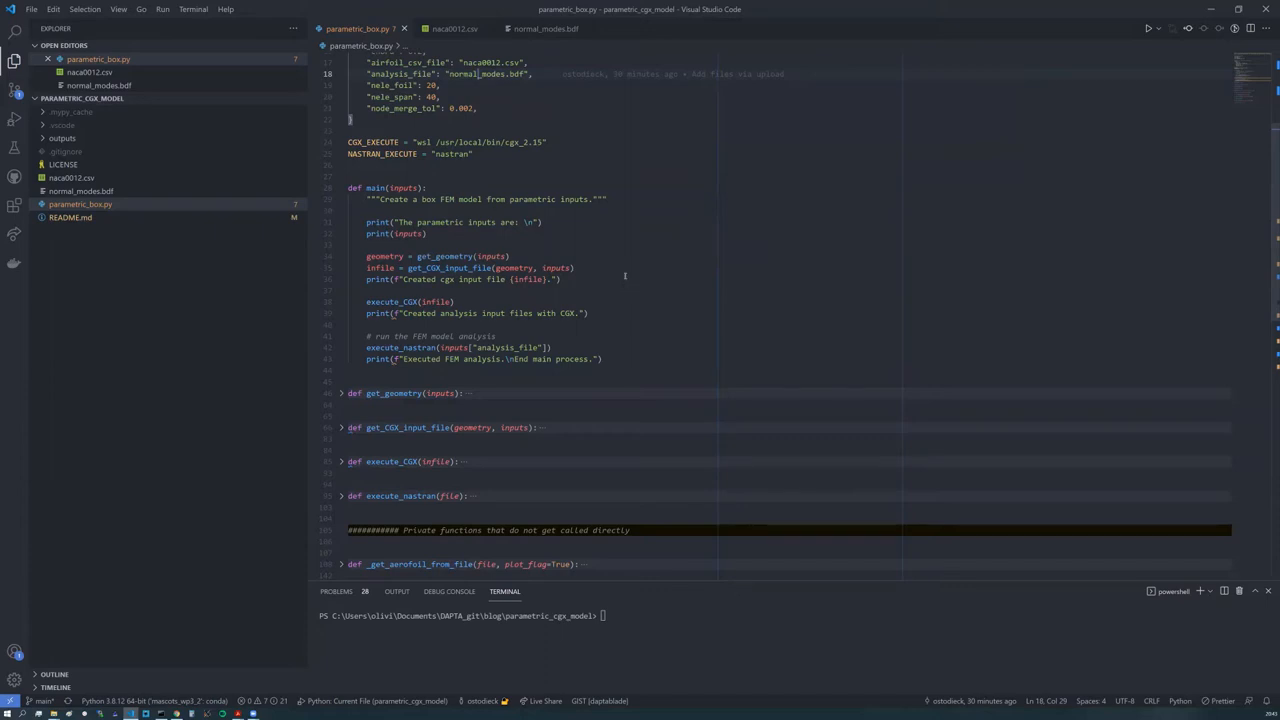
mouse_move(618, 276)
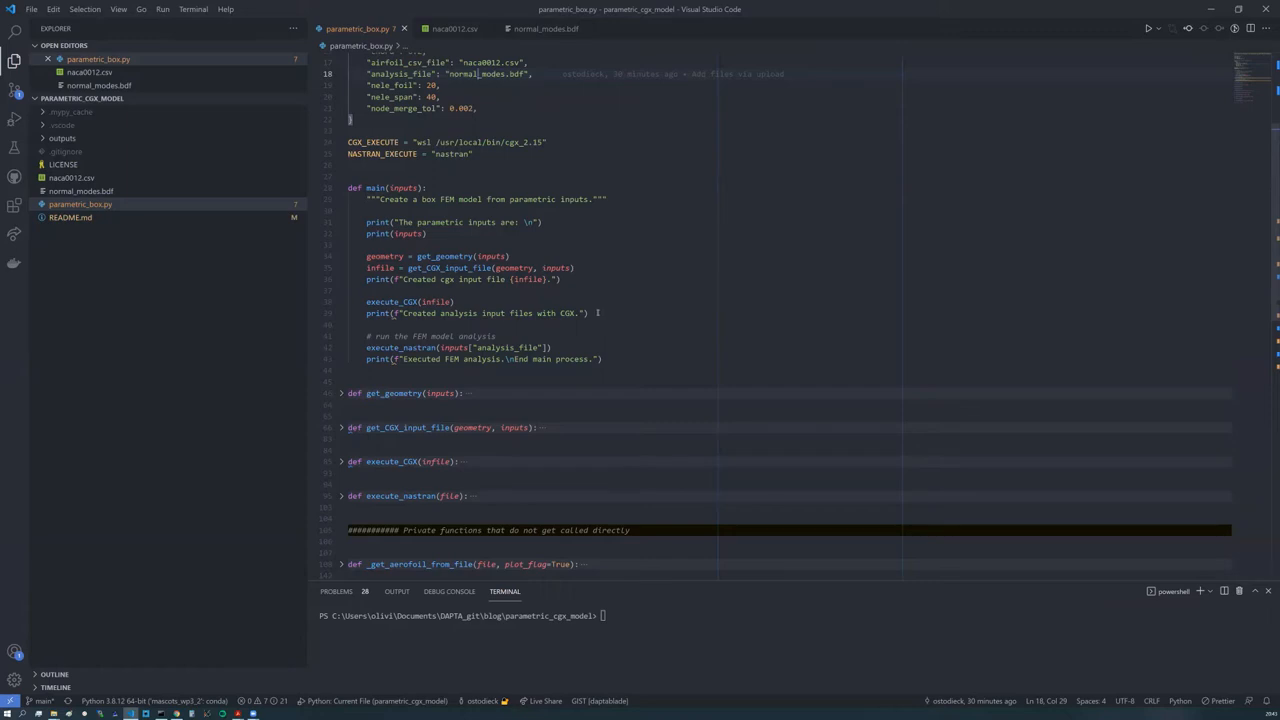
mouse_move(608, 360)
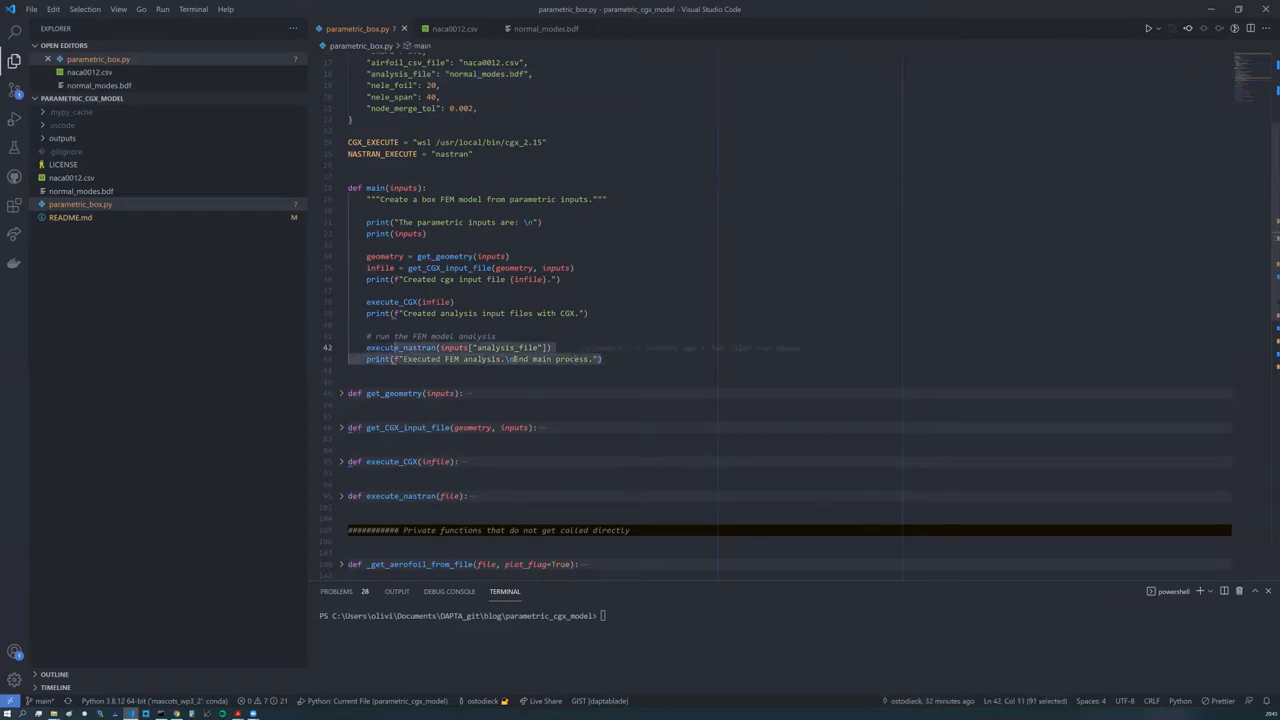
click(602, 360)
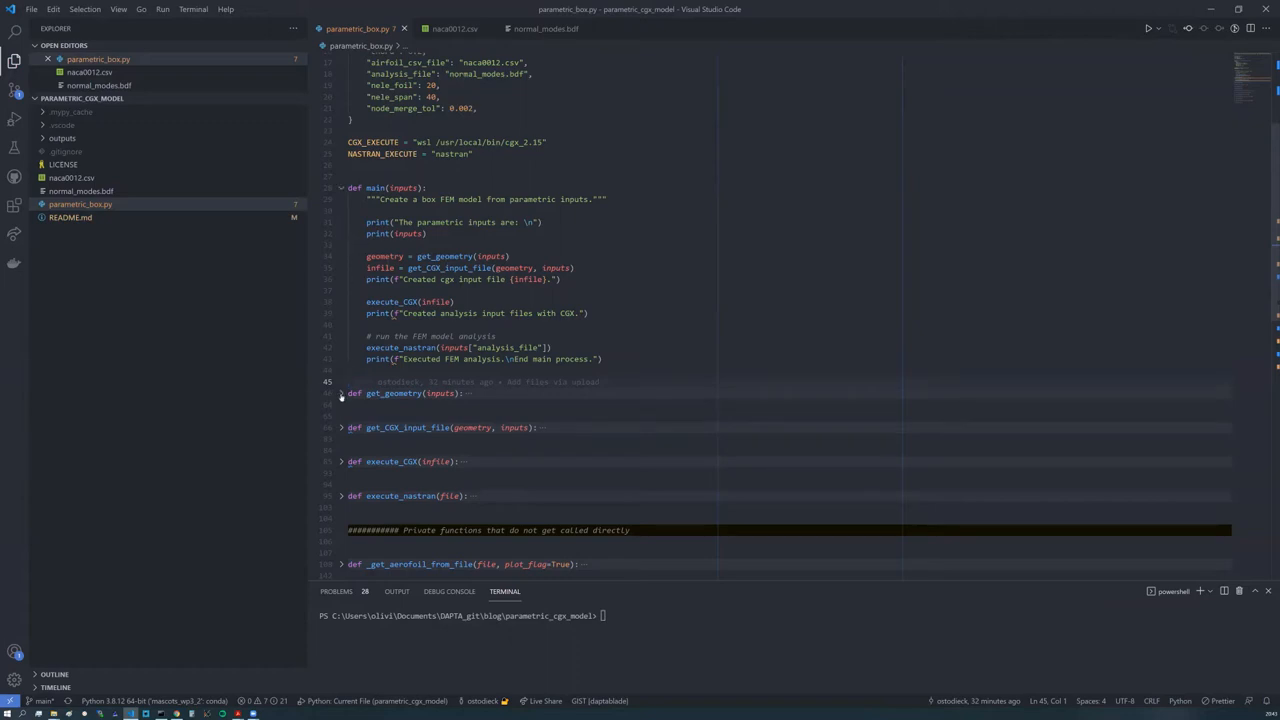
Step: Expand get_geometry and its nested blocks, then bring up navigation options for _get_aerofoil_from_file
click(340, 392)
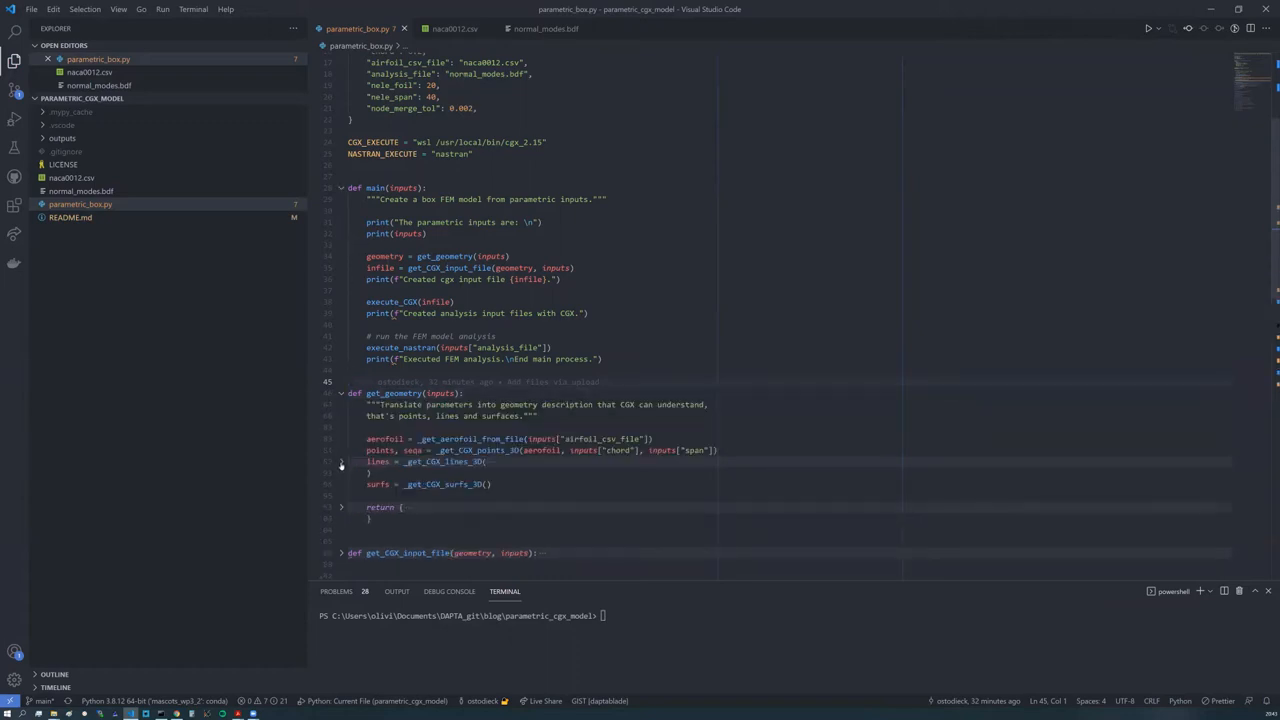
click(342, 462)
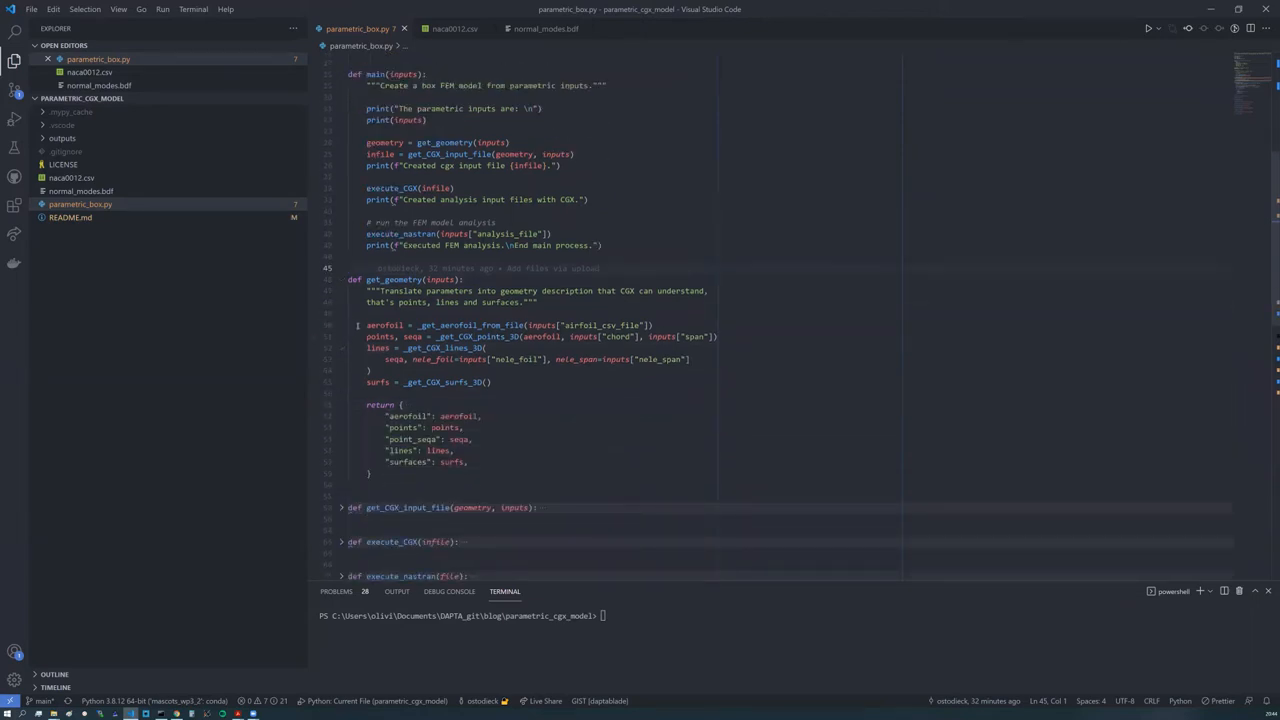
mouse_move(436, 324)
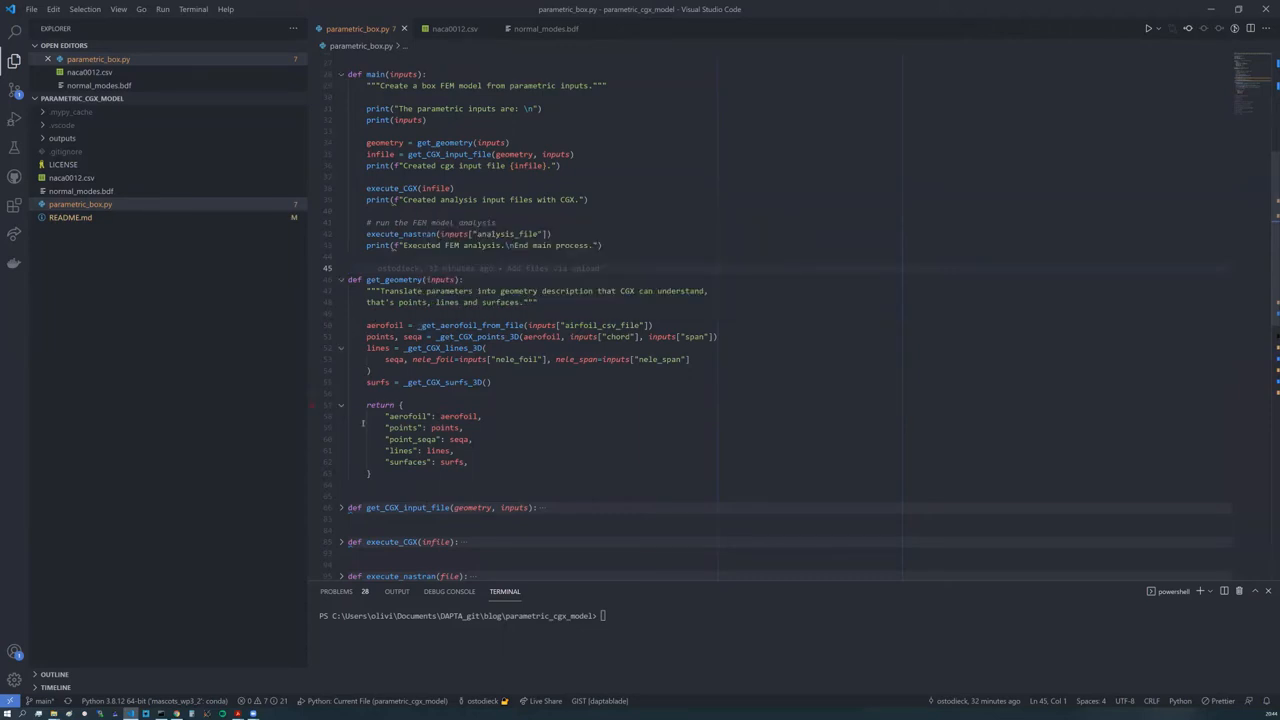
scroll(down, 3)
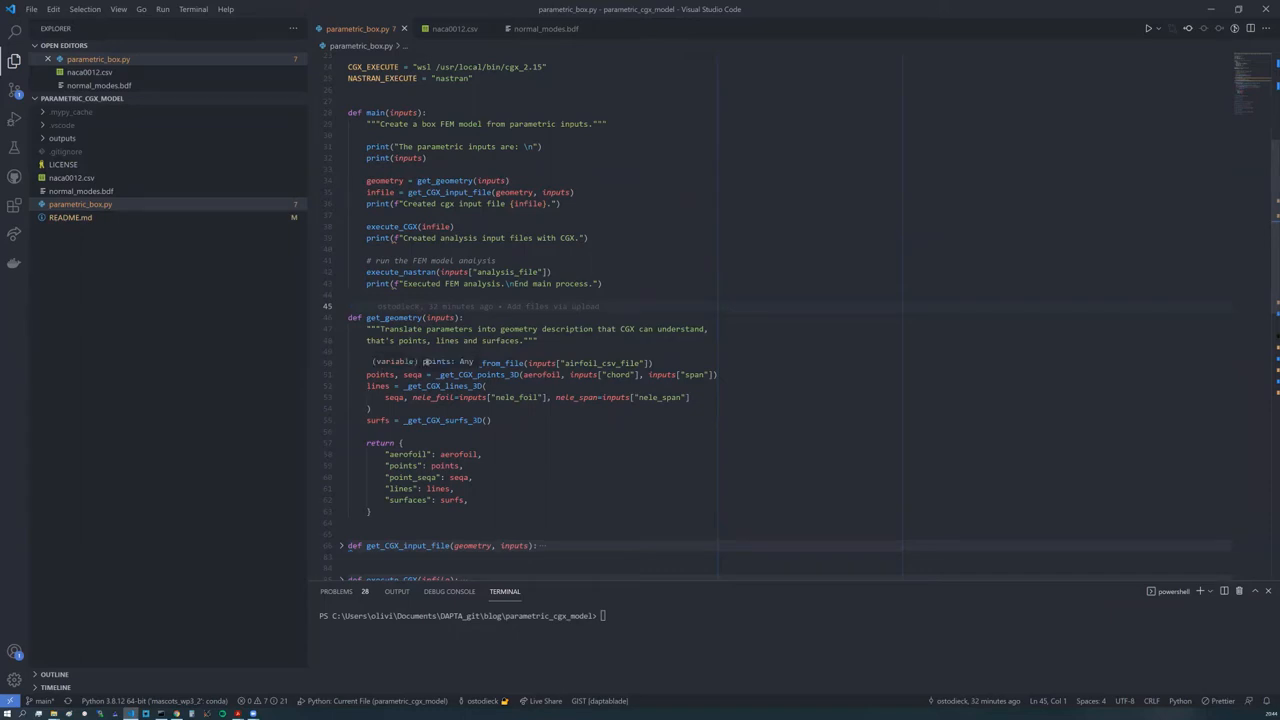
right_click(436, 364)
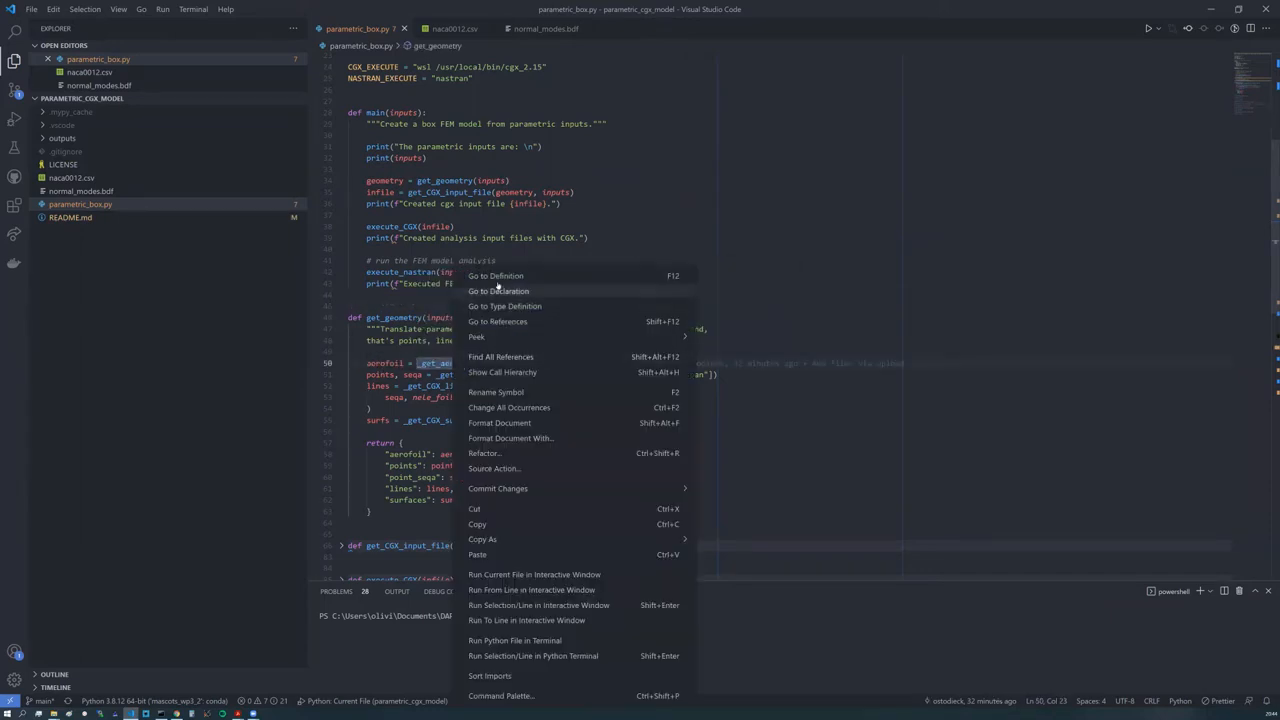
Step: Jump to and expand _get_aerofoil_from_file to read how the aerofoil file is parsed
click(496, 276)
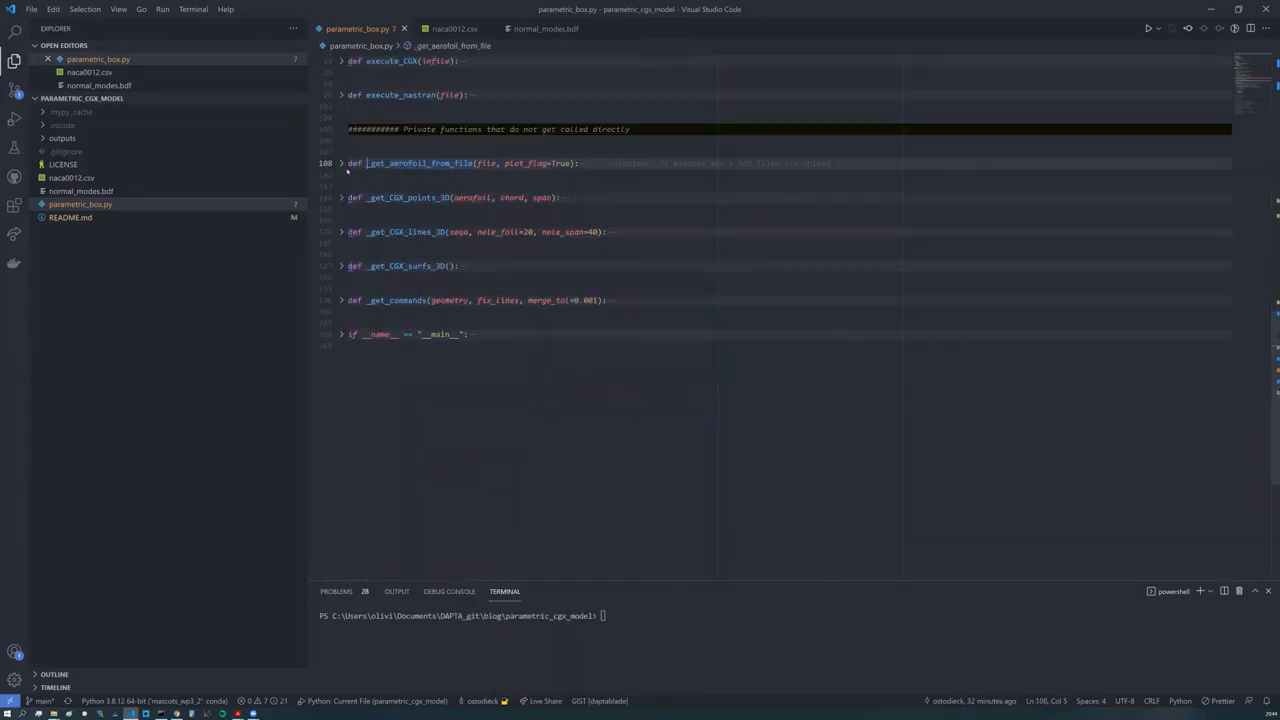
click(340, 164)
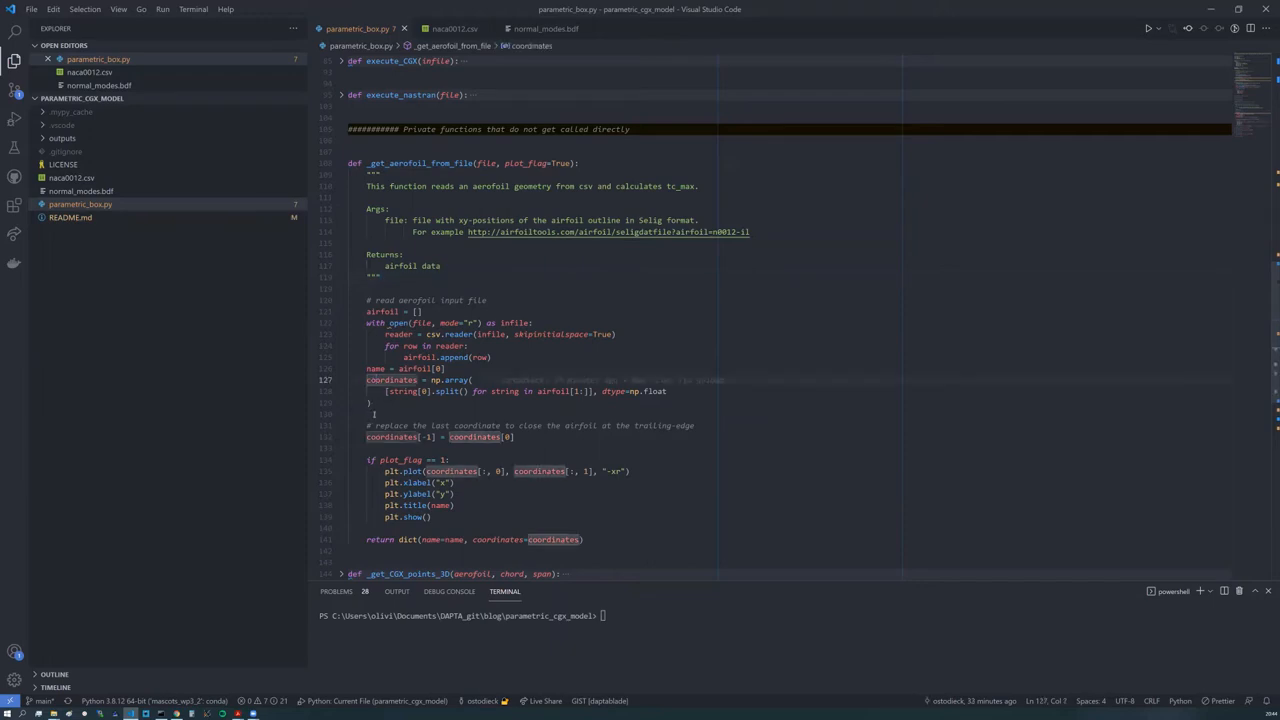
scroll(down, 3)
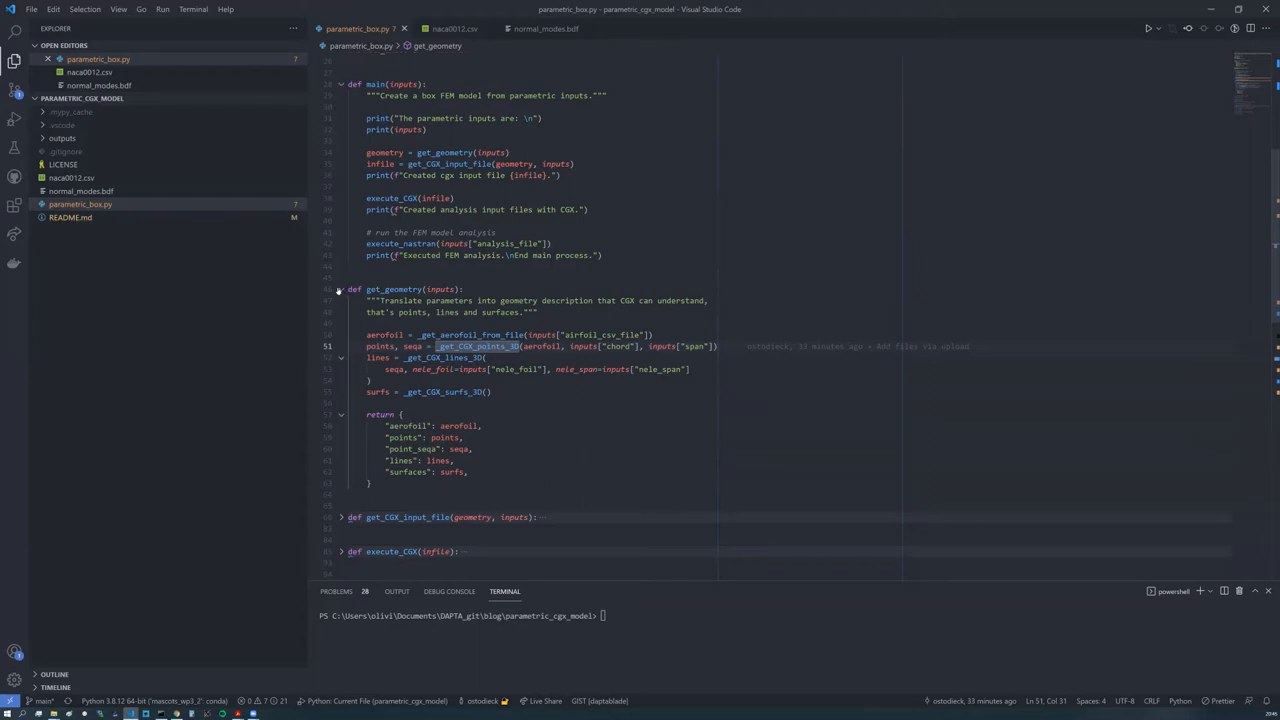
Step: Collapse get_geometry and move to the function writing cgx_infile.fdb
click(338, 288)
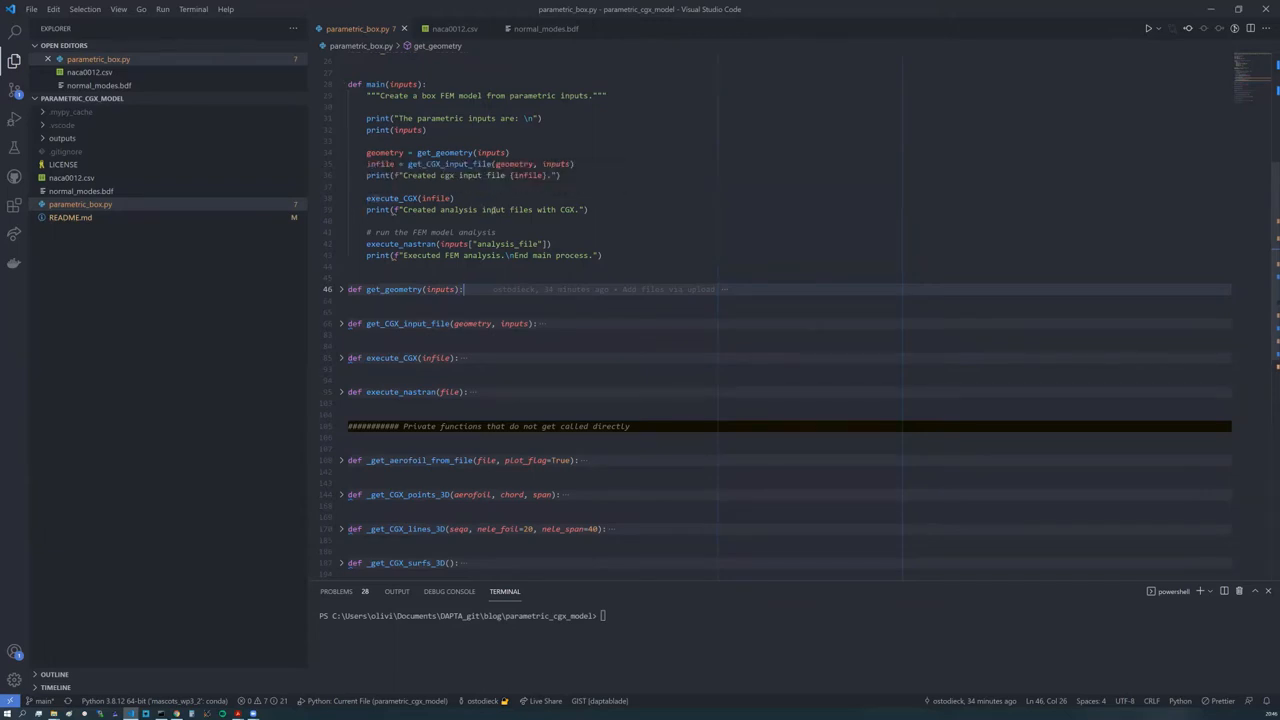
mouse_move(398, 198)
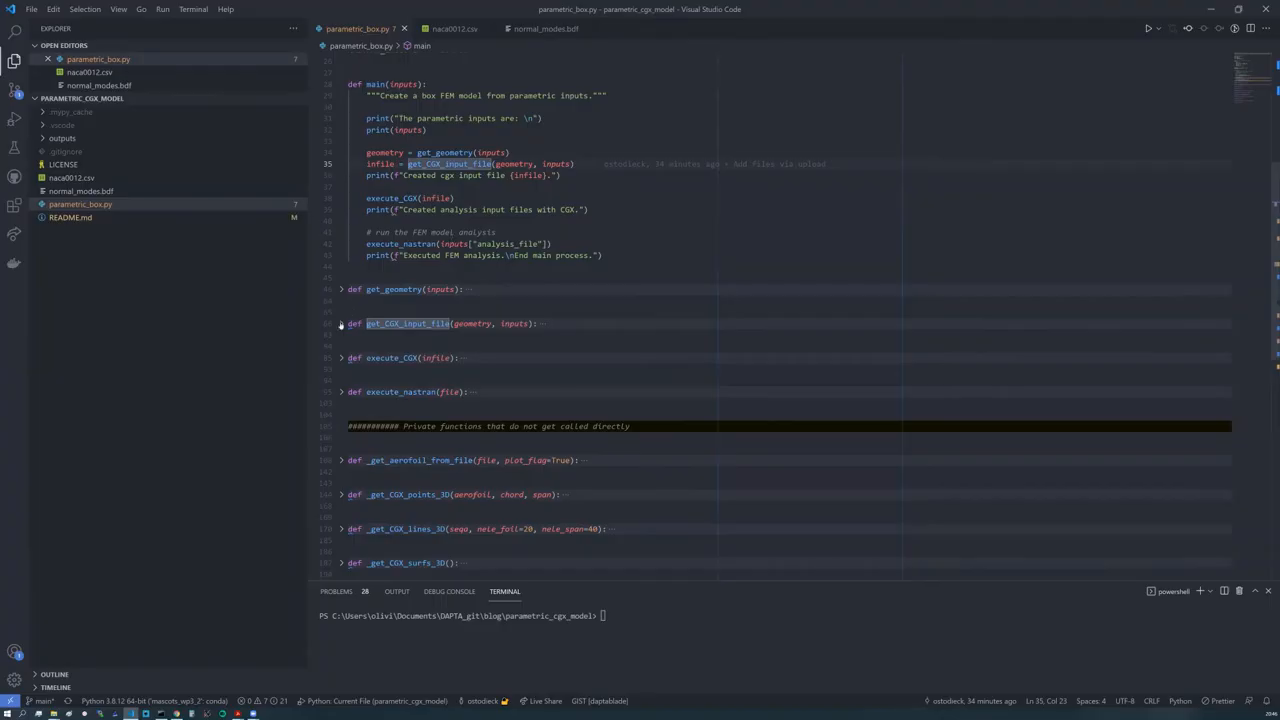
click(340, 324)
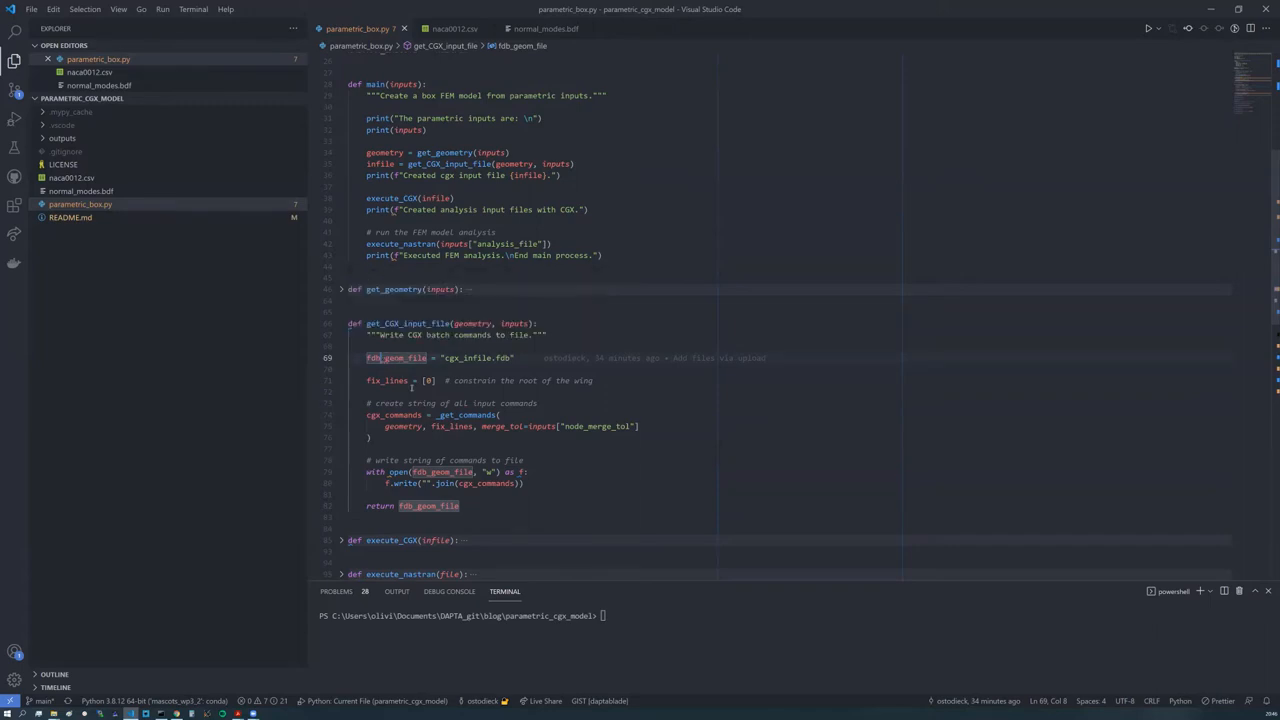
mouse_move(412, 388)
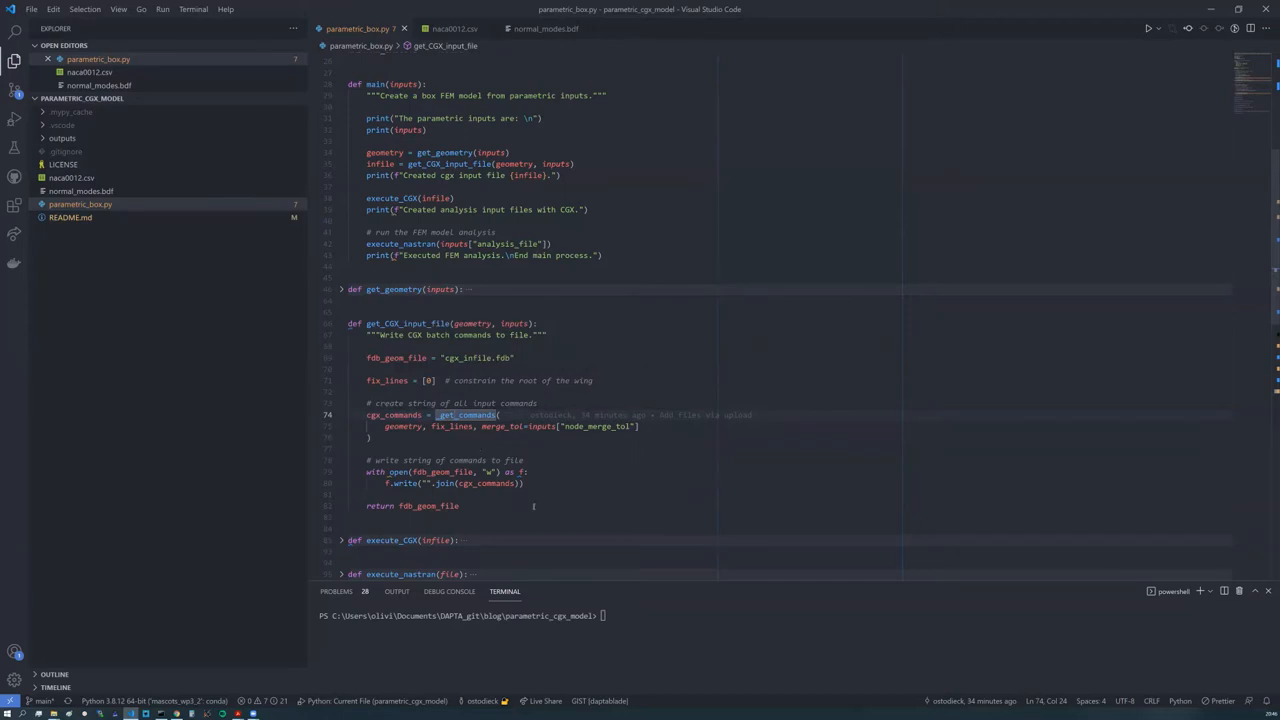
mouse_move(500, 482)
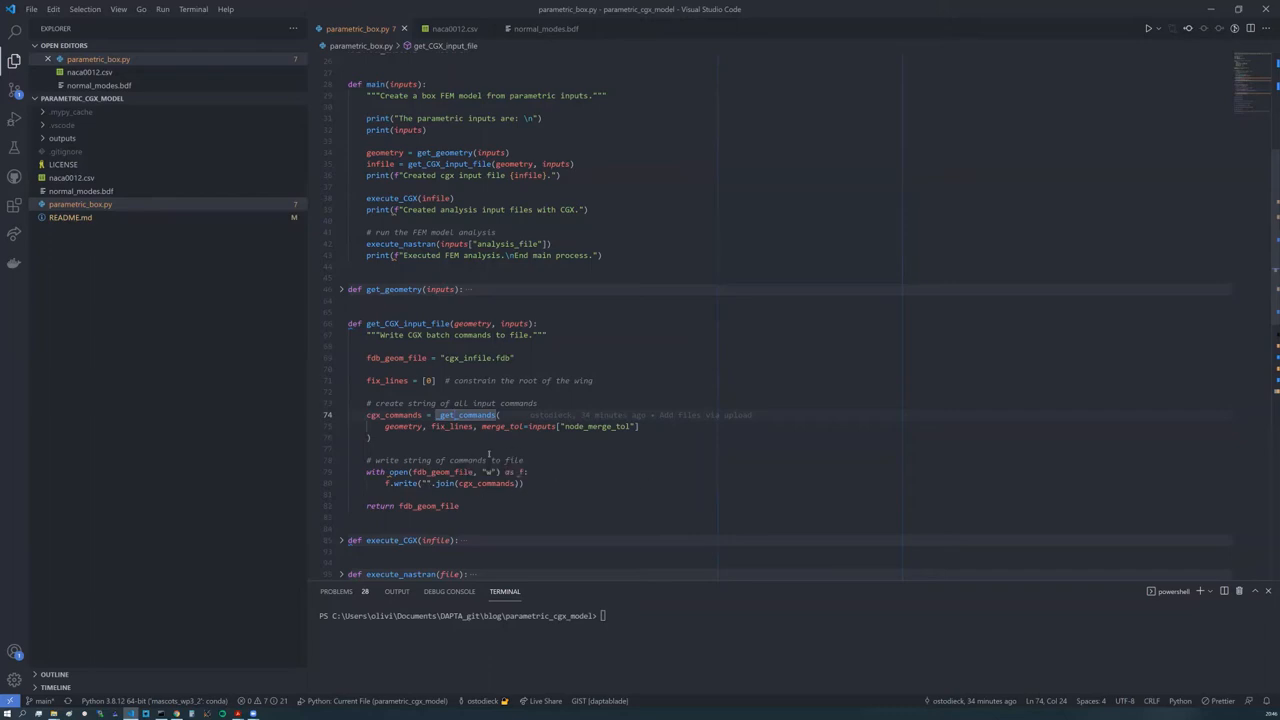
mouse_move(440, 444)
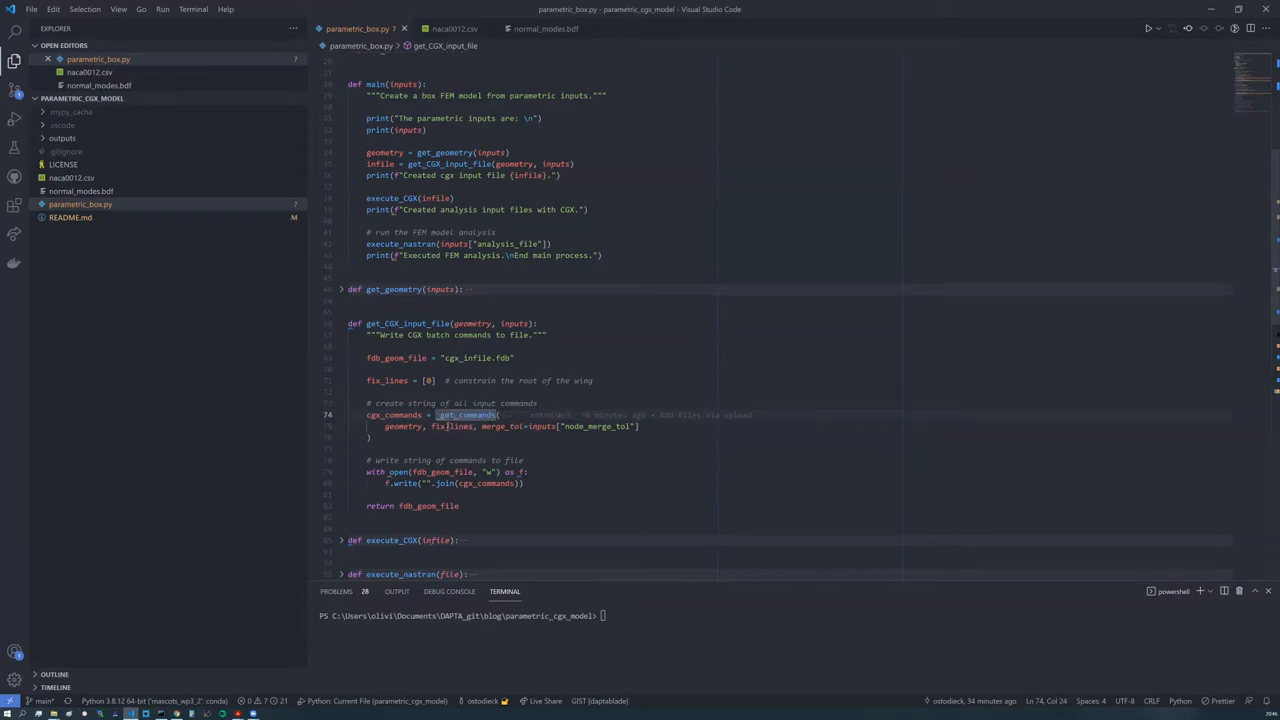
Step: Go to the _get_commands definition and read its point, line and surface command builders
right_click(450, 414)
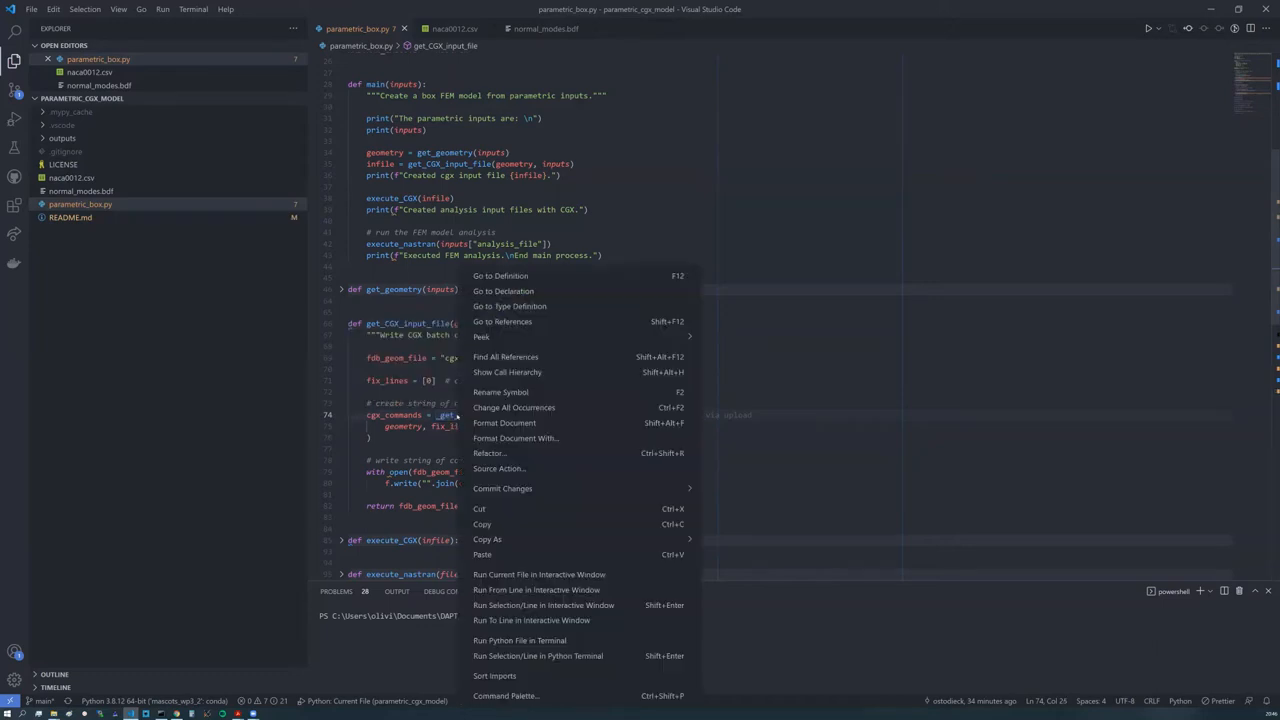
mouse_move(500, 276)
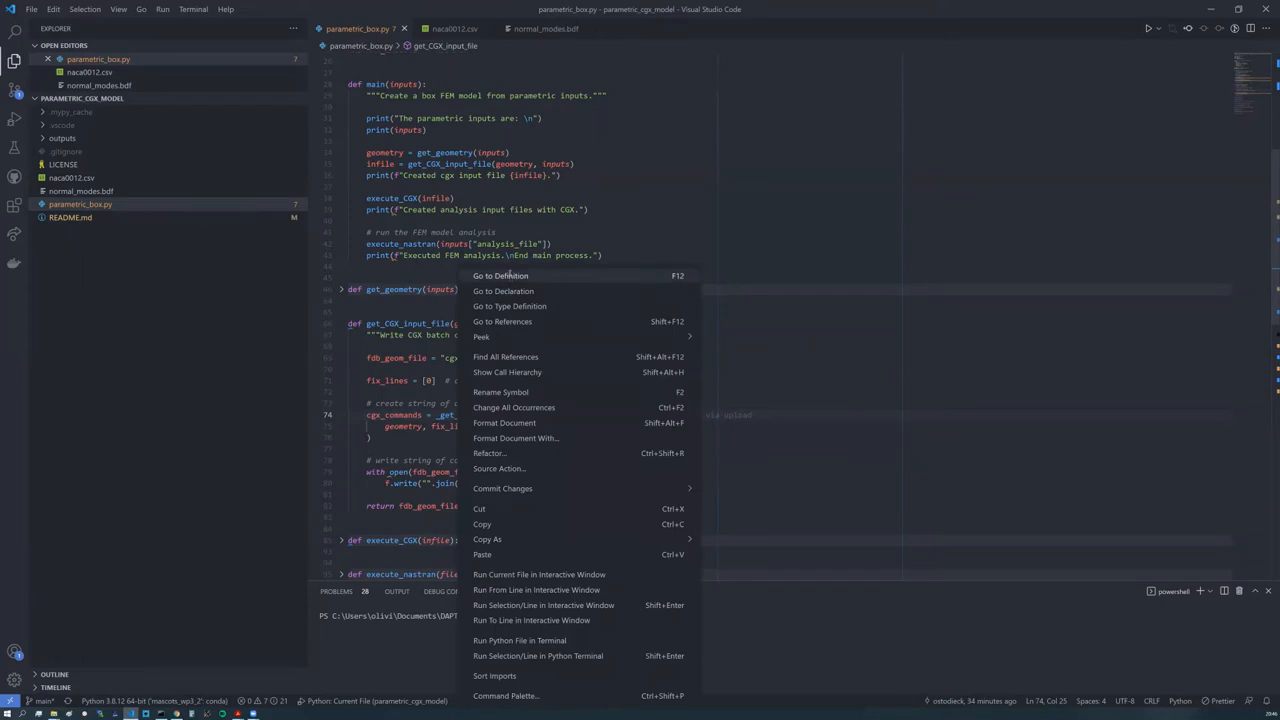
click(500, 276)
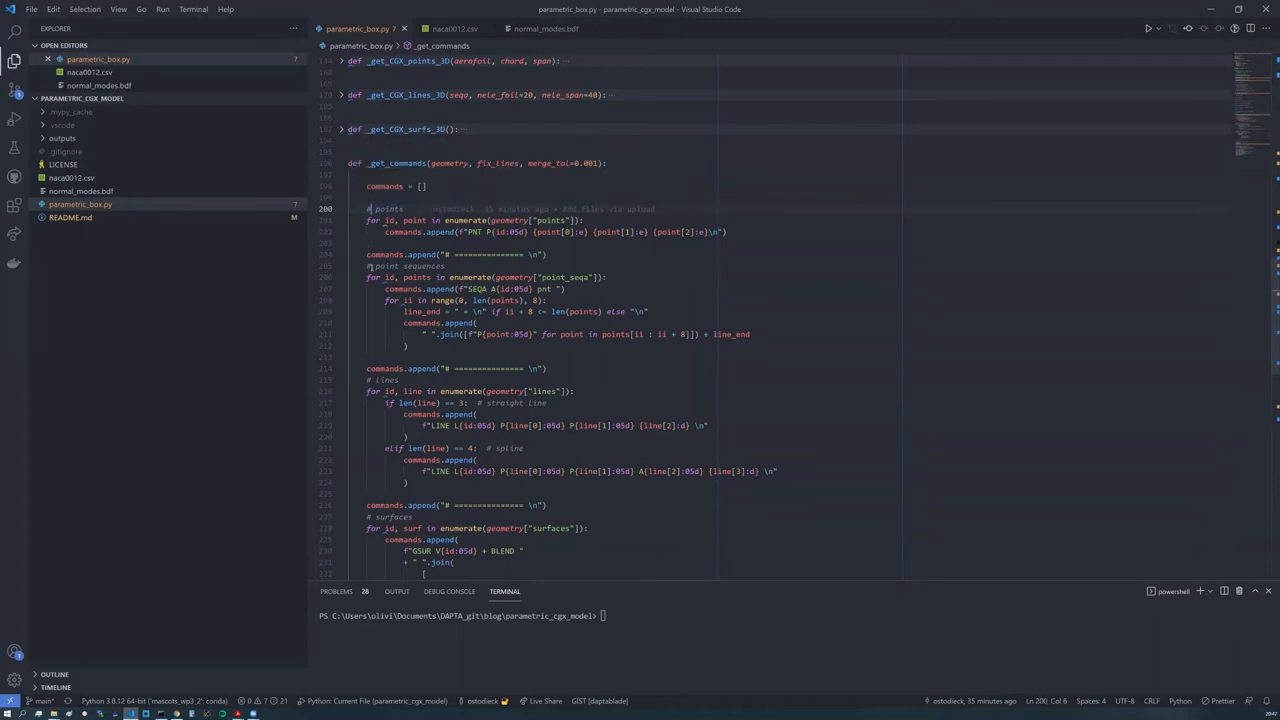
scroll(down, 3)
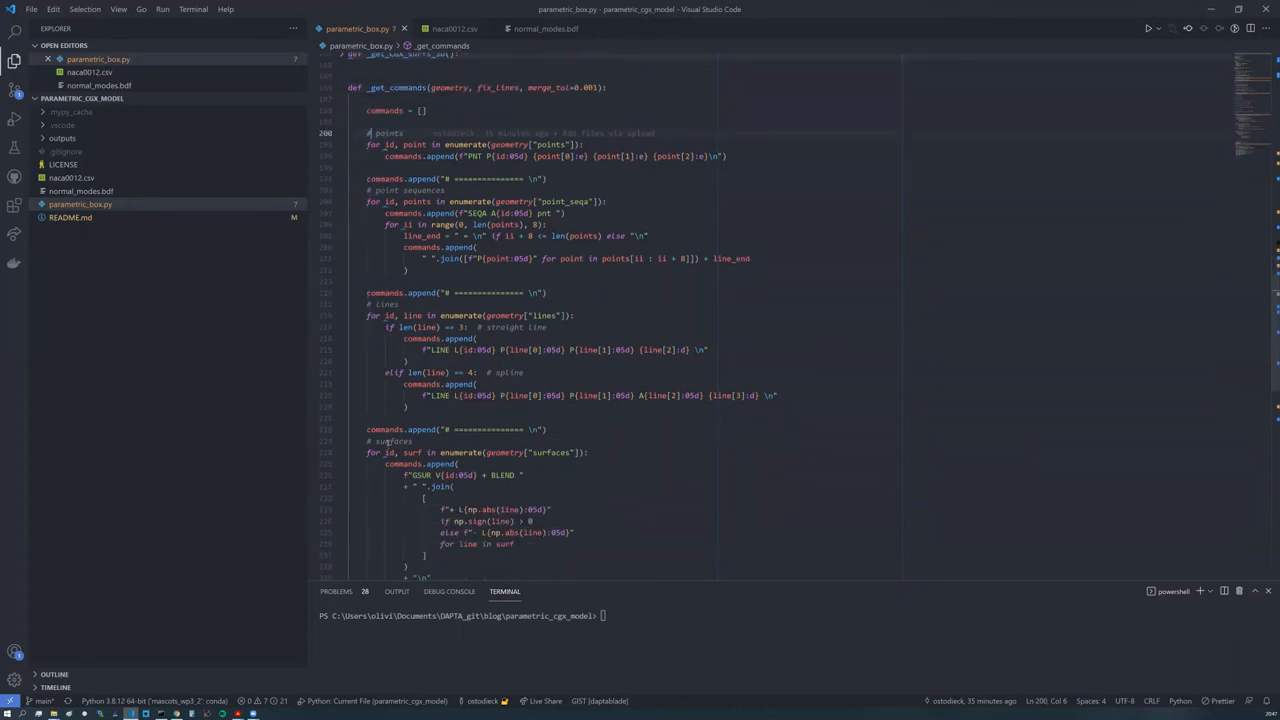
scroll(down, 3)
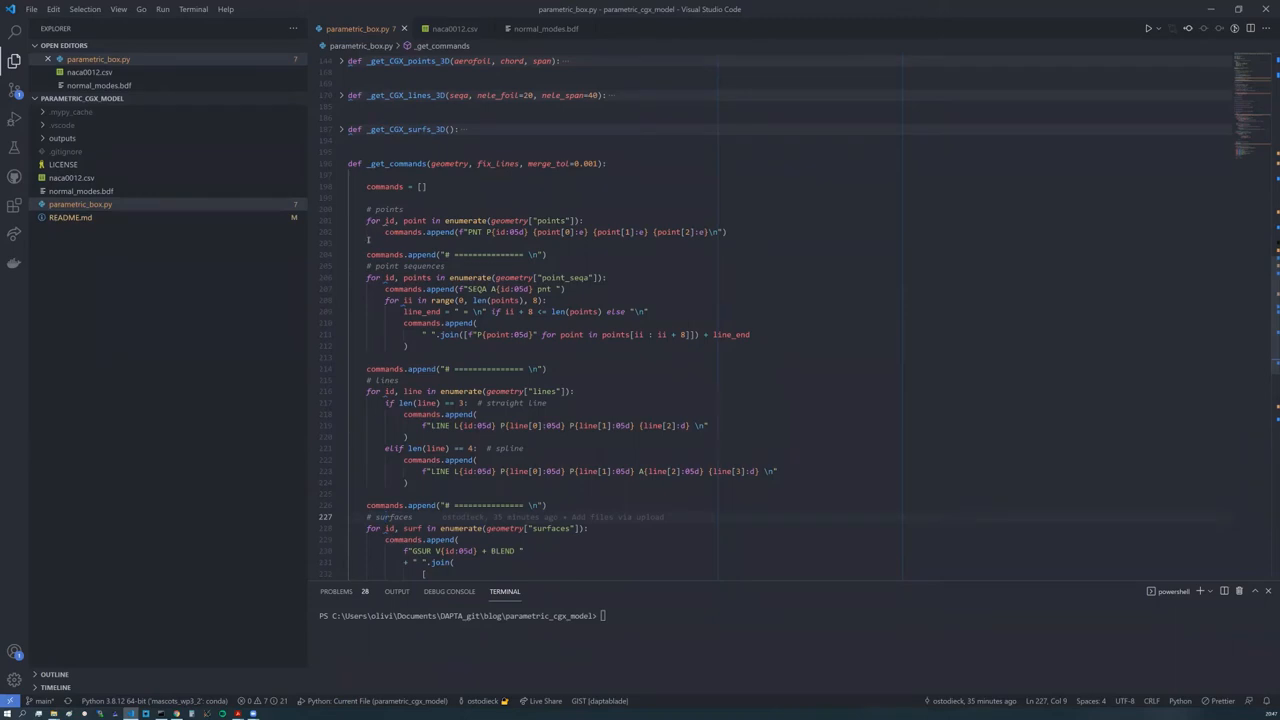
mouse_move(460, 164)
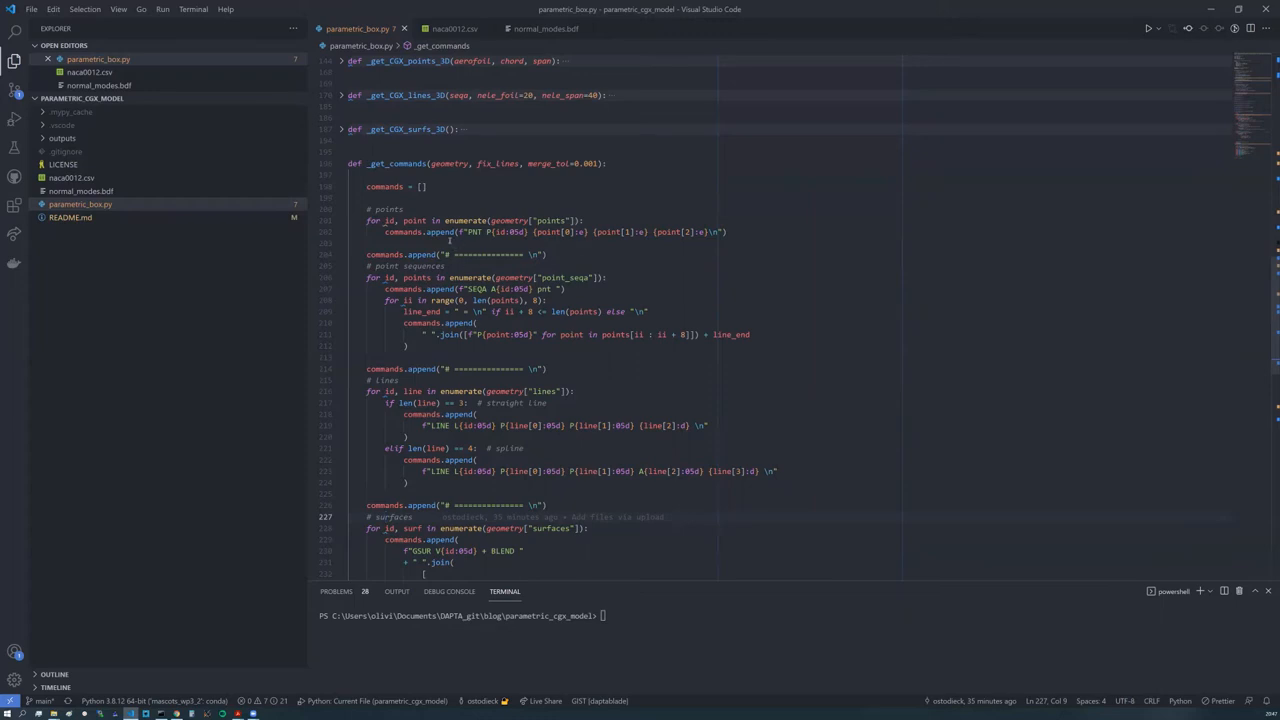
scroll(down, 3)
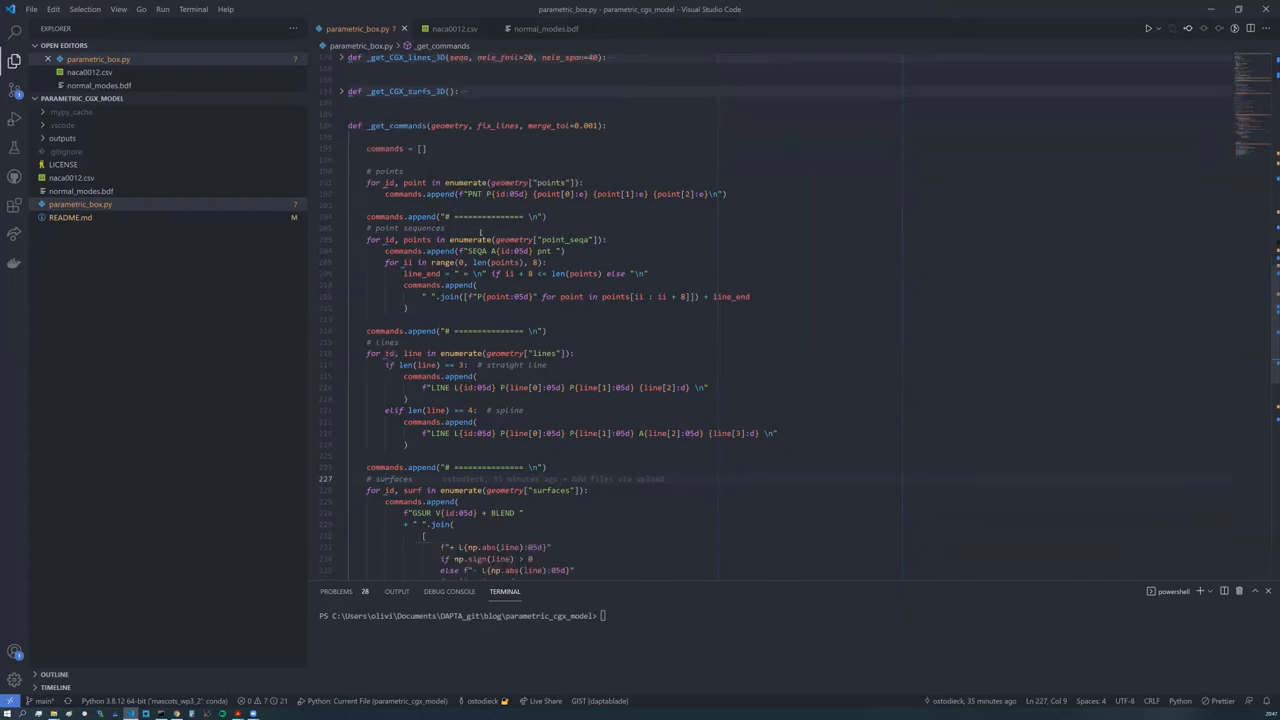
scroll(down, 3)
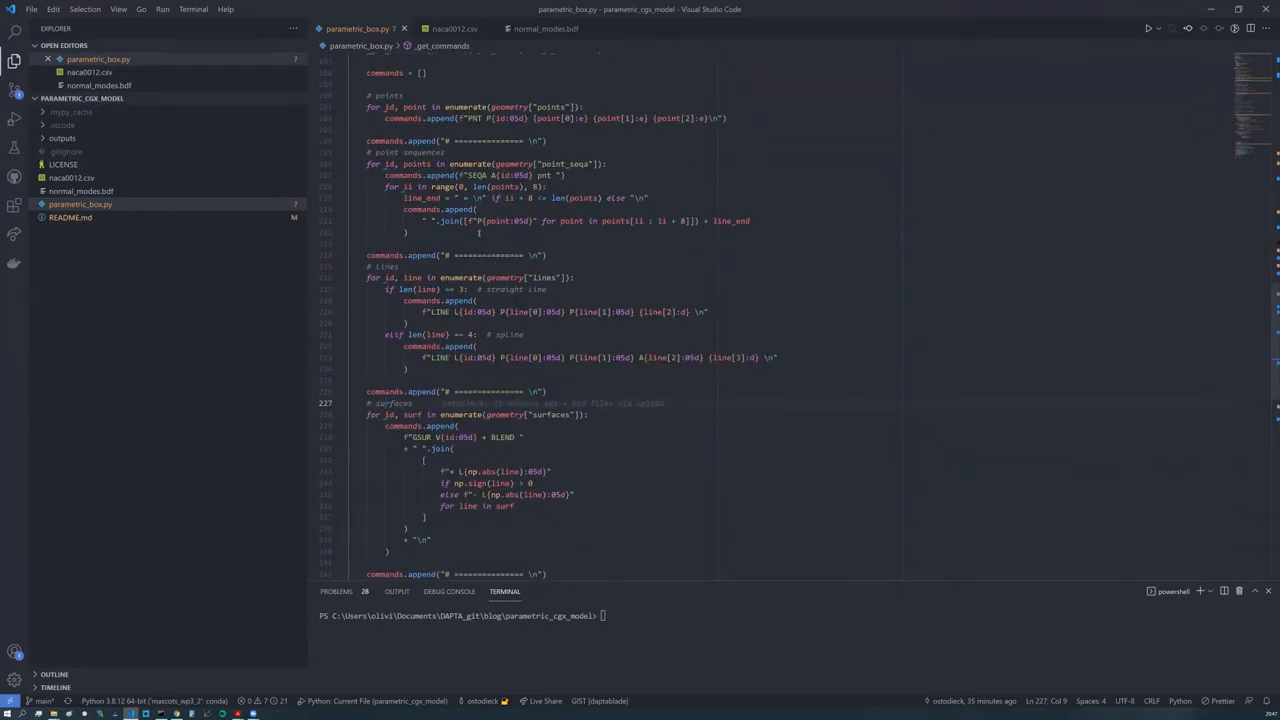
scroll(up, 3)
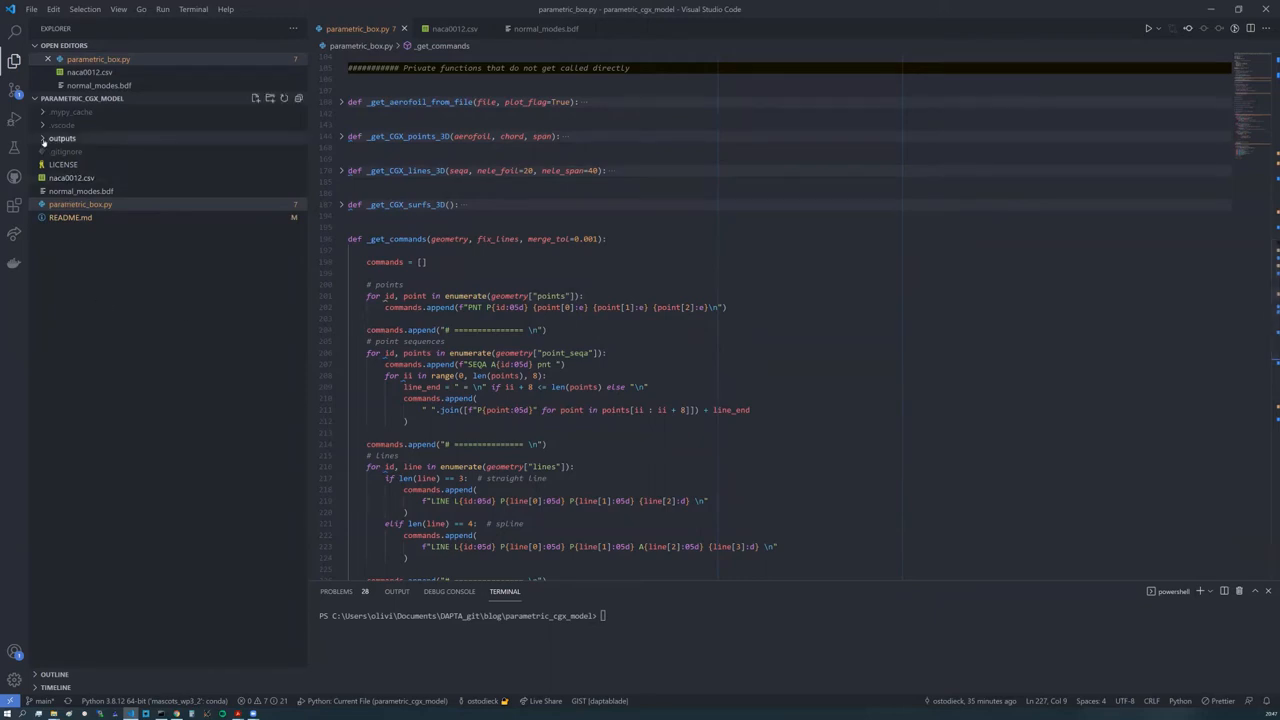
Step: Open the generated cgx_infile.fdb from outputs beside the code and scroll through its PNT commands
click(64, 138)
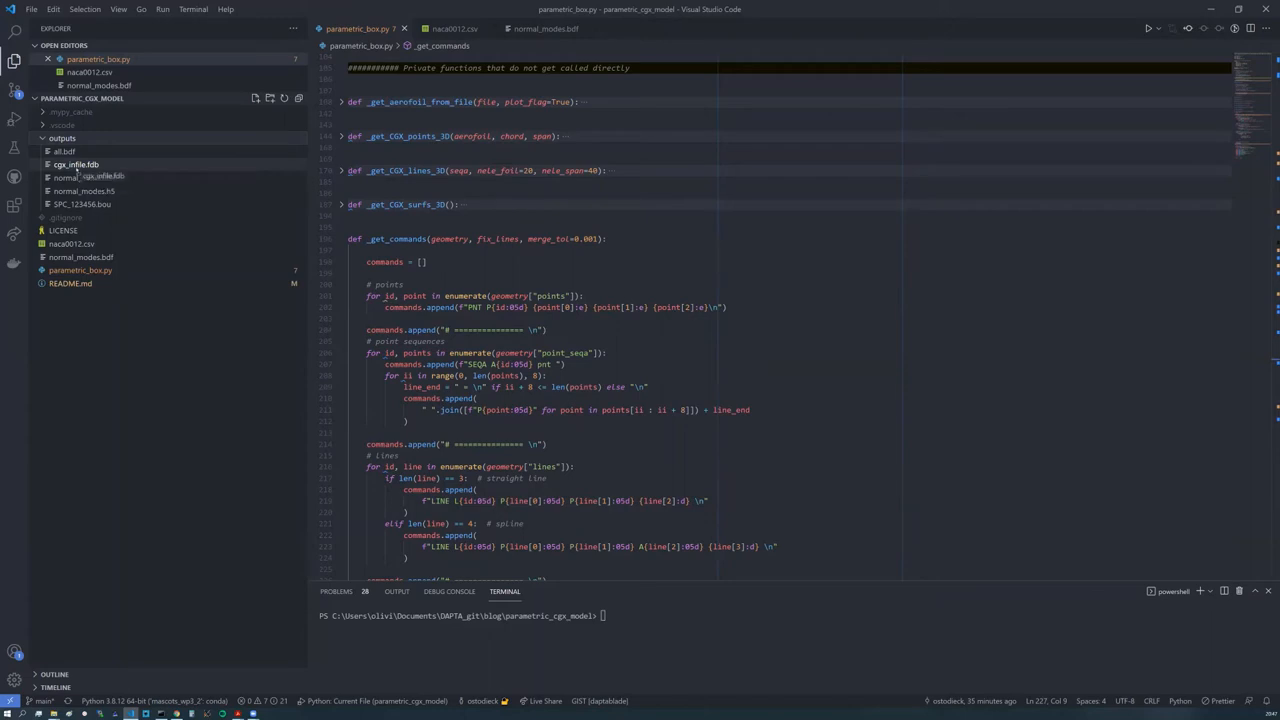
click(76, 164)
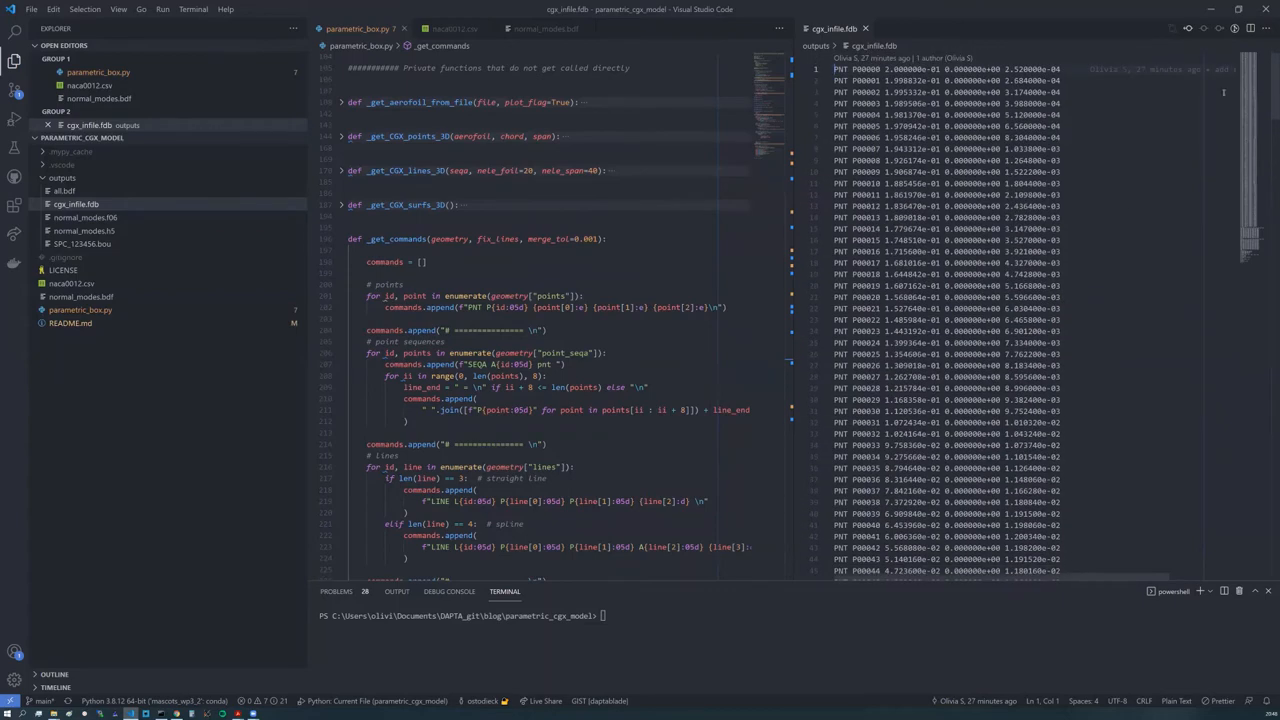
scroll(down, 3)
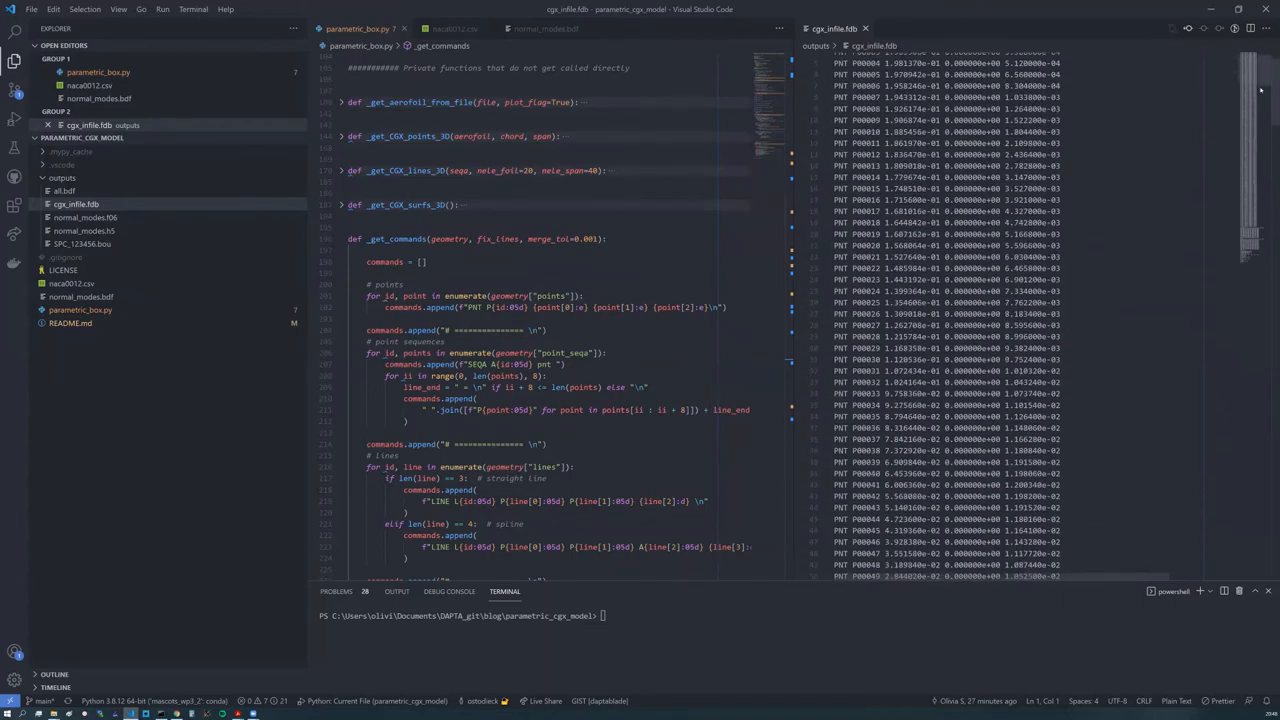
scroll(down, 3)
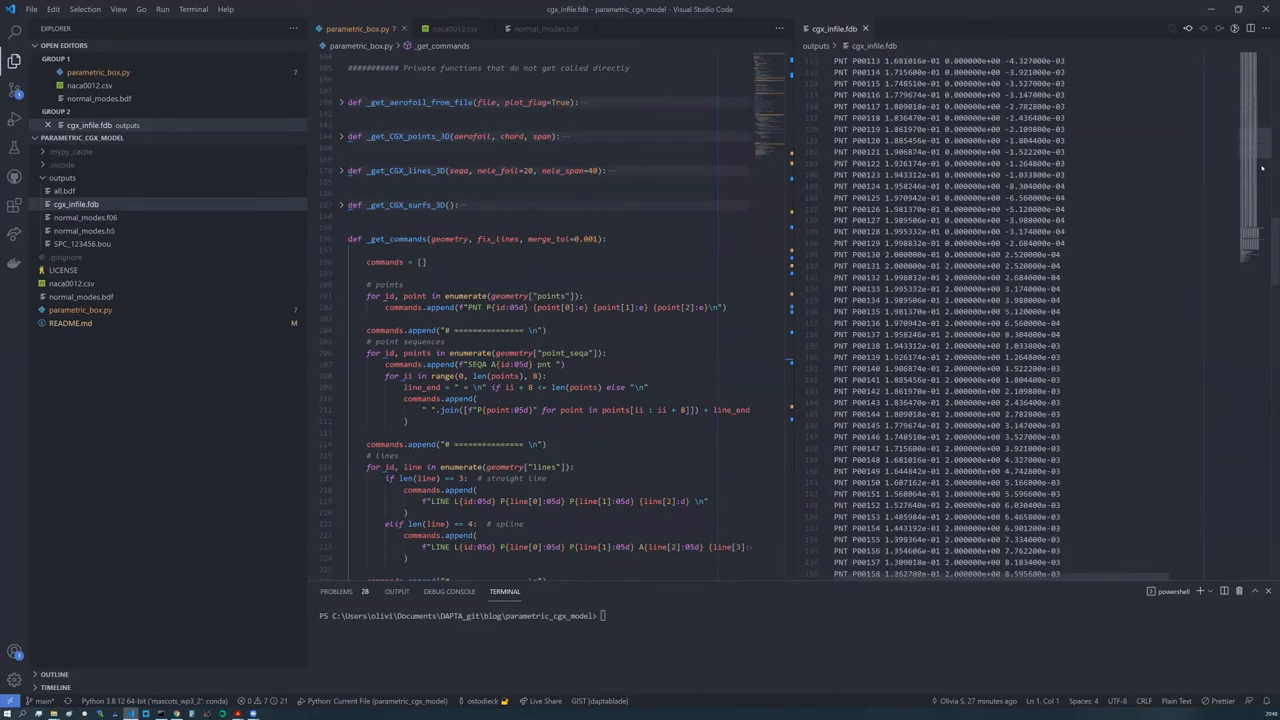
scroll(down, 3)
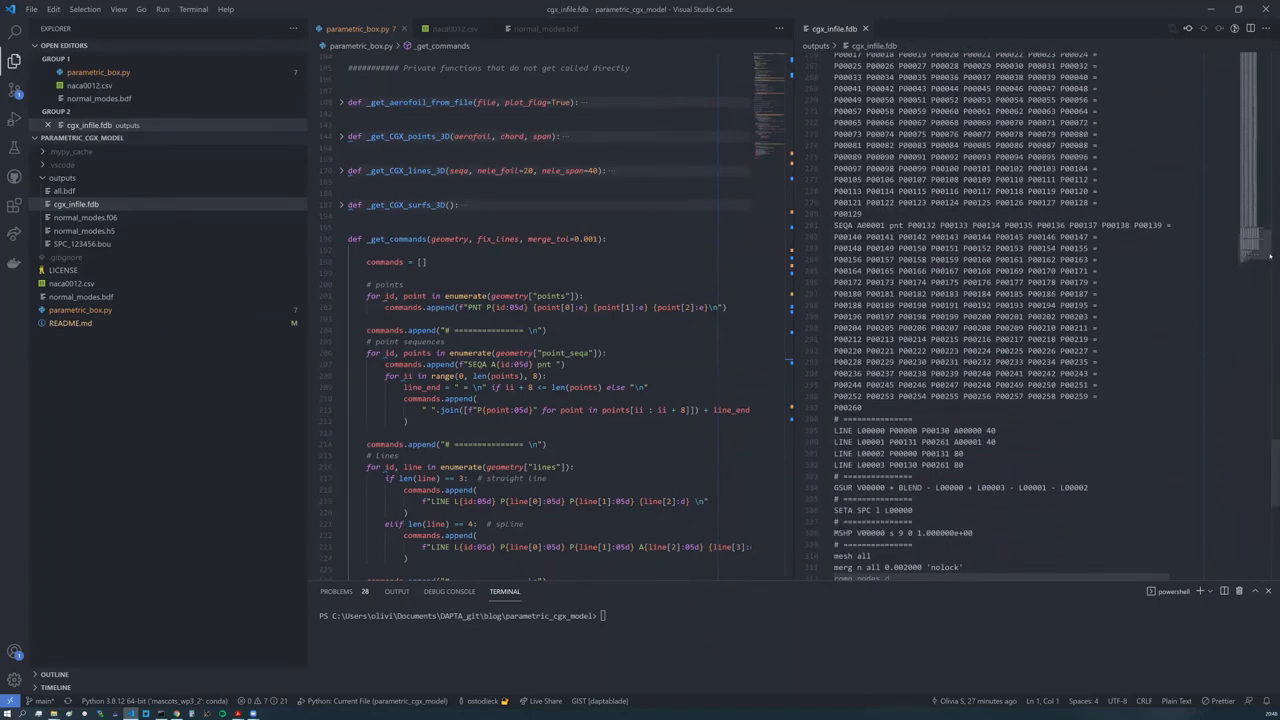
scroll(down, 3)
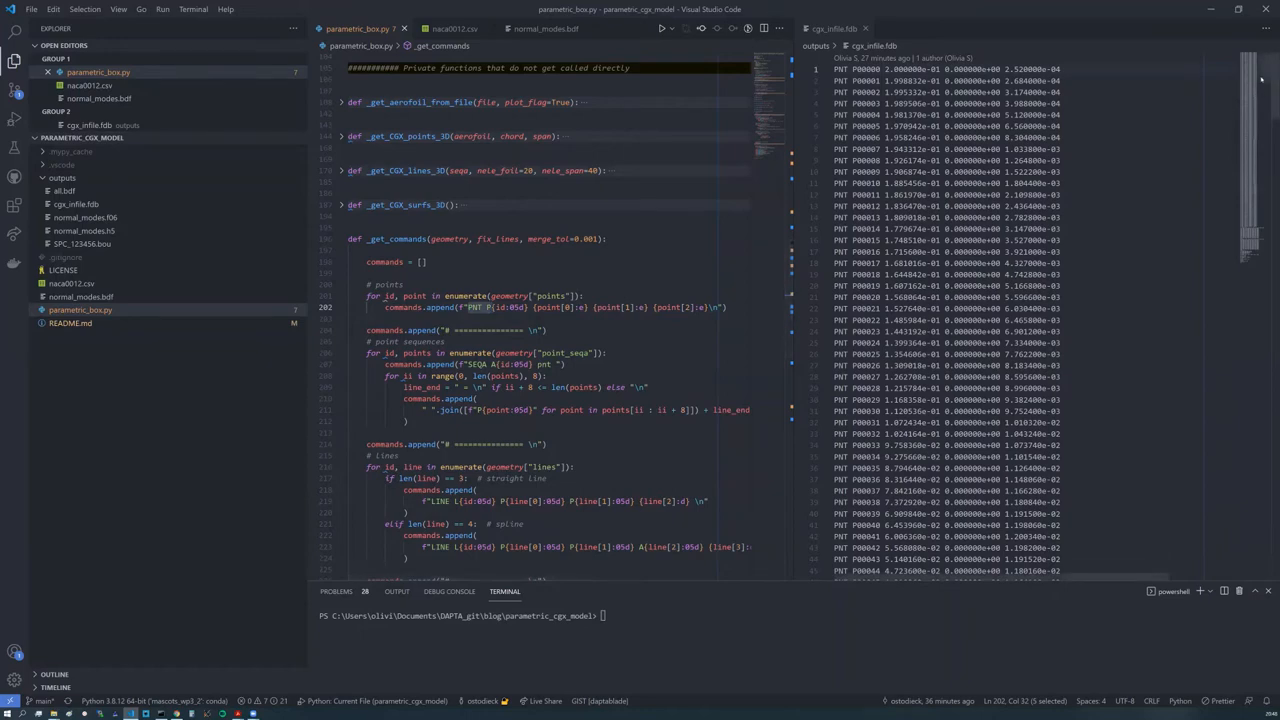
scroll(down, 3)
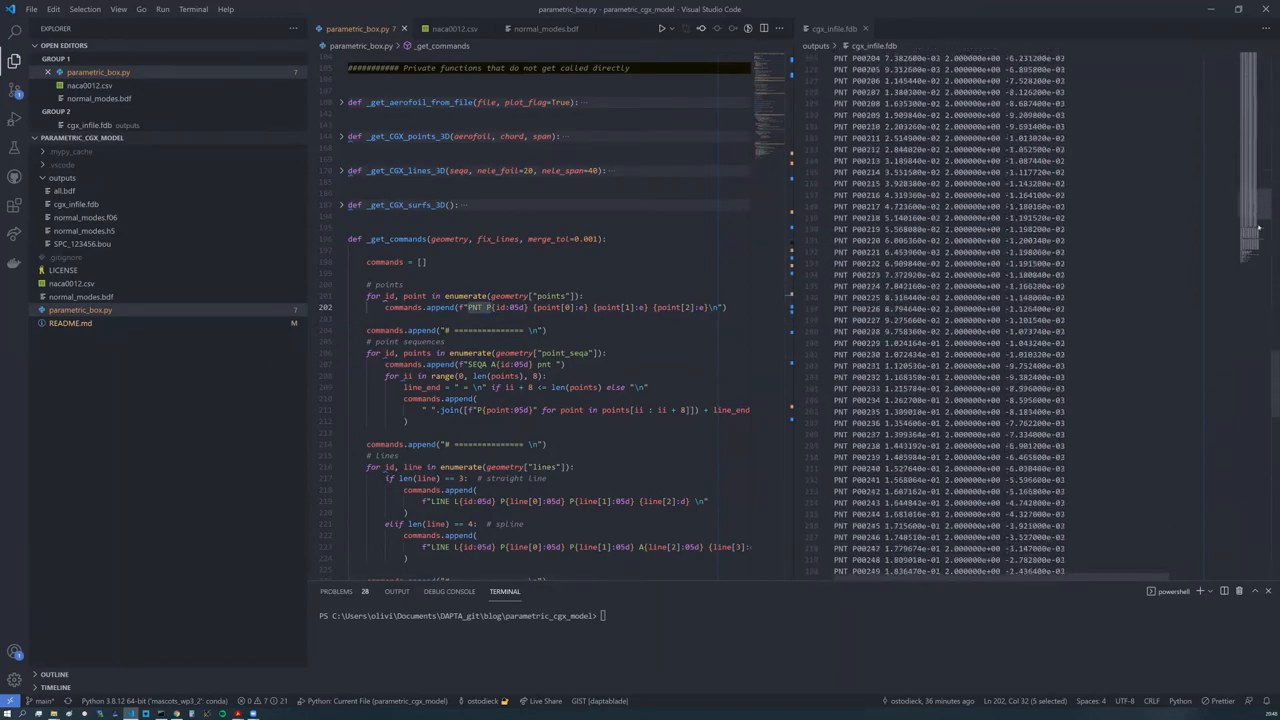
scroll(down, 3)
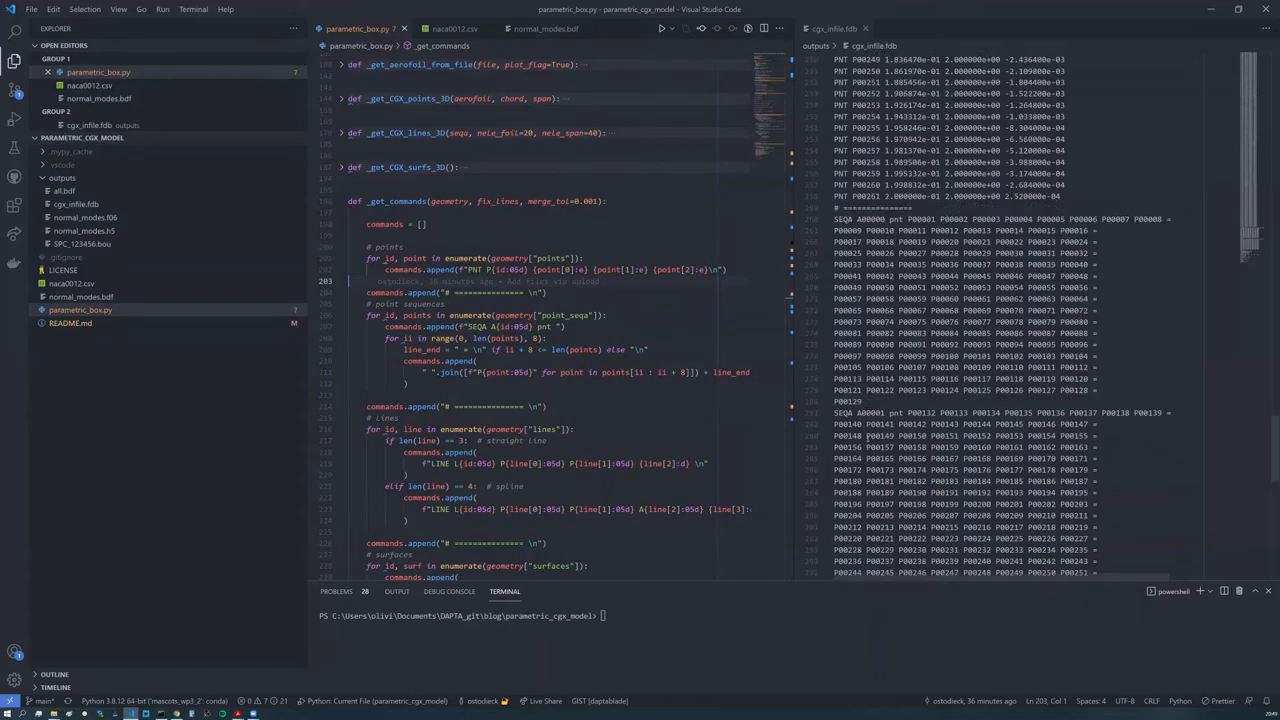
scroll(down, 3)
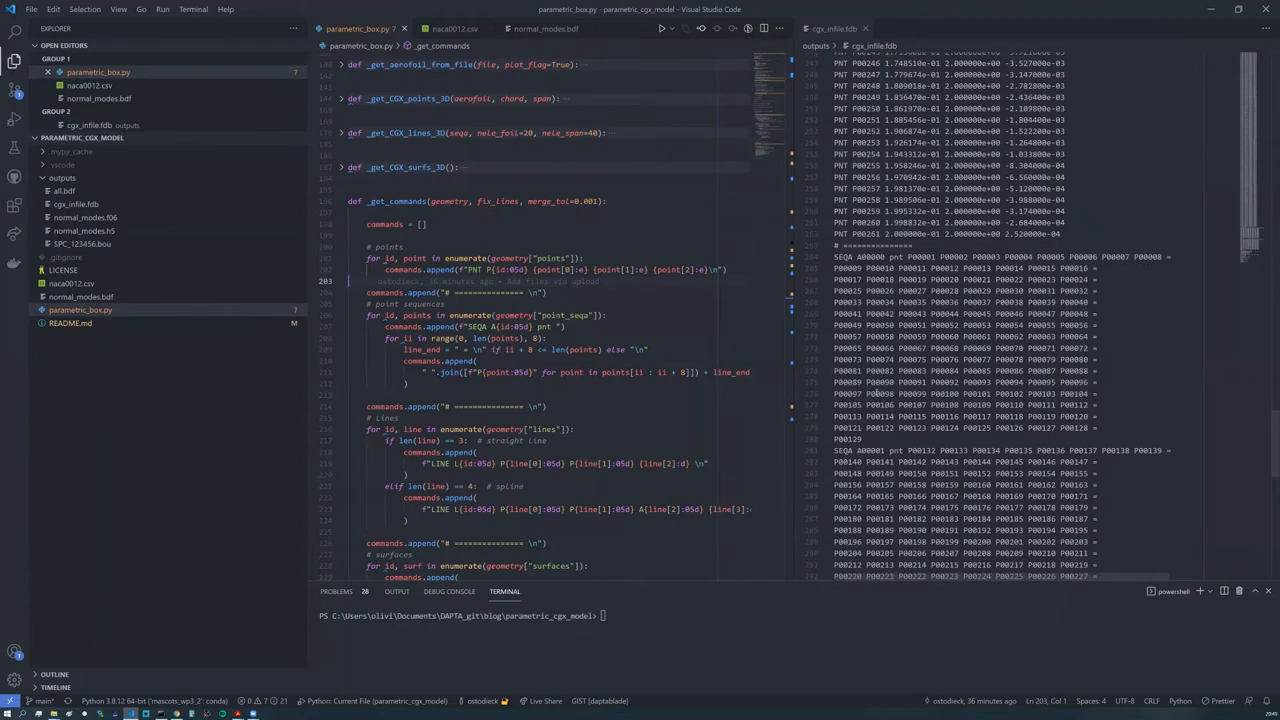
scroll(down, 3)
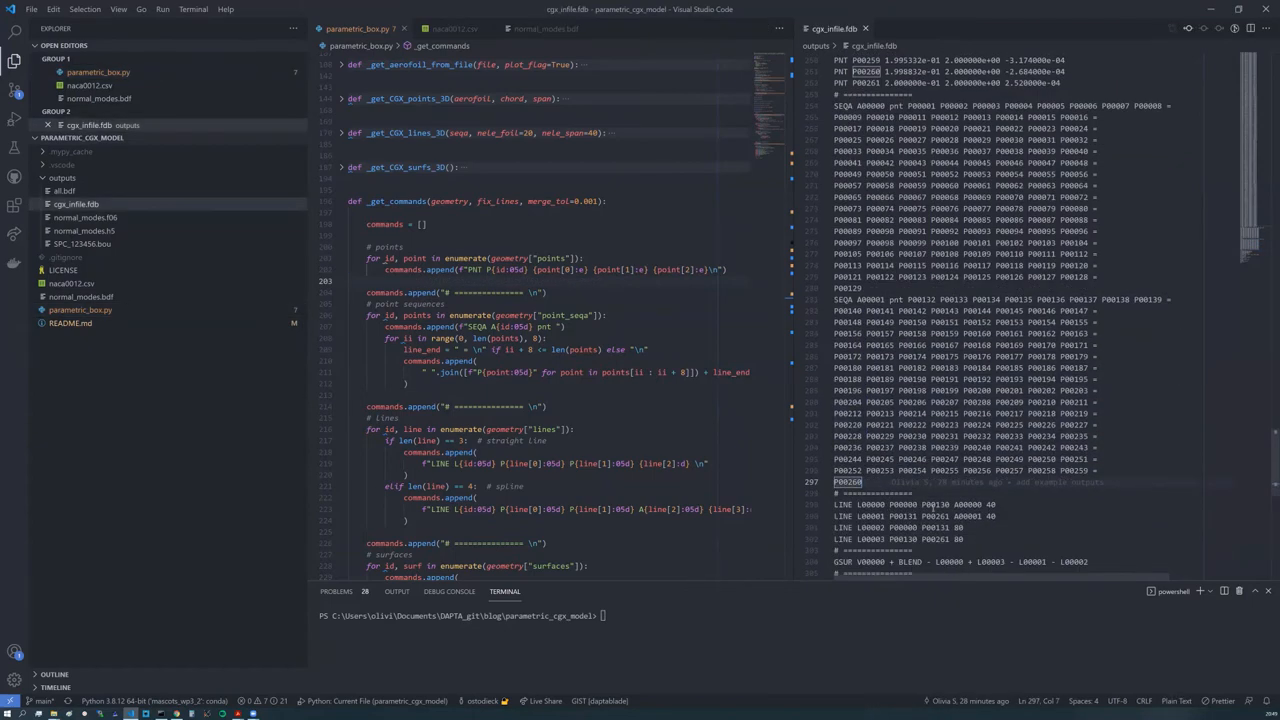
scroll(down, 3)
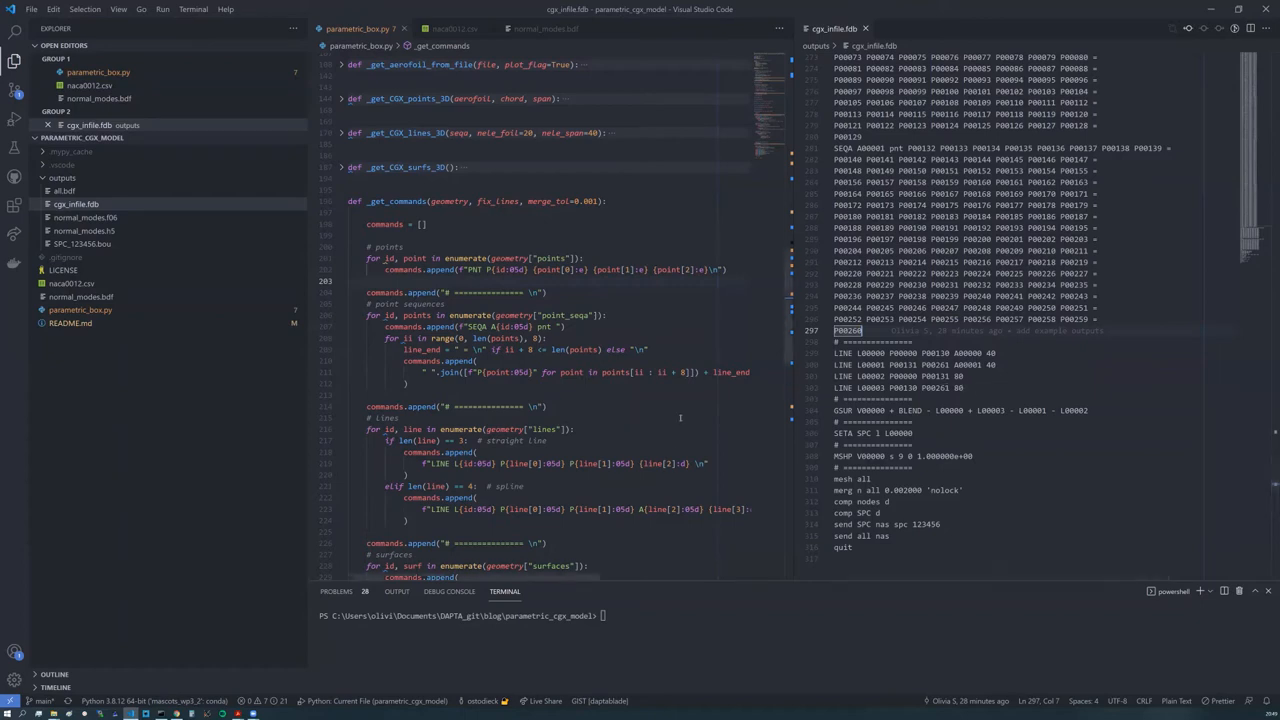
scroll(down, 3)
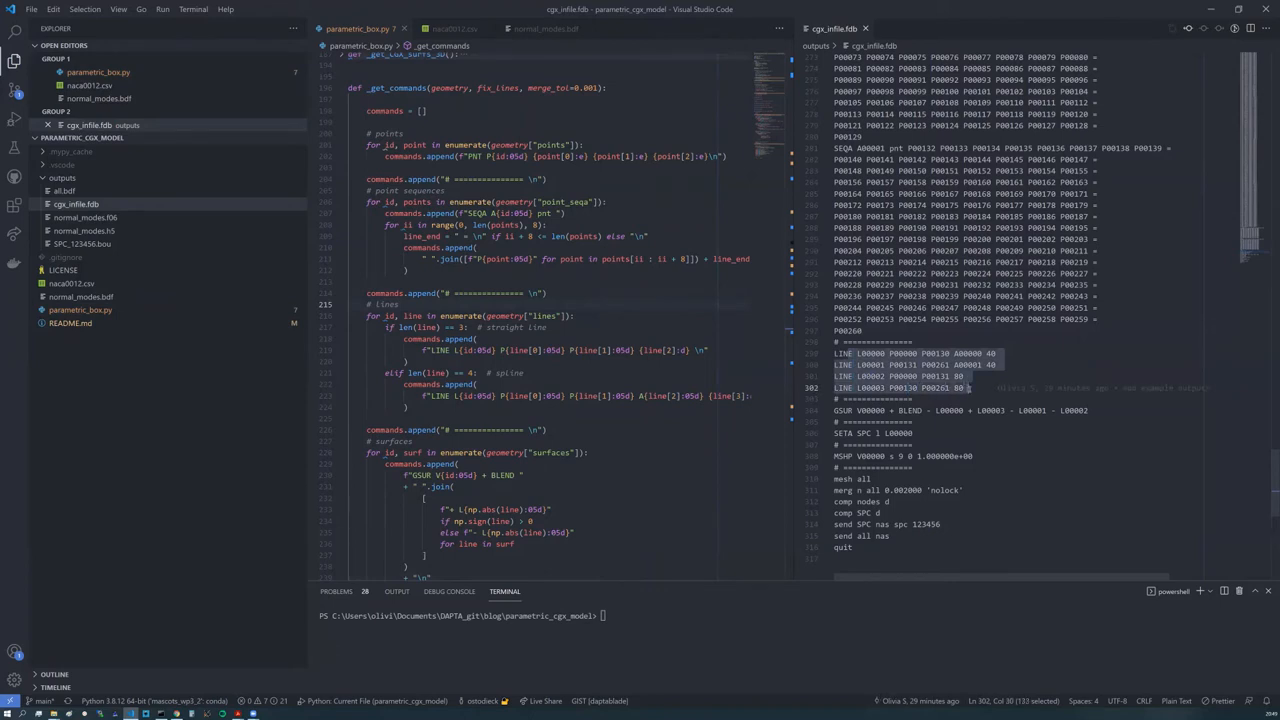
mouse_move(1000, 388)
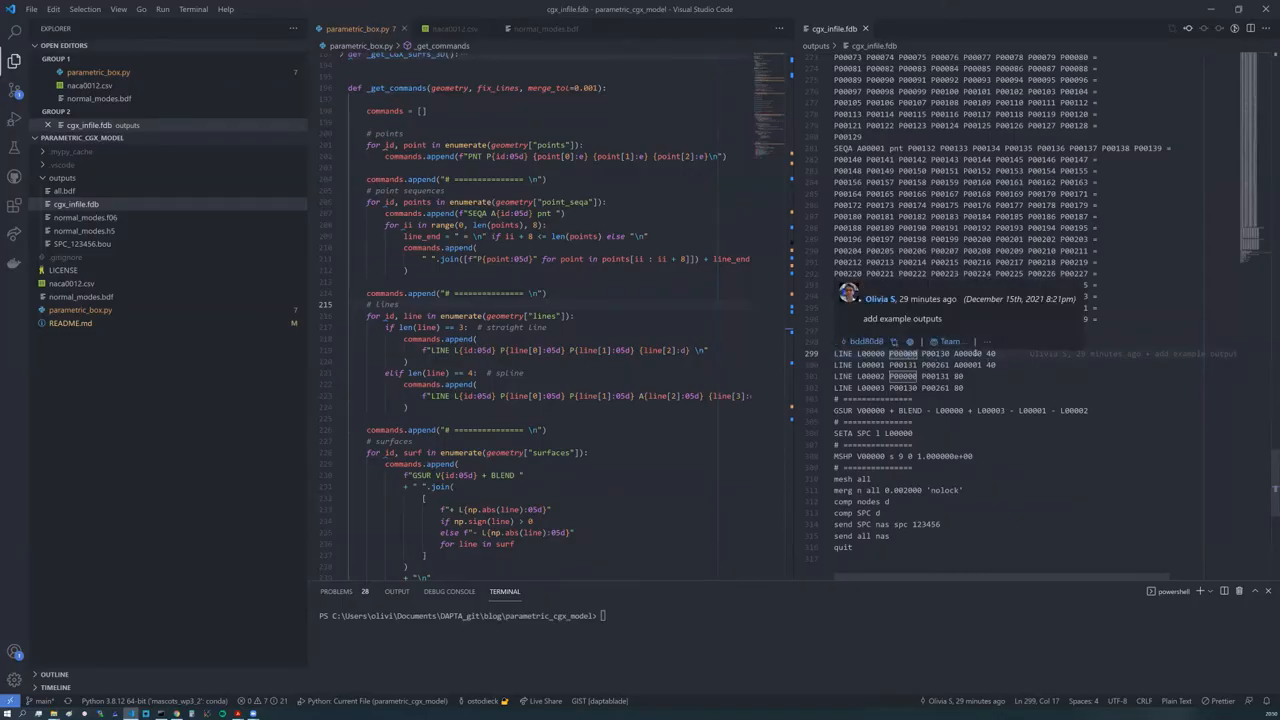
scroll(down, 3)
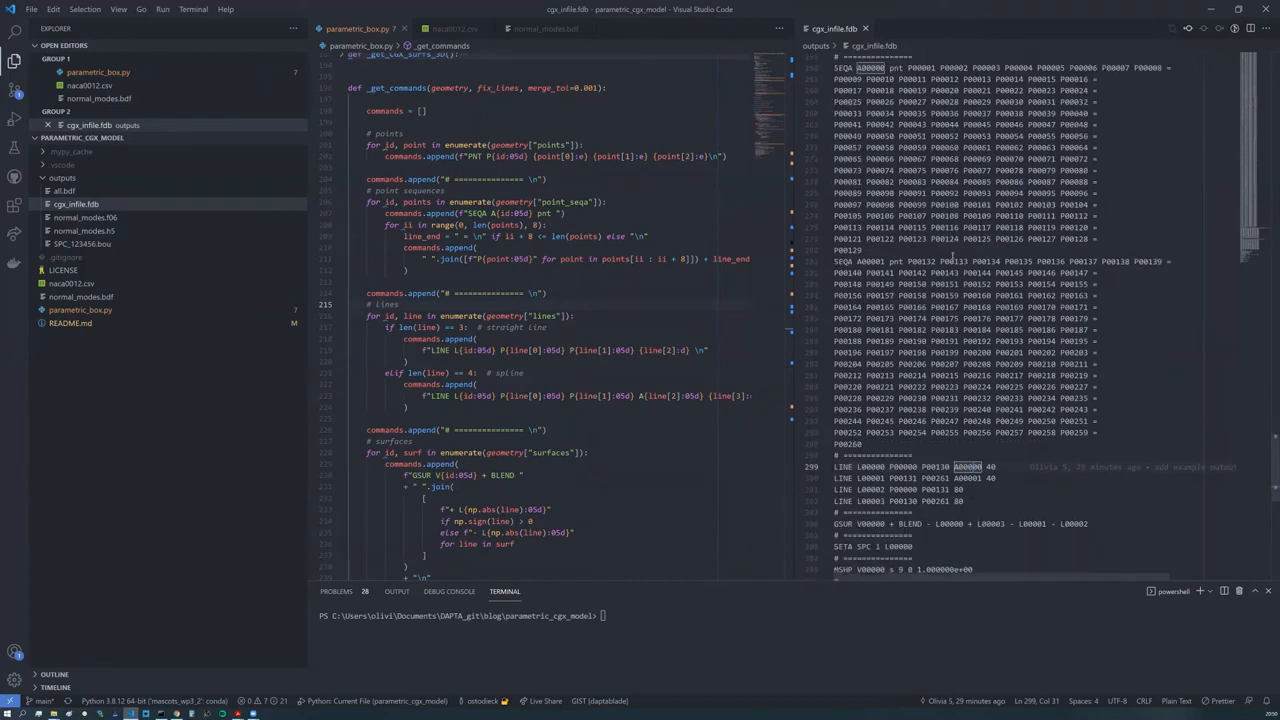
scroll(down, 3)
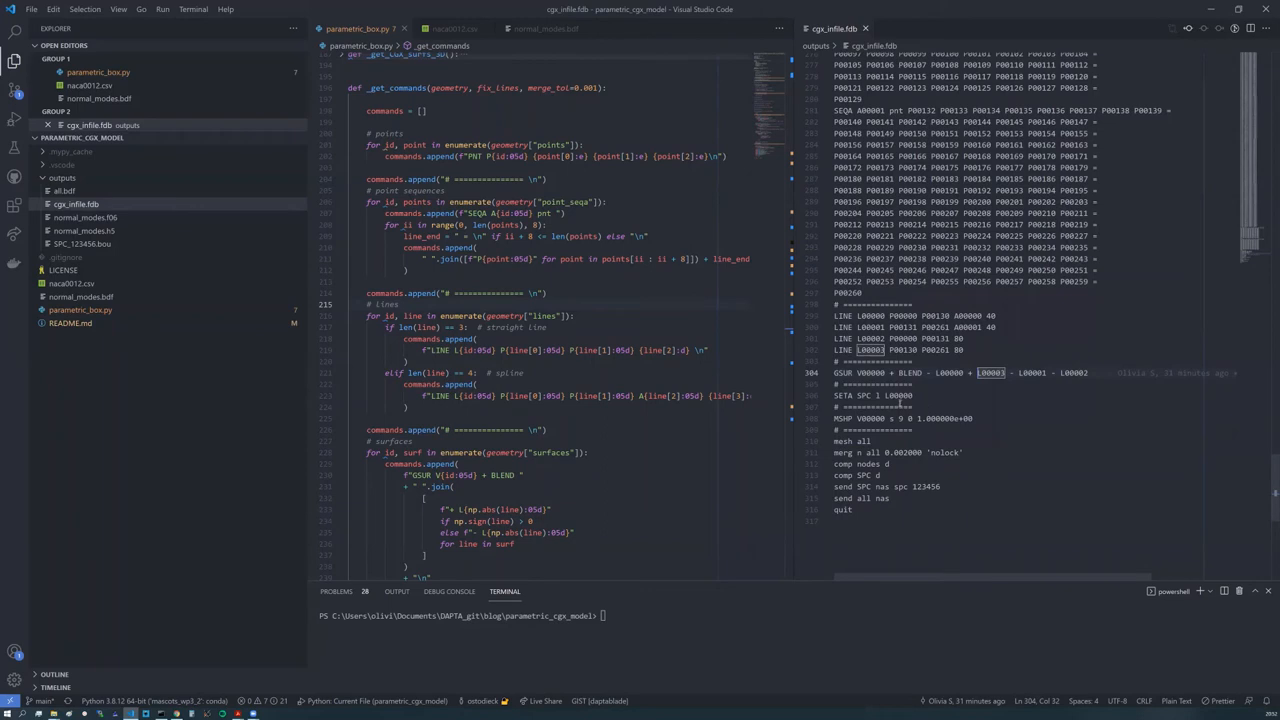
scroll(down, 3)
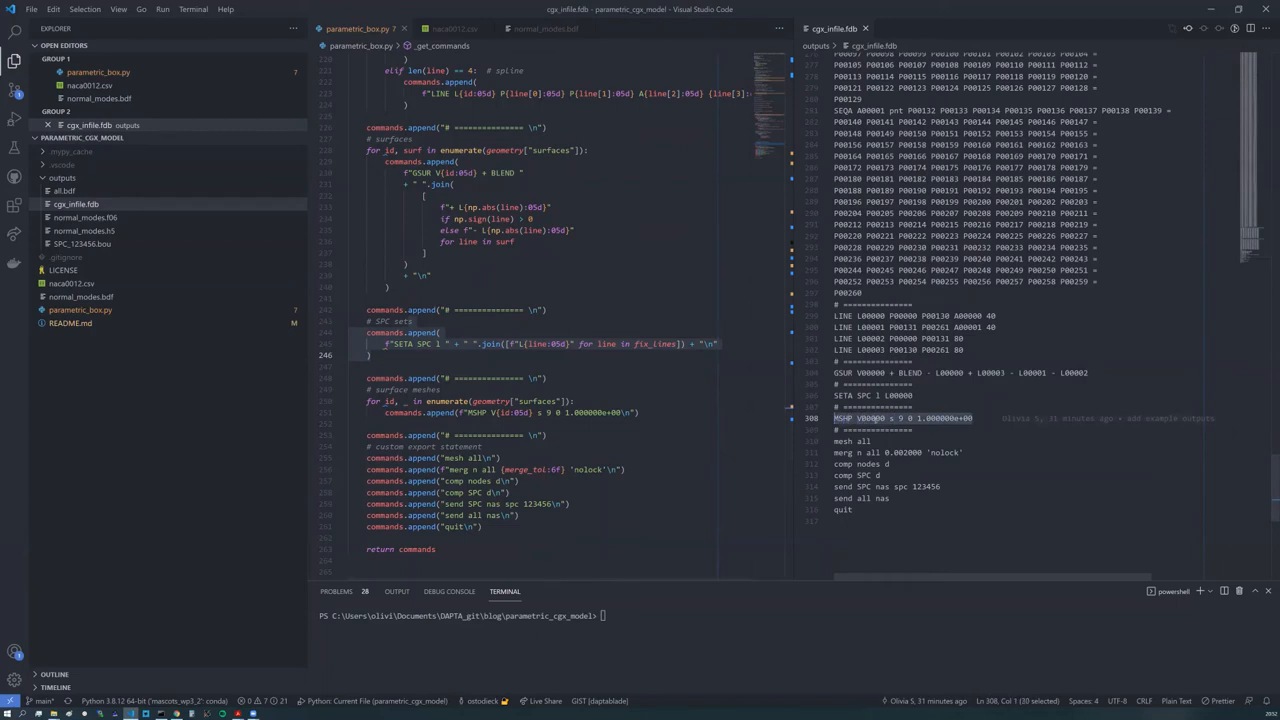
click(888, 418)
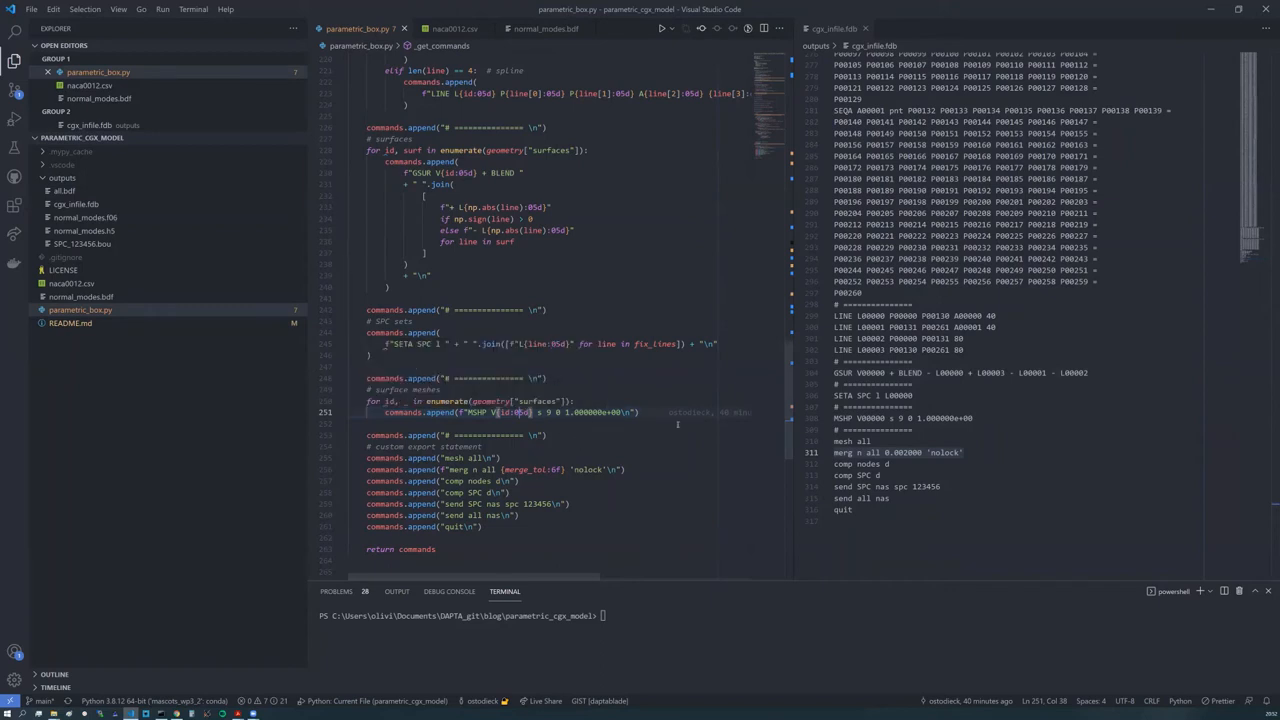
mouse_move(758, 476)
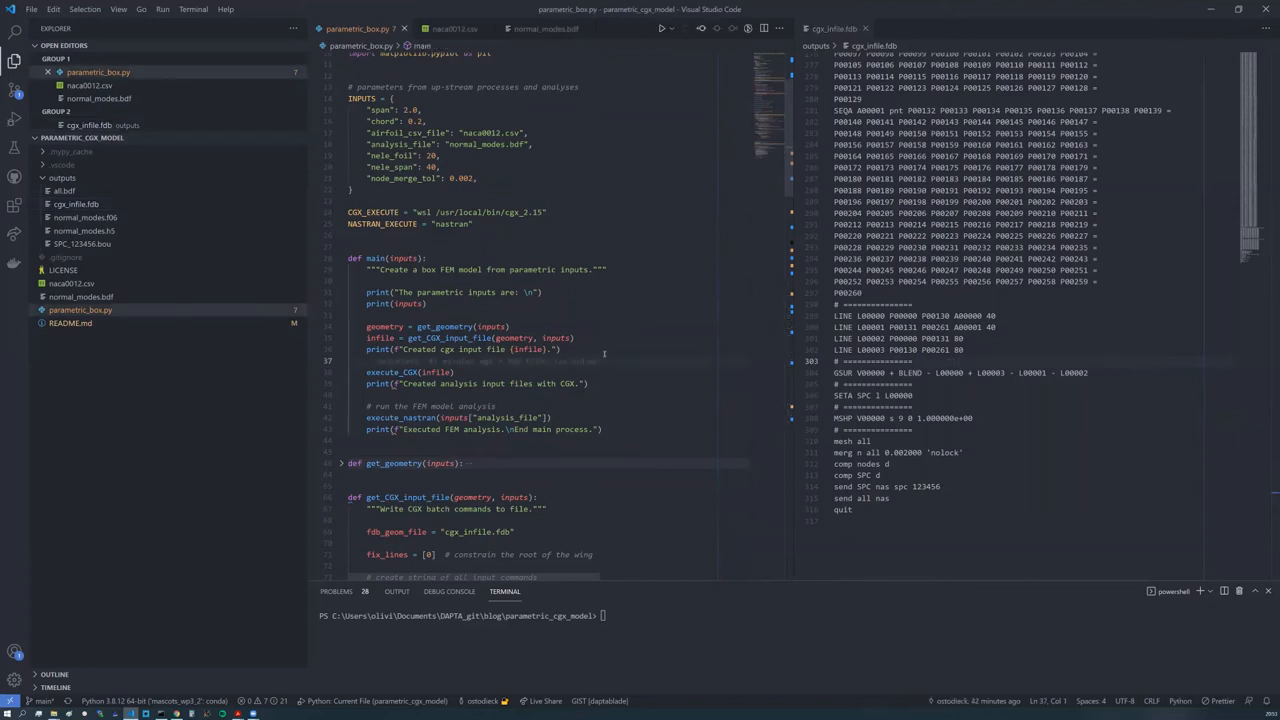
click(560, 348)
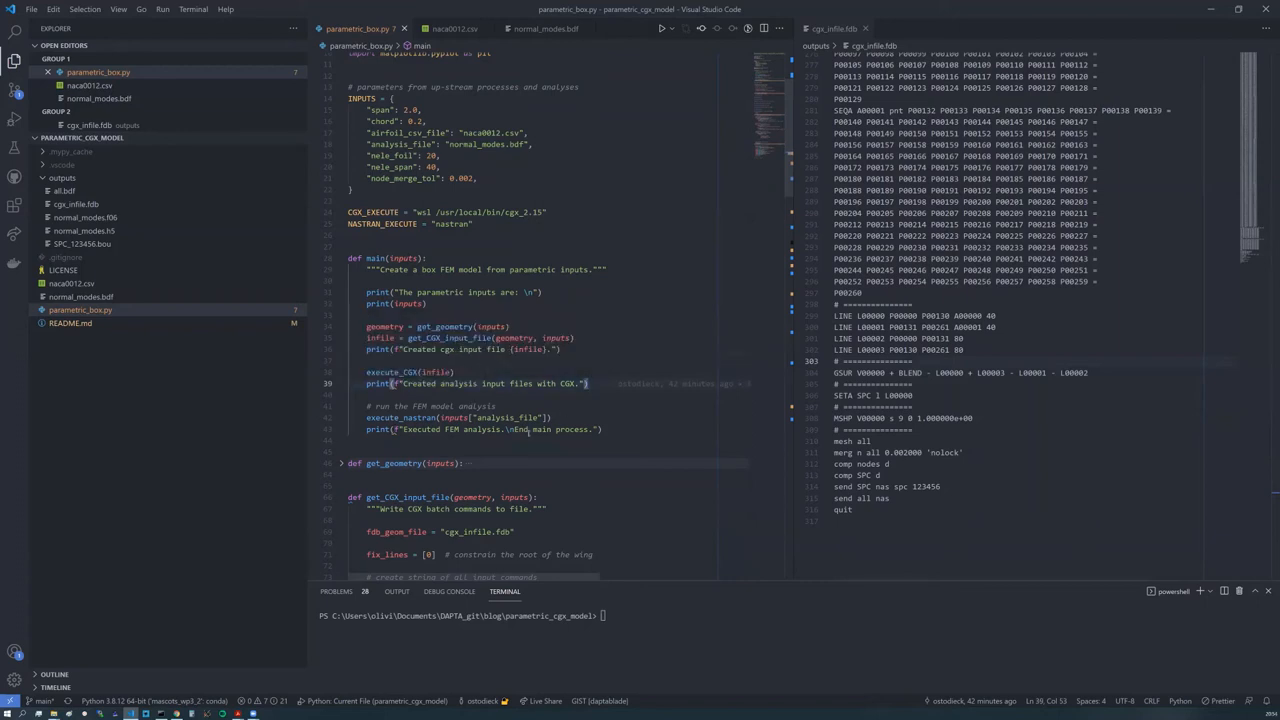
scroll(down, 3)
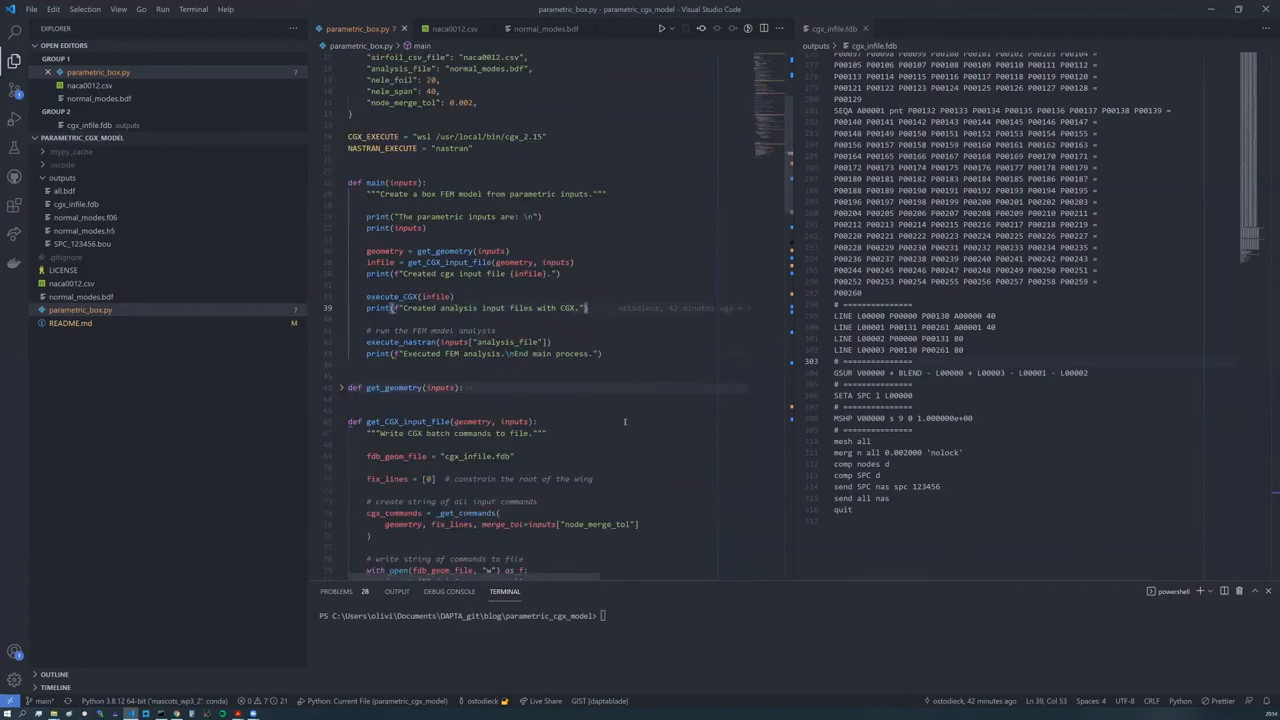
scroll(down, 3)
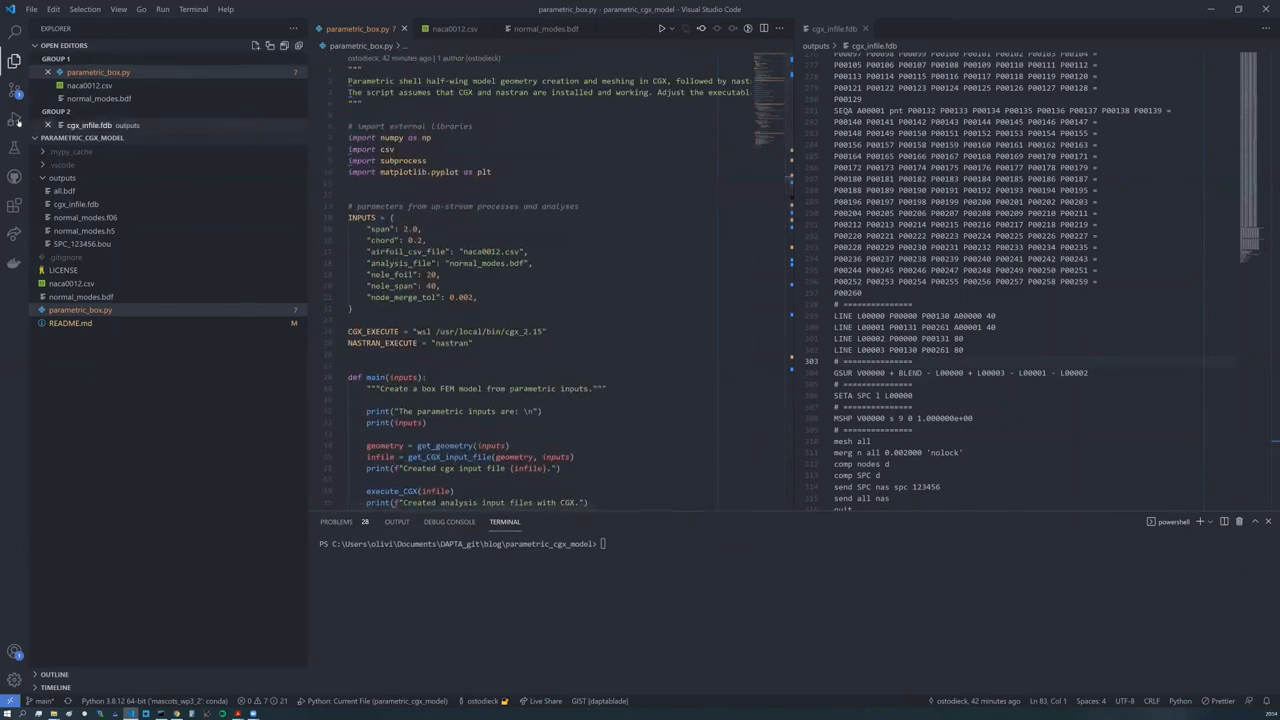
Step: Switch to Run and Debug to launch parametric_box.py, then return to the Explorer
click(10, 118)
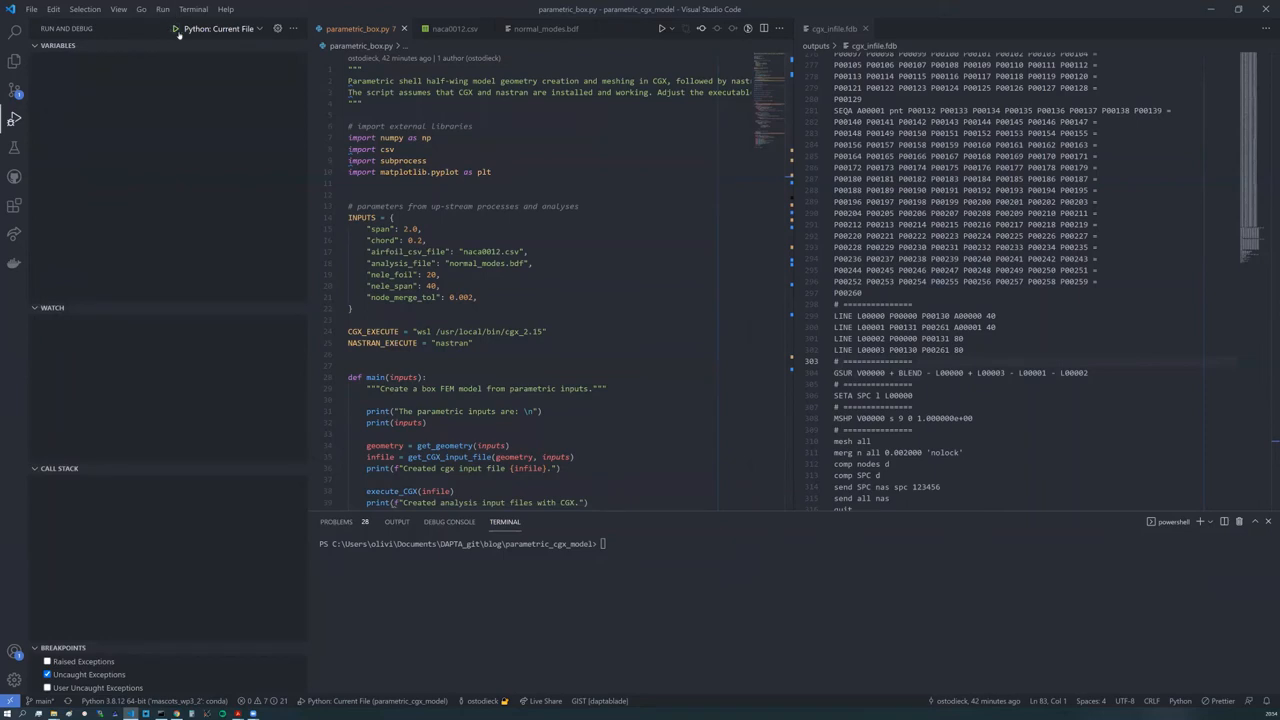
mouse_move(172, 28)
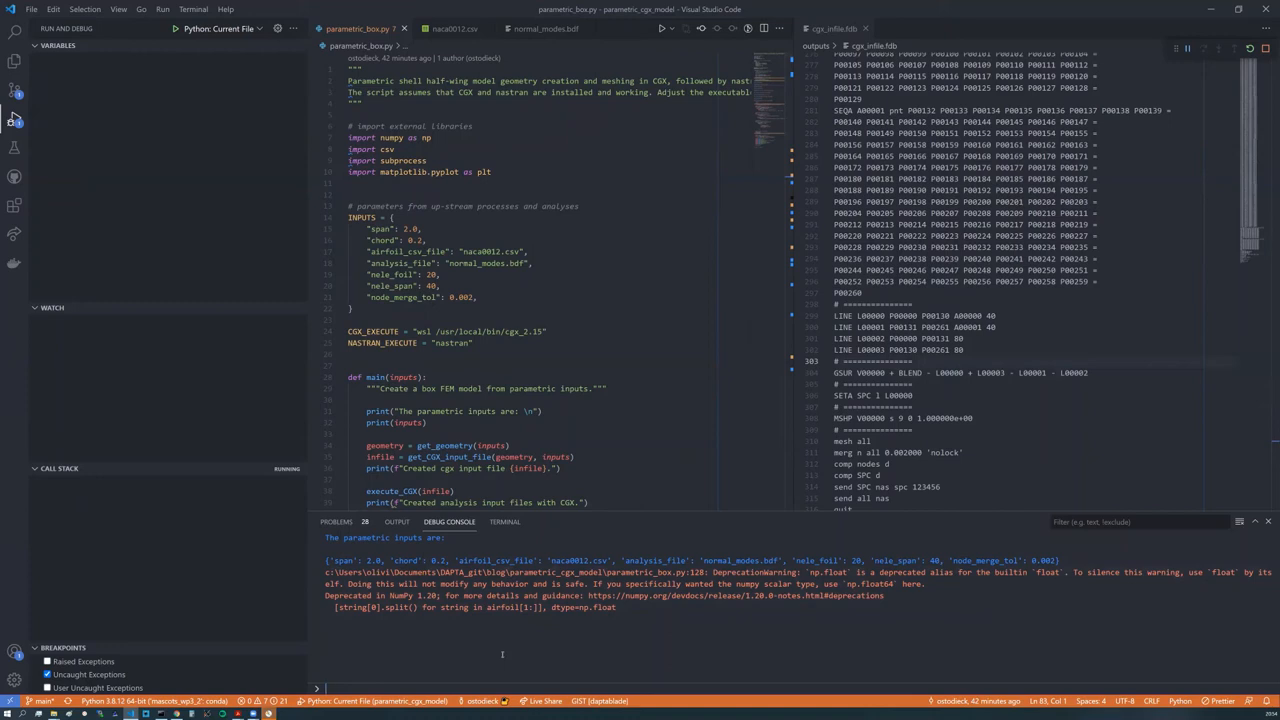
mouse_move(380, 638)
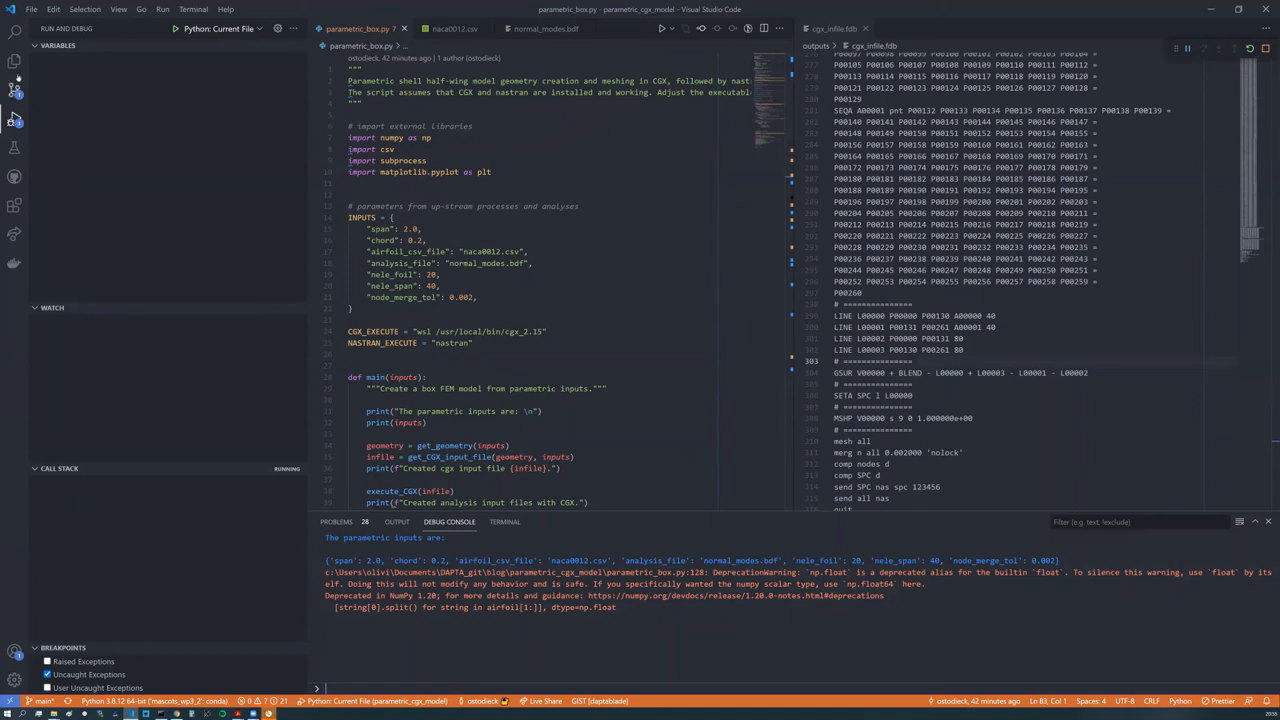
mouse_move(12, 60)
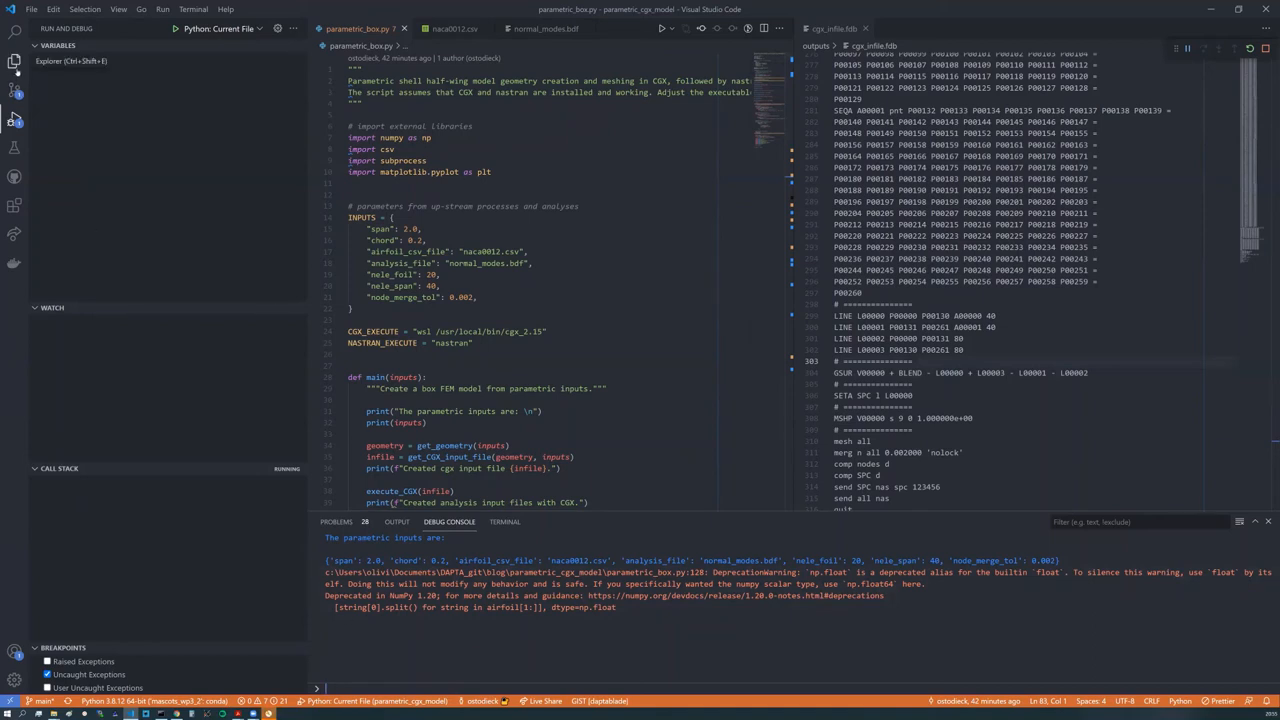
click(12, 60)
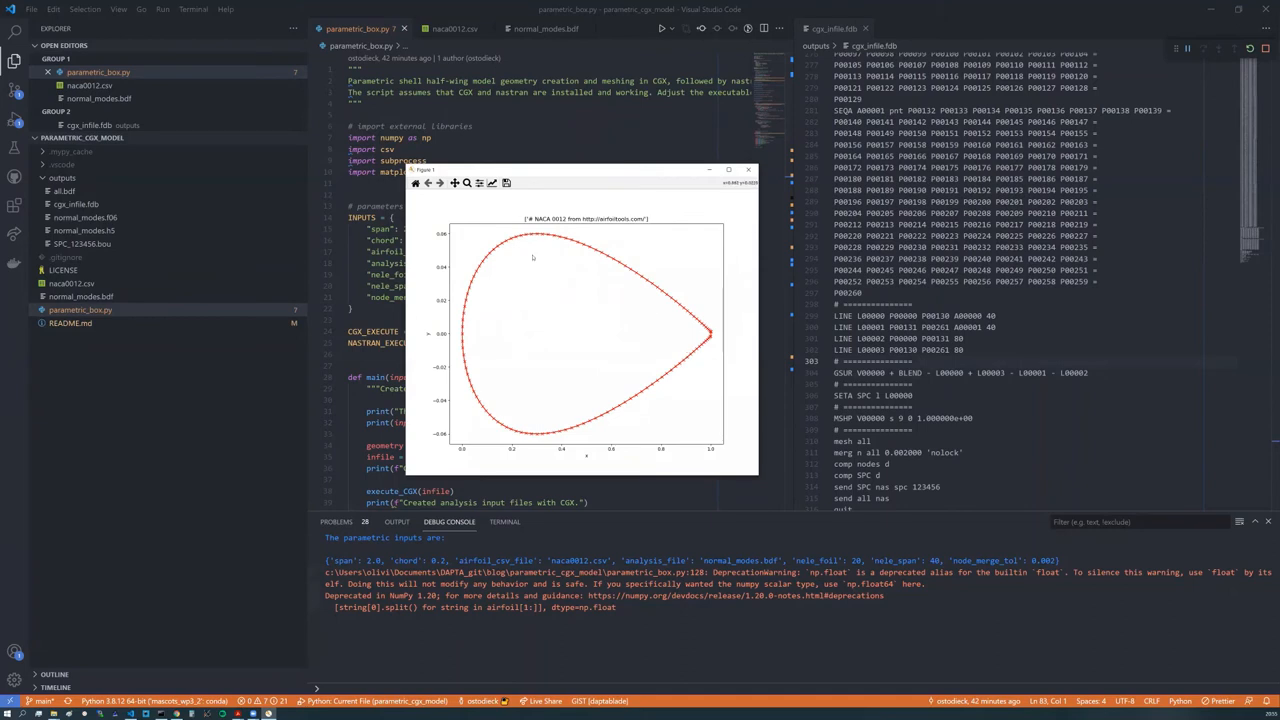
mouse_move(644, 348)
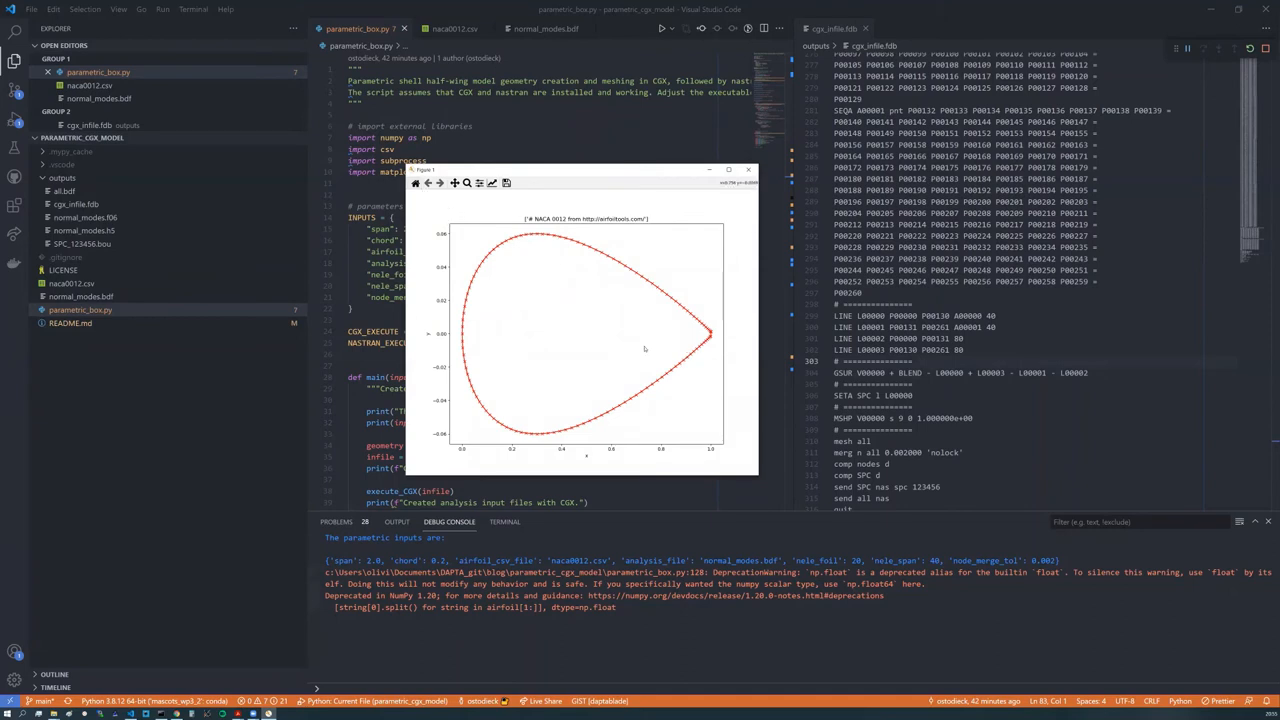
mouse_move(696, 352)
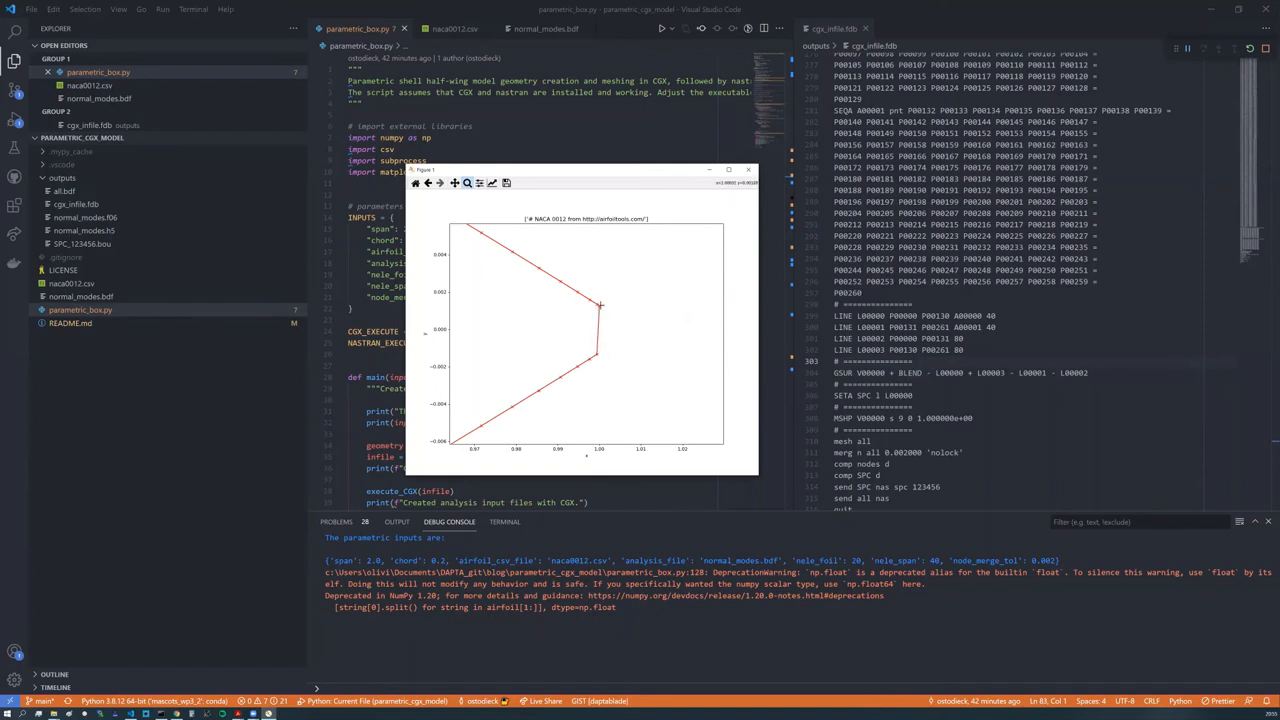
mouse_move(584, 304)
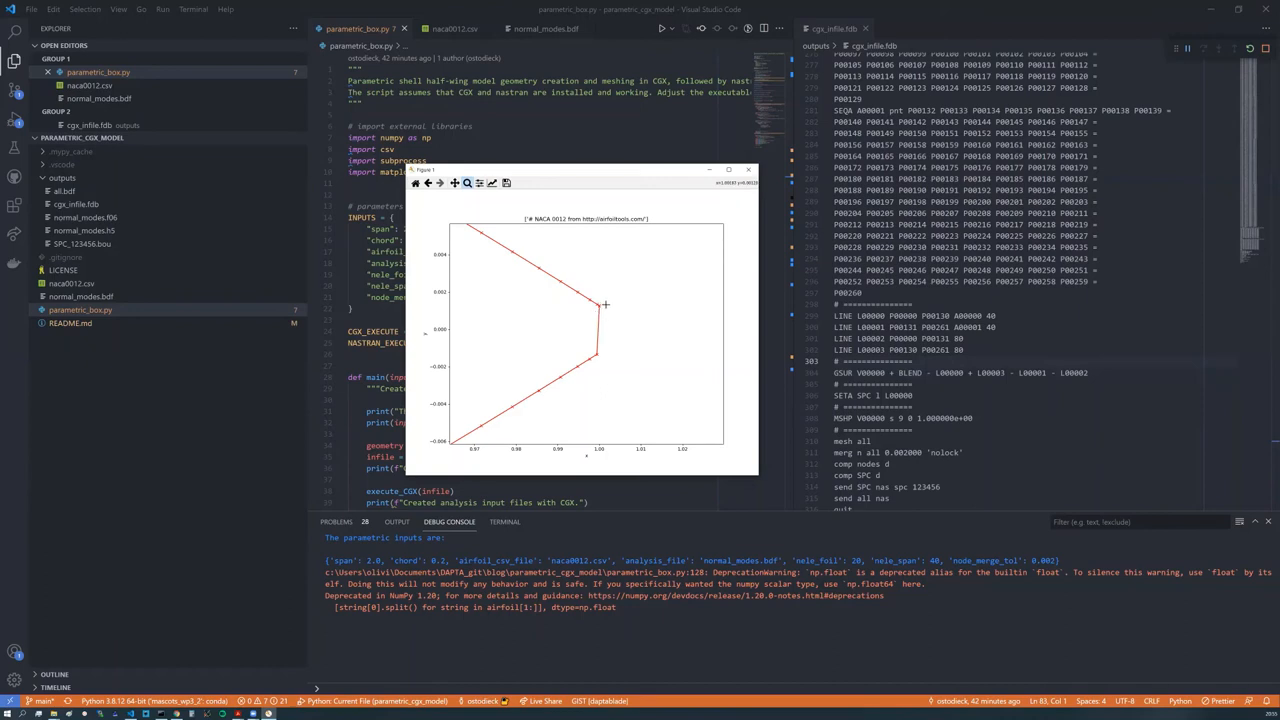
mouse_move(602, 344)
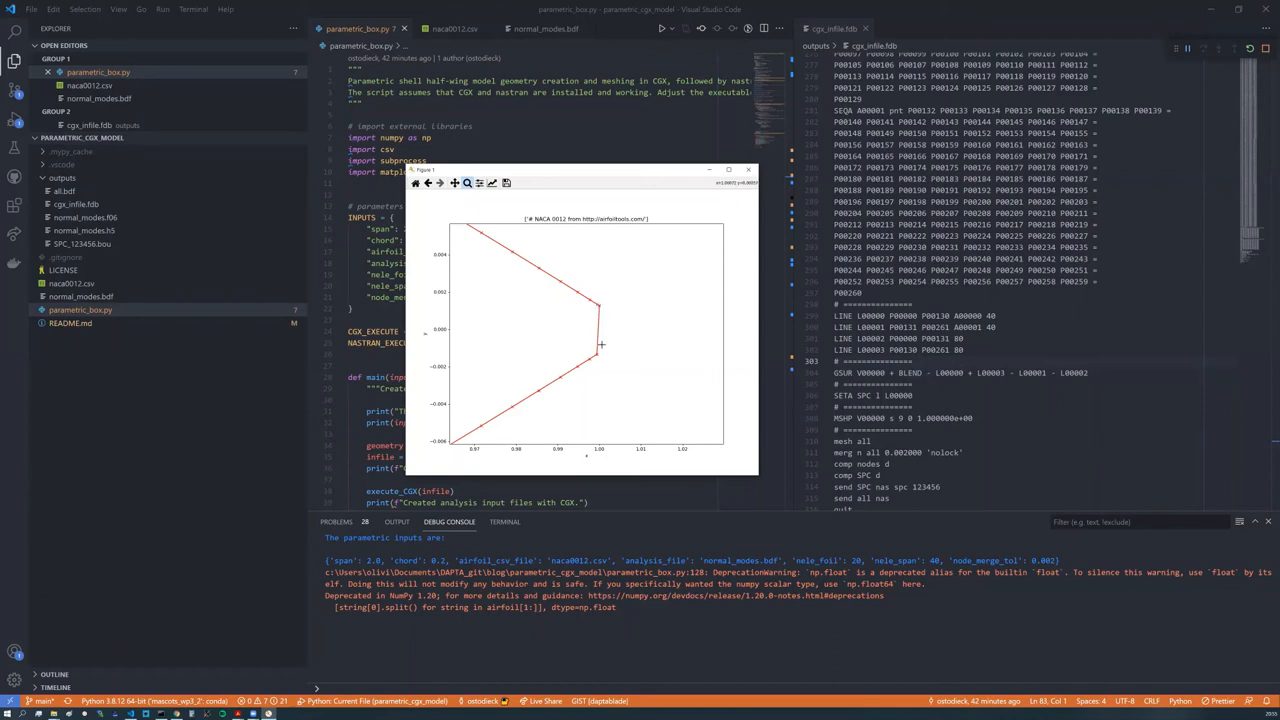
mouse_move(602, 364)
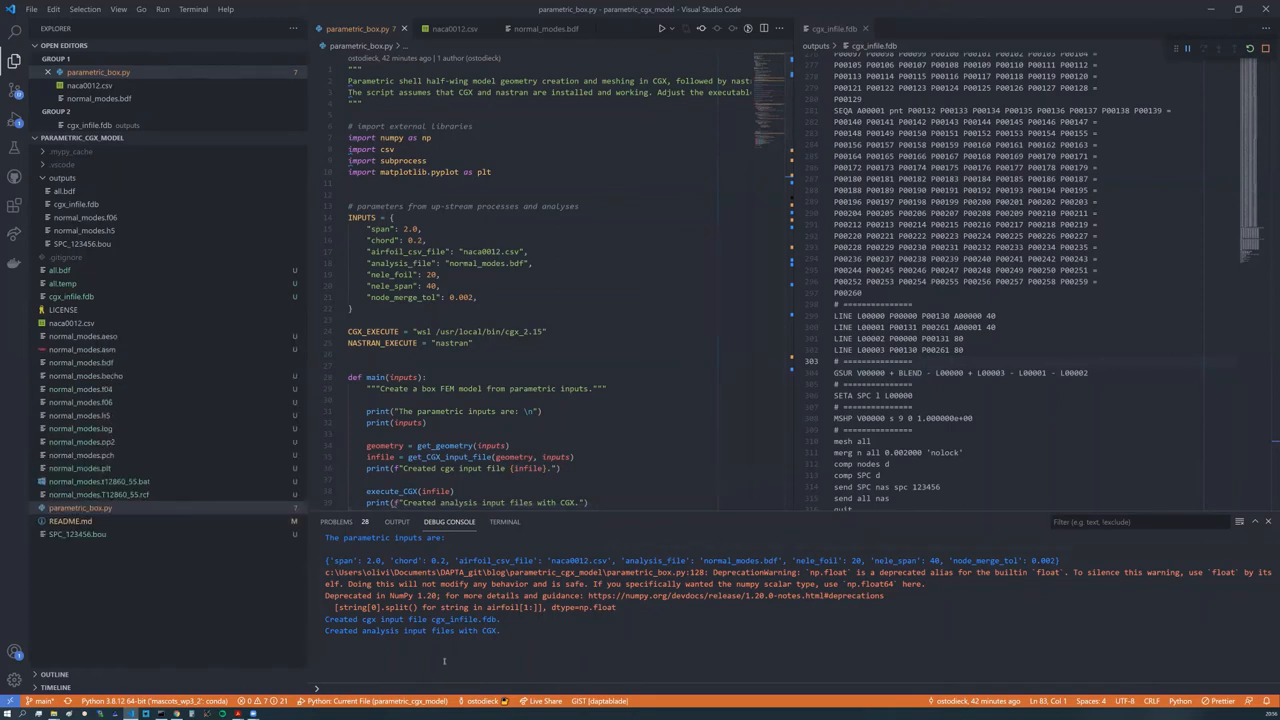
mouse_move(90, 440)
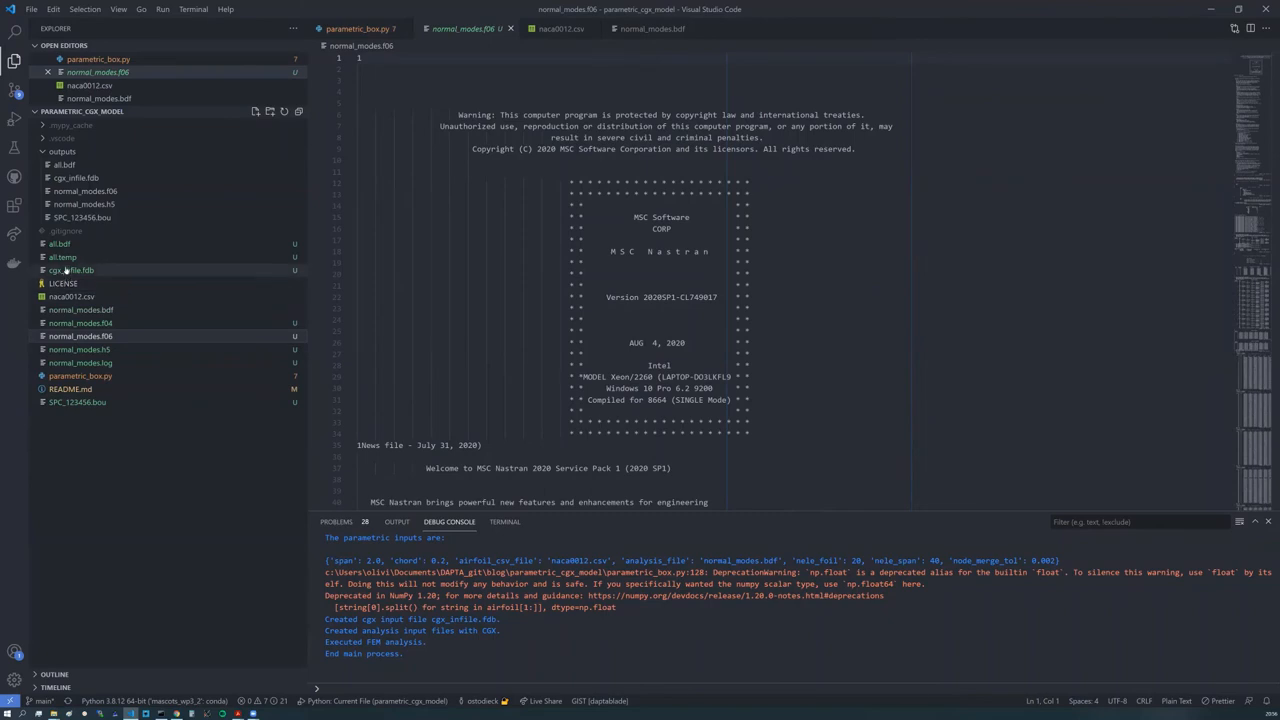
Step: Open cgs_infile.fdb and scroll through its point, line and constraint definitions
click(72, 270)
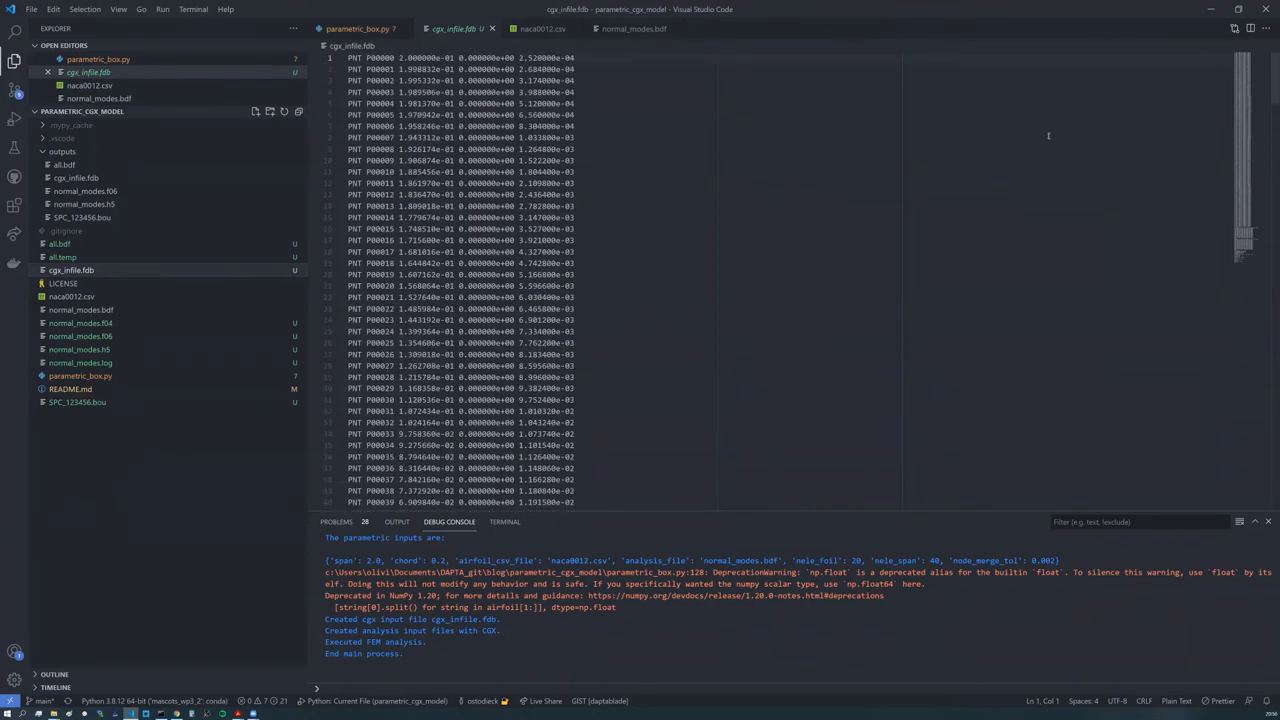
scroll(down, 3)
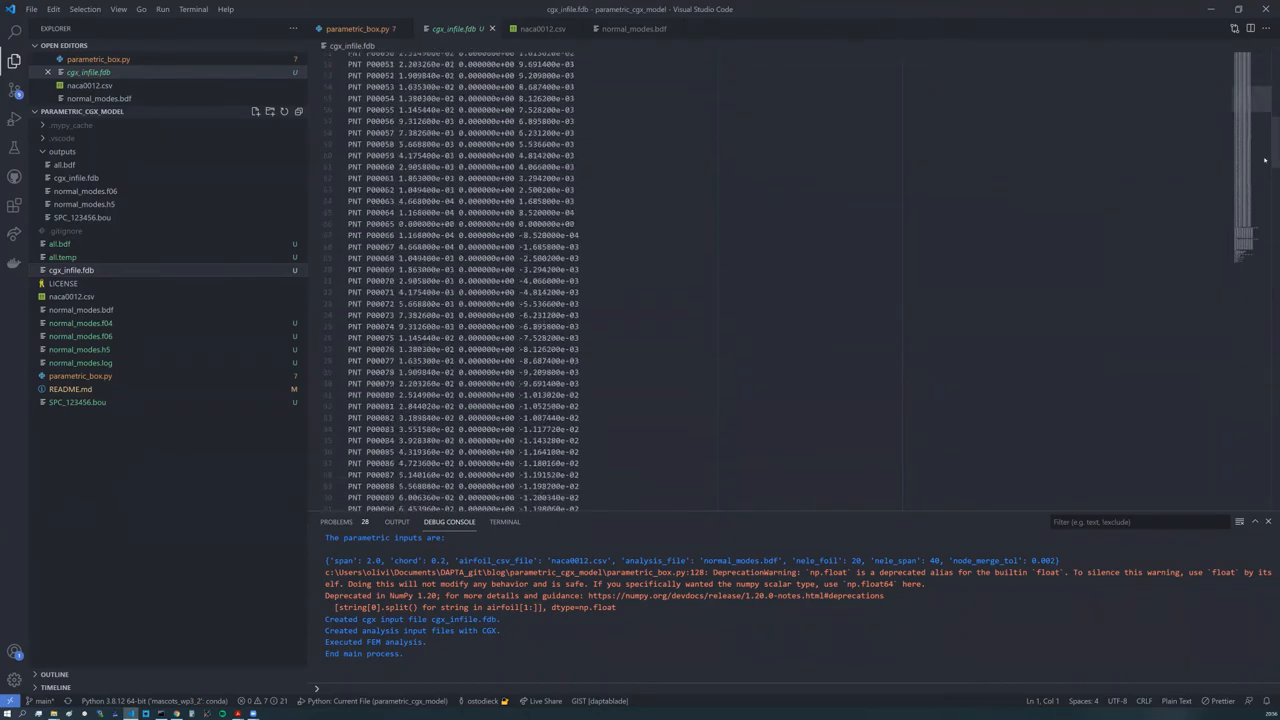
scroll(down, 3)
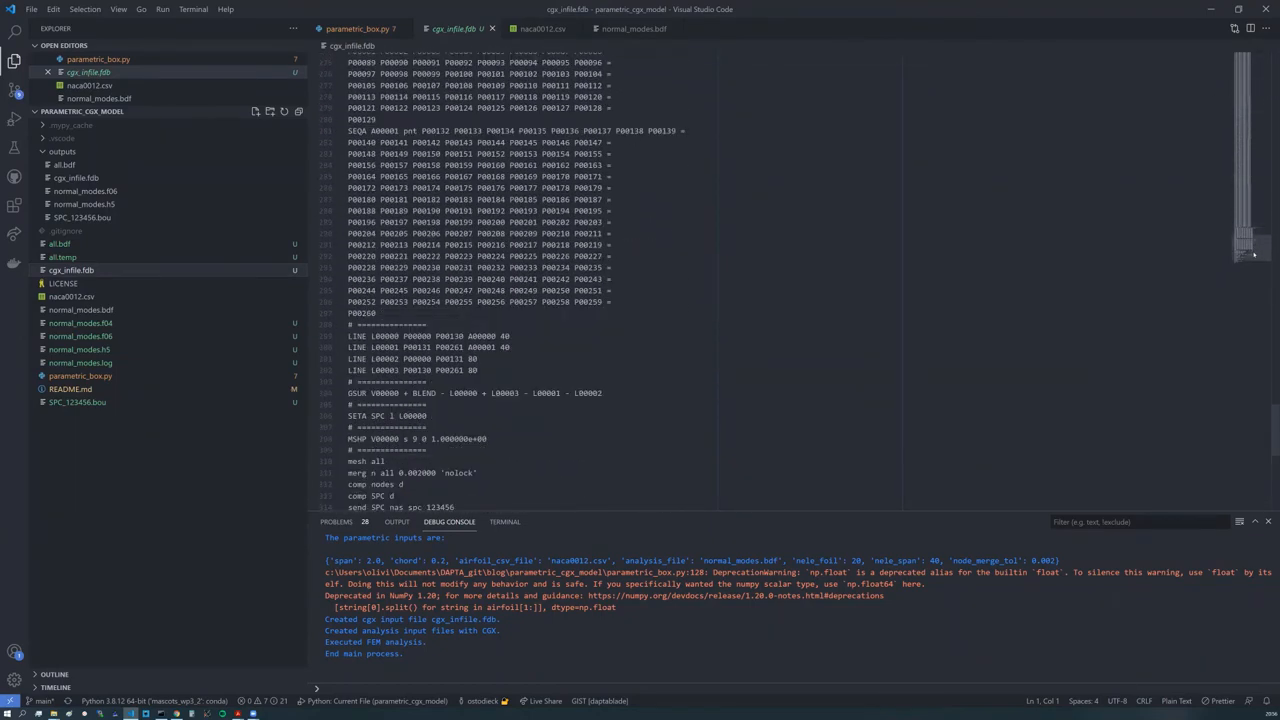
scroll(down, 3)
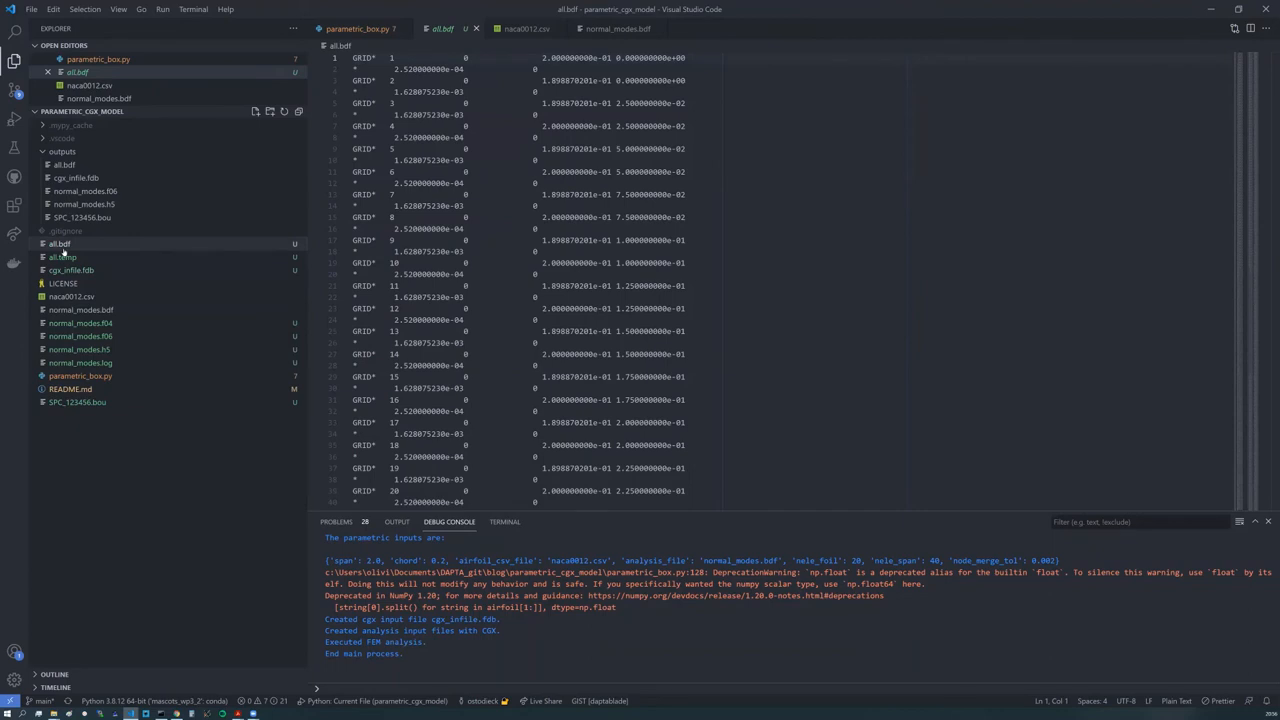
mouse_move(62, 270)
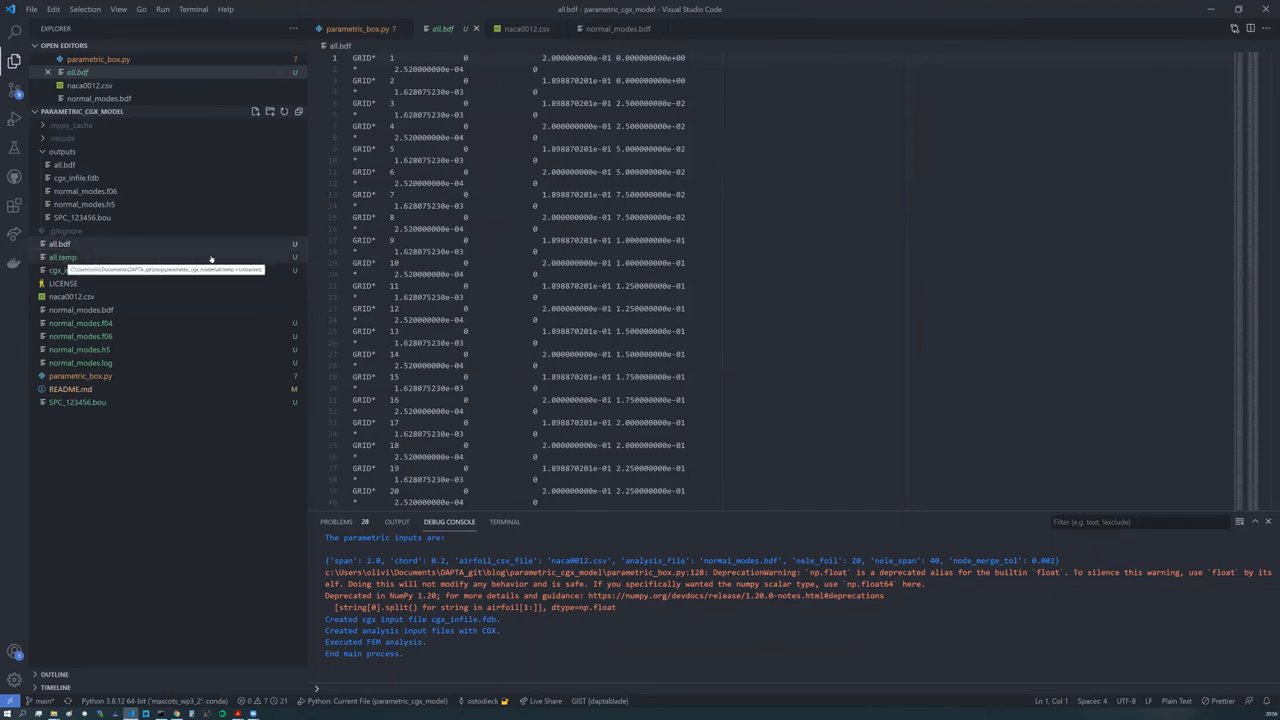
mouse_move(1264, 126)
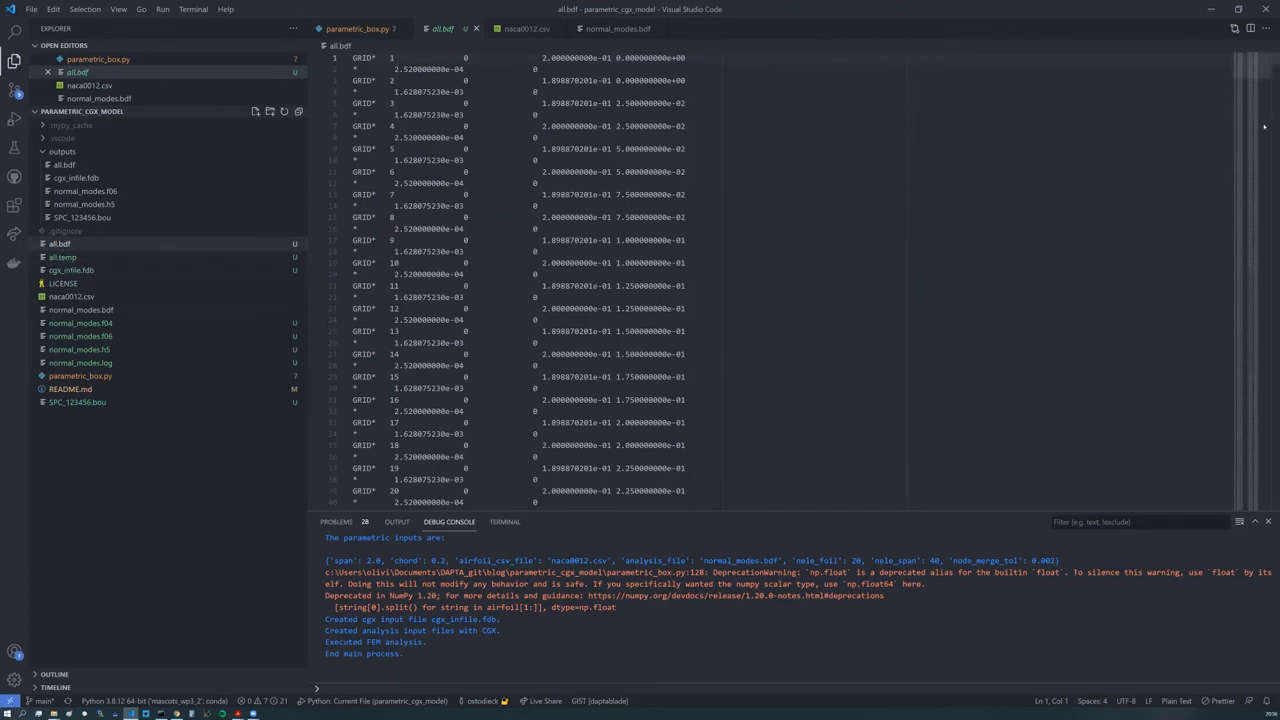
Step: Scroll further through the file, then open normal_modes.f06 from outputs
scroll(down, 3)
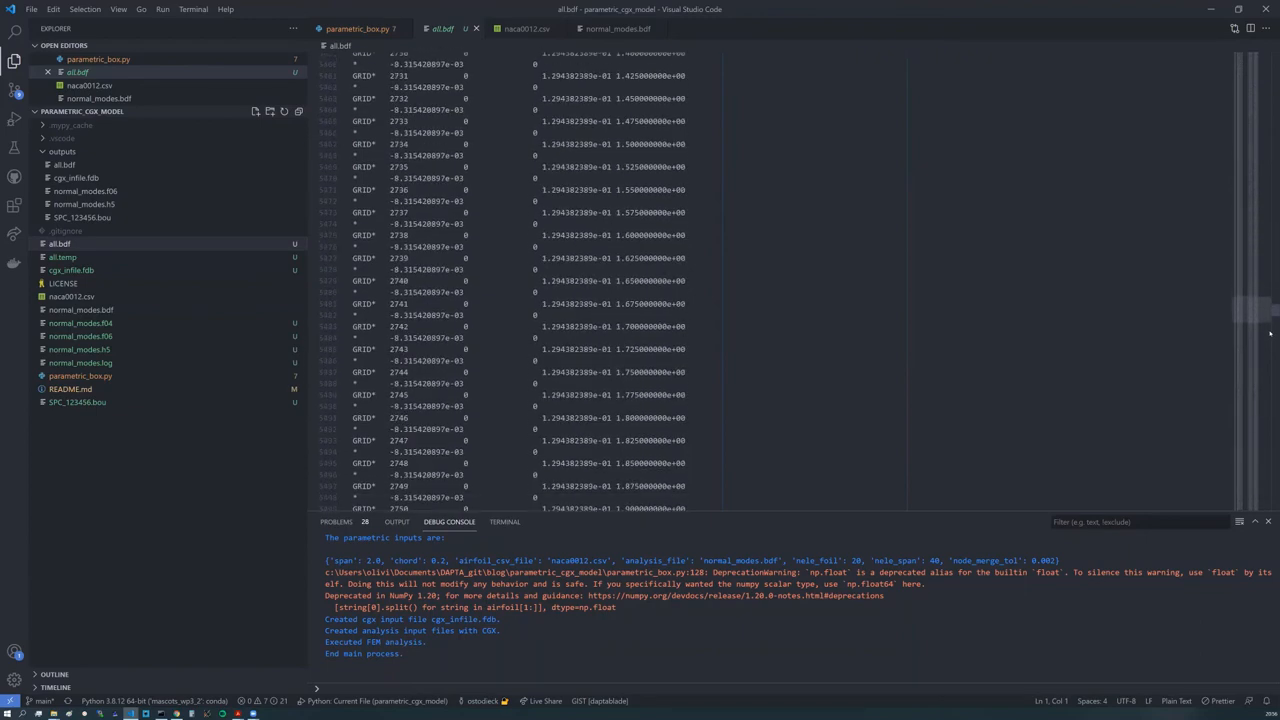
scroll(down, 3)
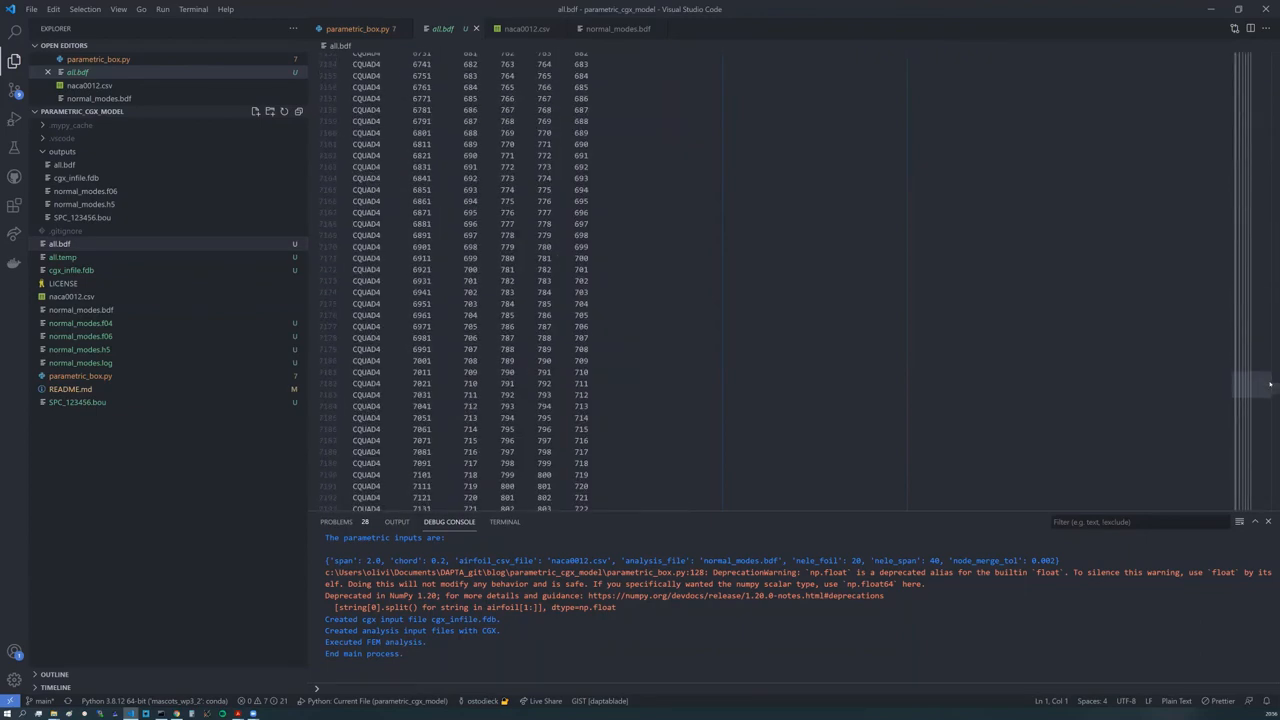
scroll(down, 3)
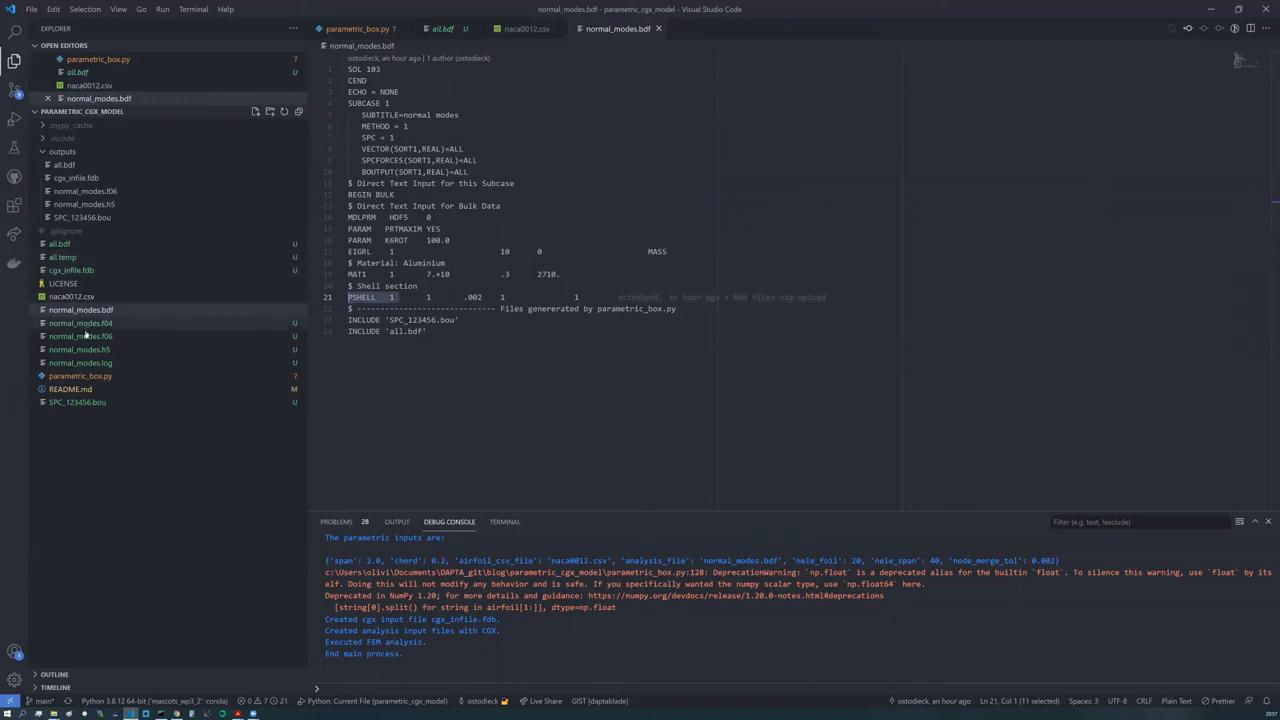
mouse_move(90, 336)
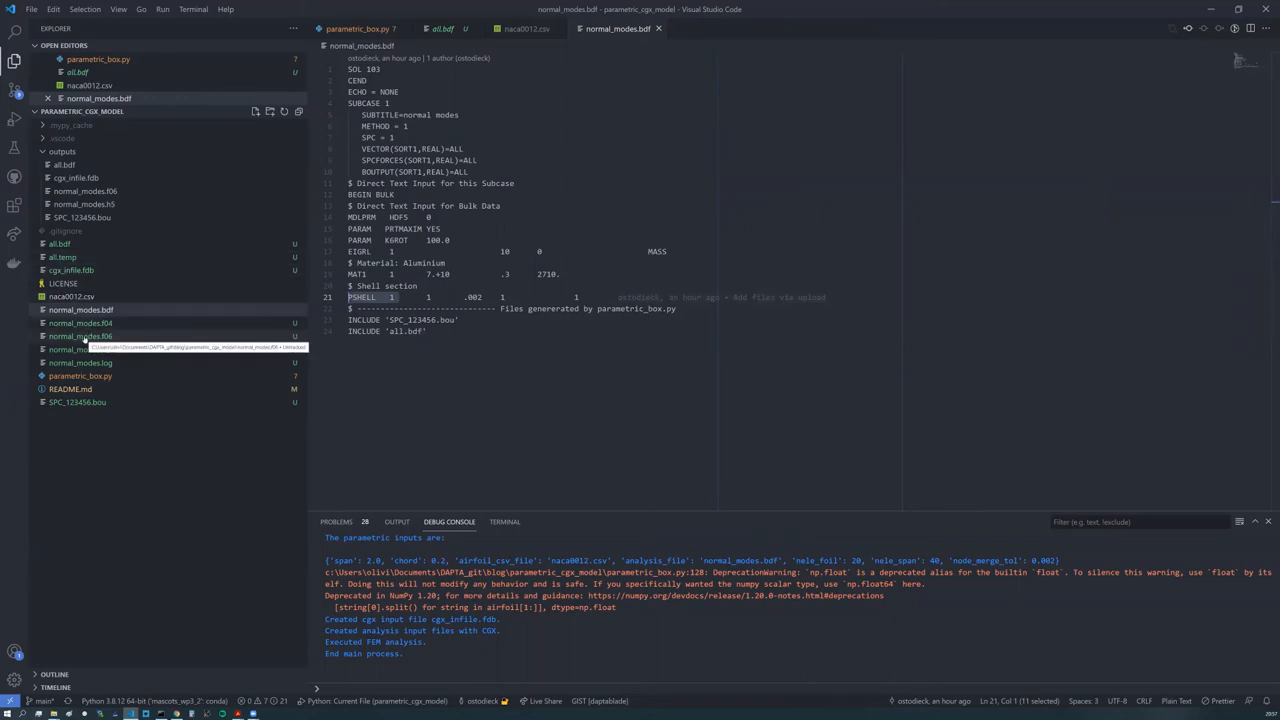
click(76, 404)
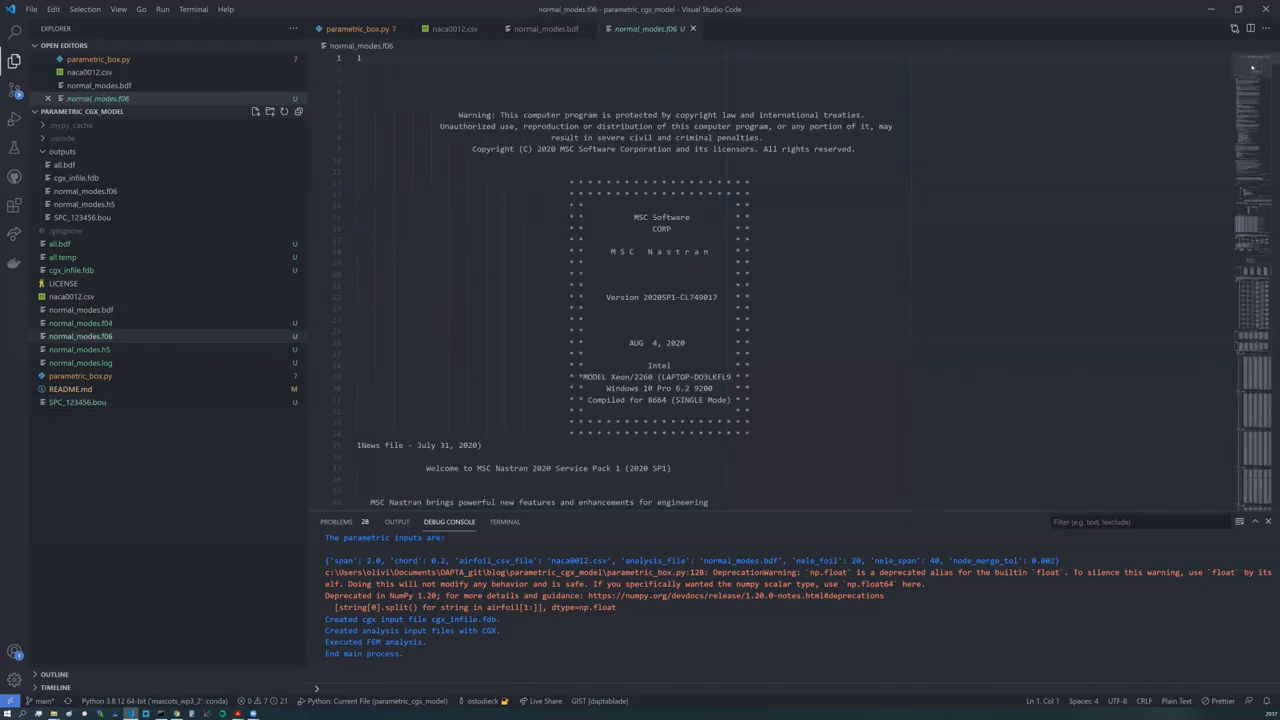
Step: Reach the Real Eigenvalues table in normal_modes.f06 and highlight mode 1's frequency in cycles
scroll(down, 3)
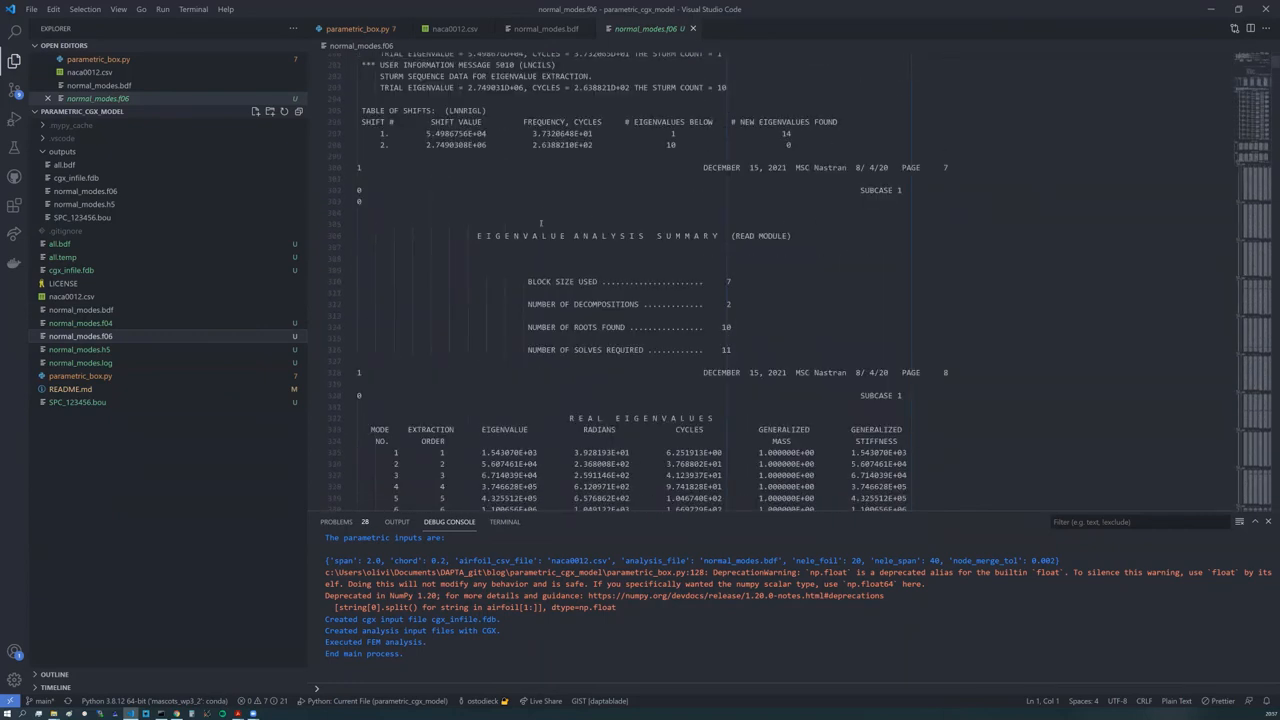
scroll(down, 3)
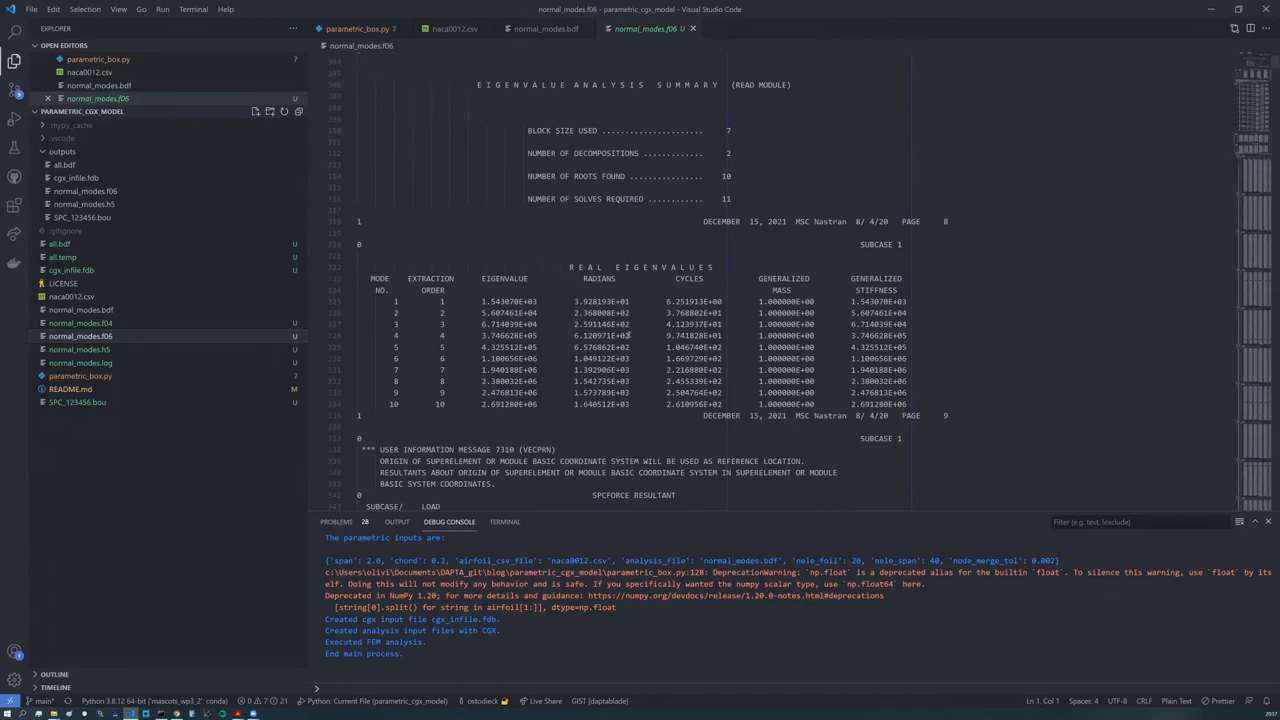
drag(370, 278, 910, 404)
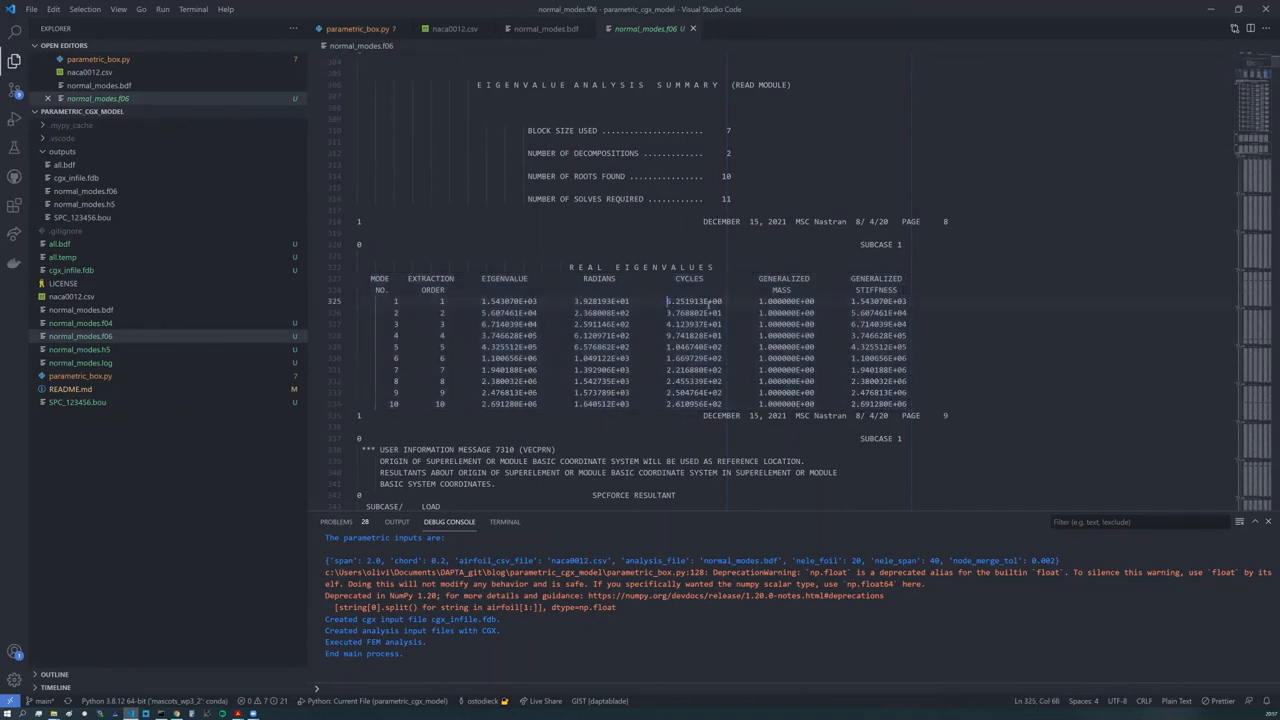
drag(666, 312, 692, 358)
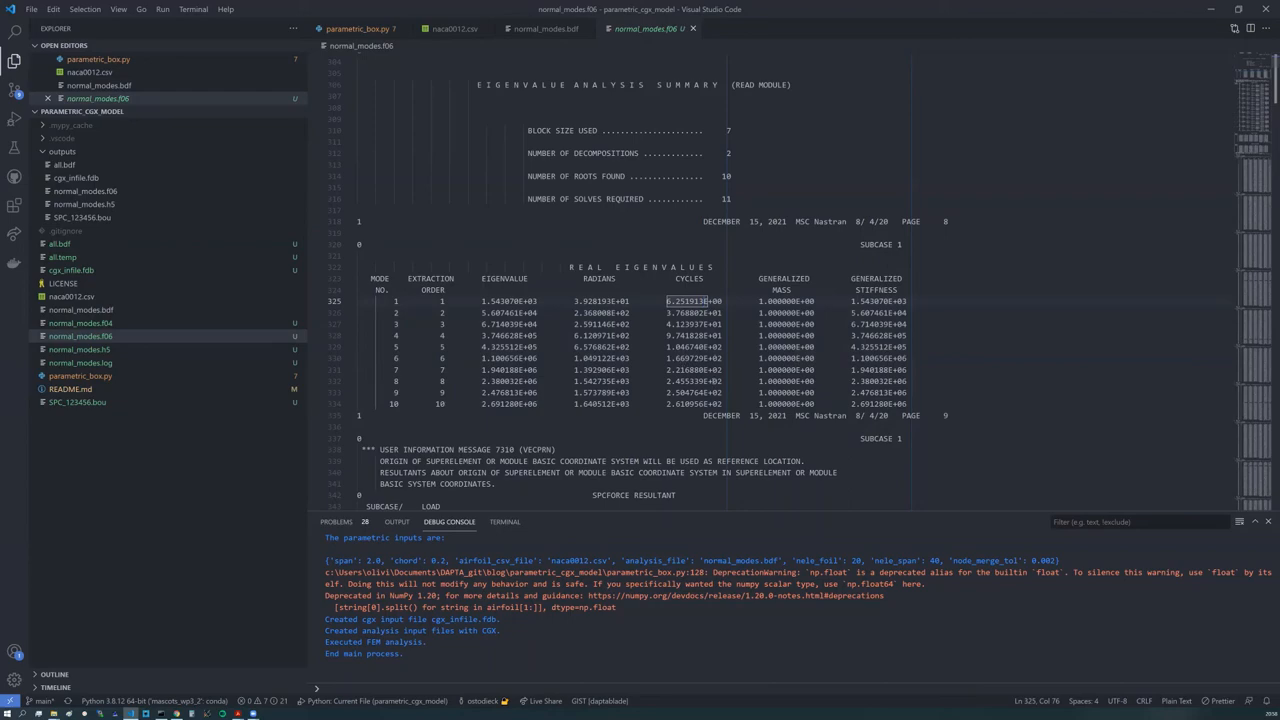
Step: Continue down the F06 file to the SPCFORCE RESULTANT section
scroll(down, 3)
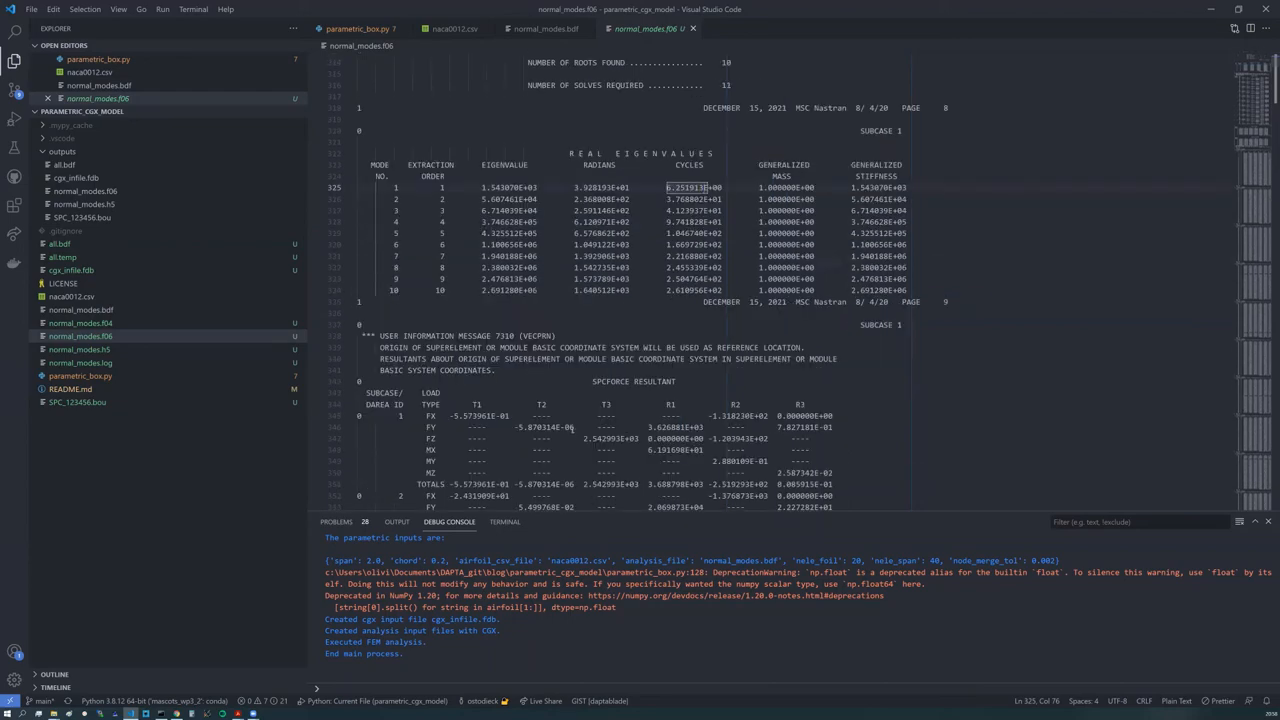
scroll(down, 3)
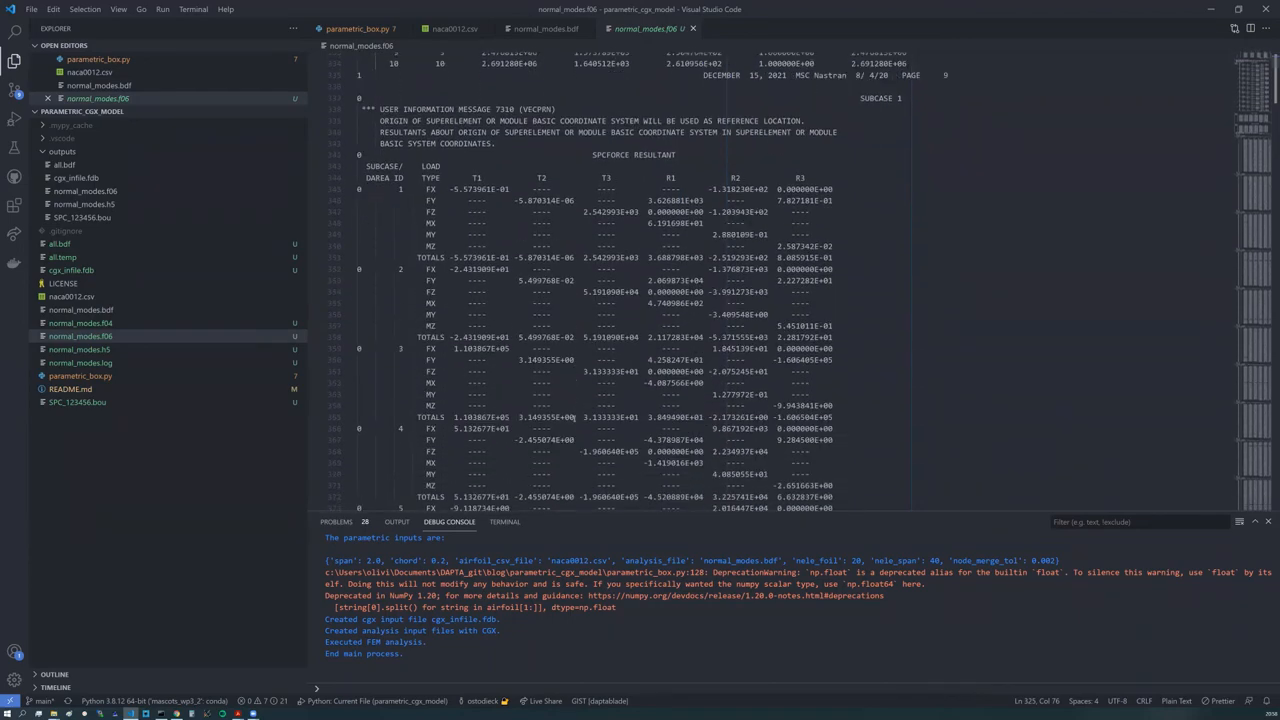
scroll(down, 3)
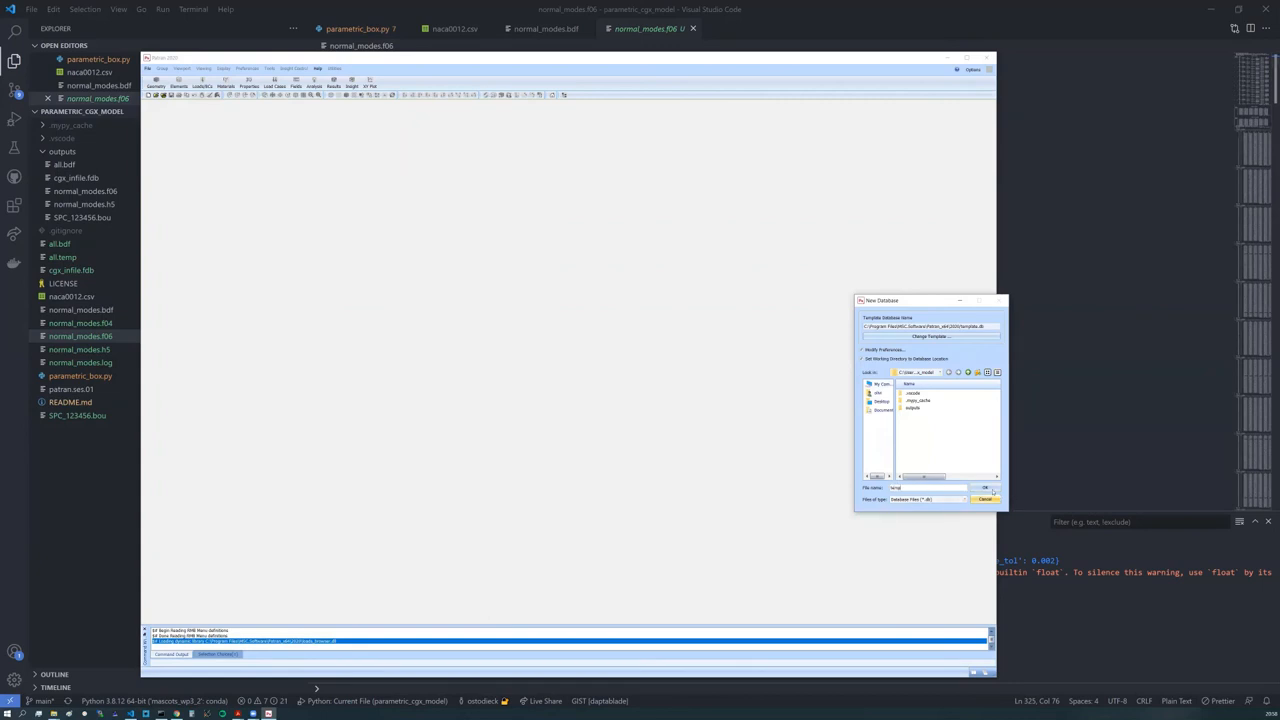
Step: Confirm creation of the new Patran model database
click(984, 488)
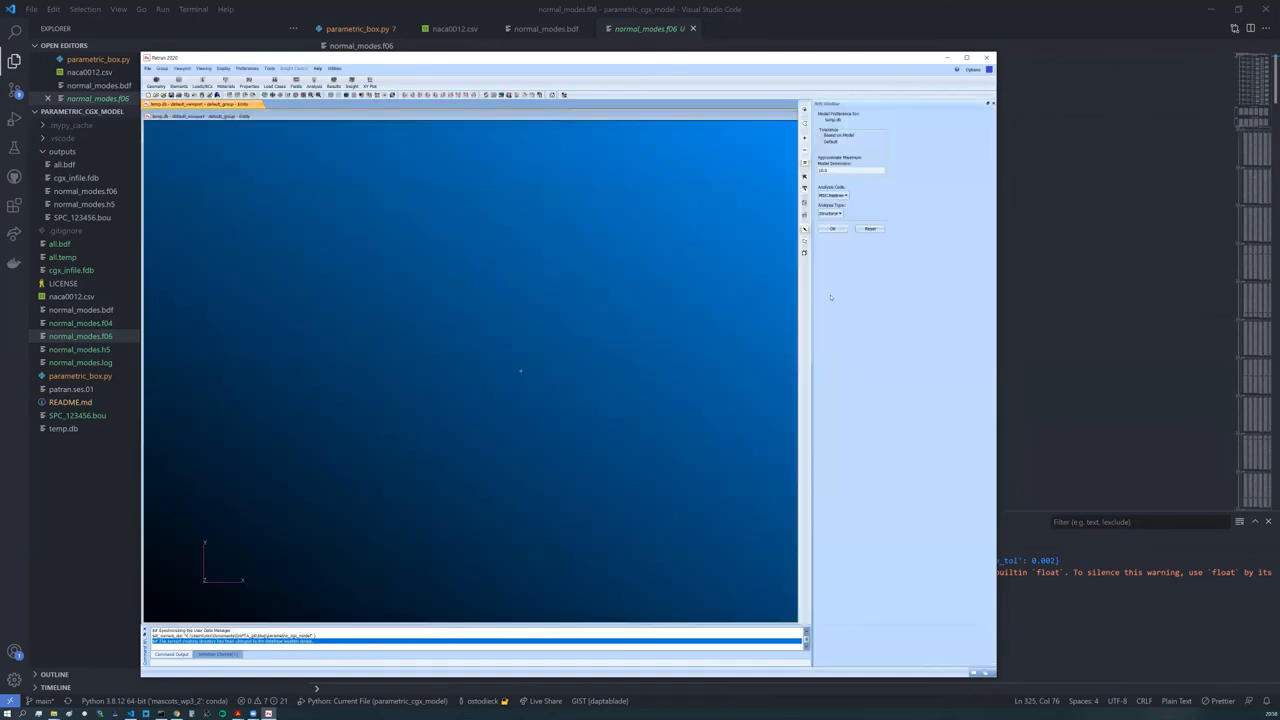
Step: Accept model preferences and attach the normal_modes results file via Analysis > Access Results
click(828, 228)
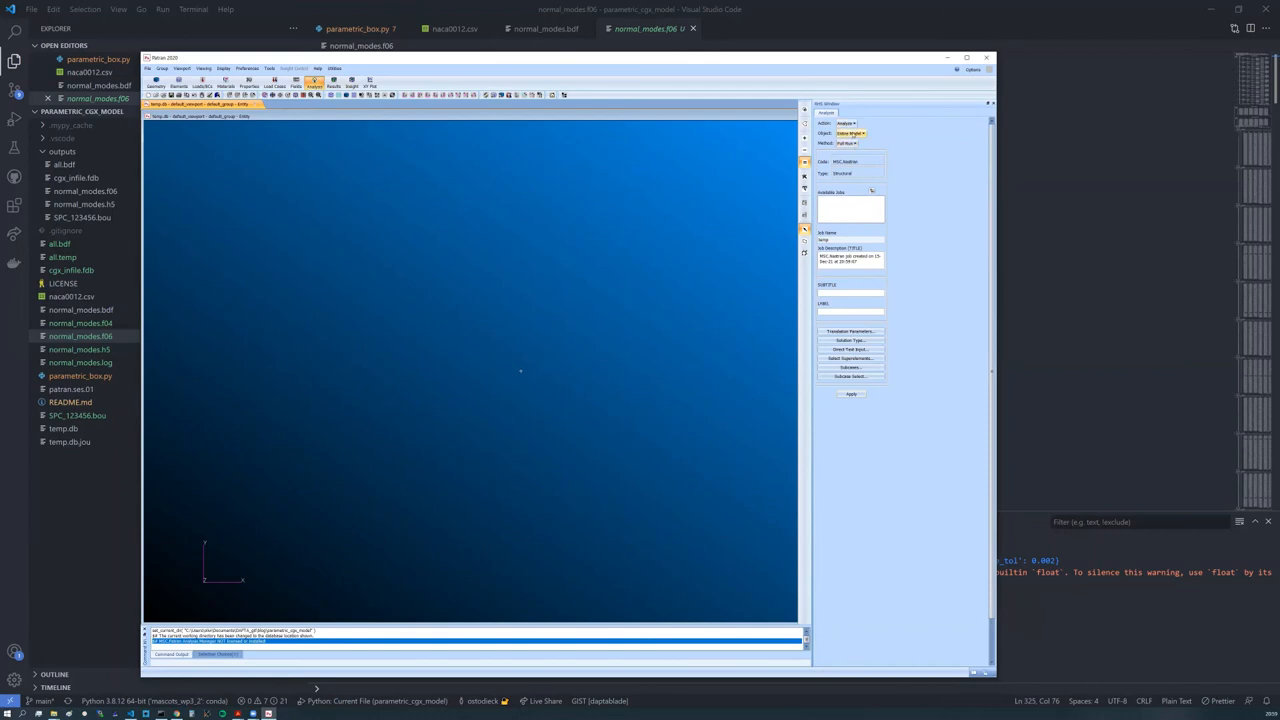
click(848, 124)
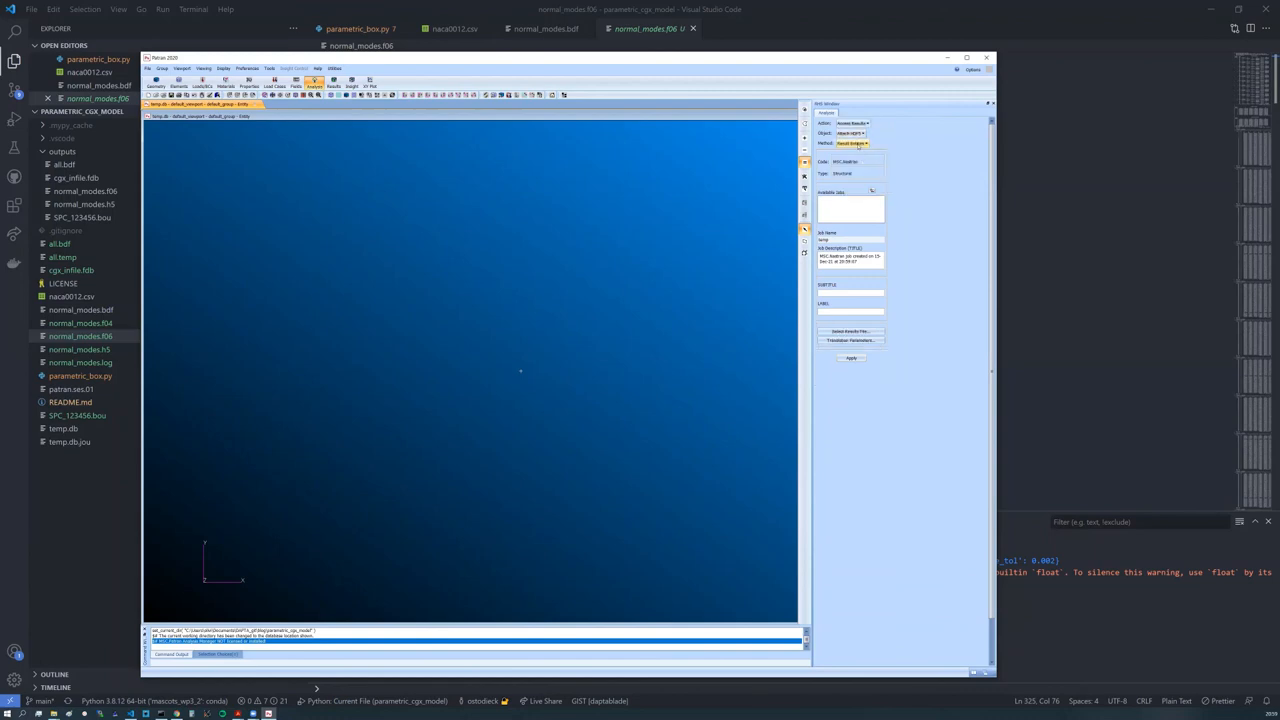
click(872, 148)
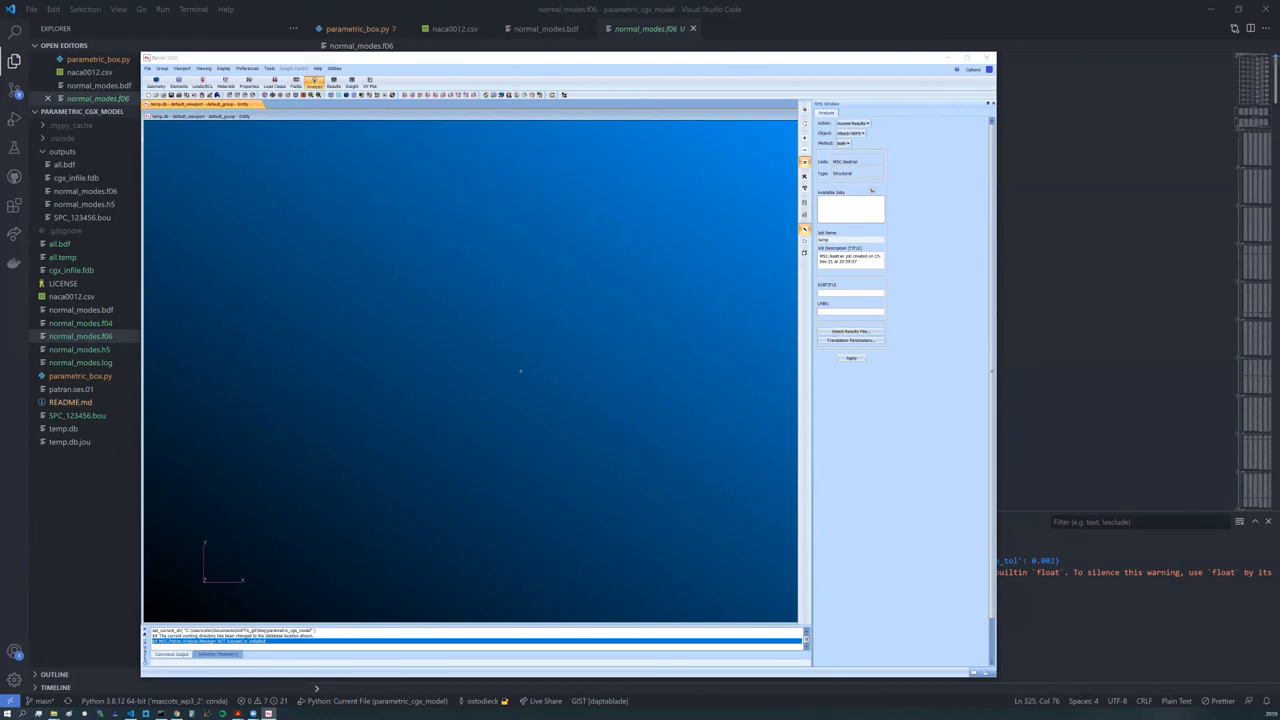
click(850, 332)
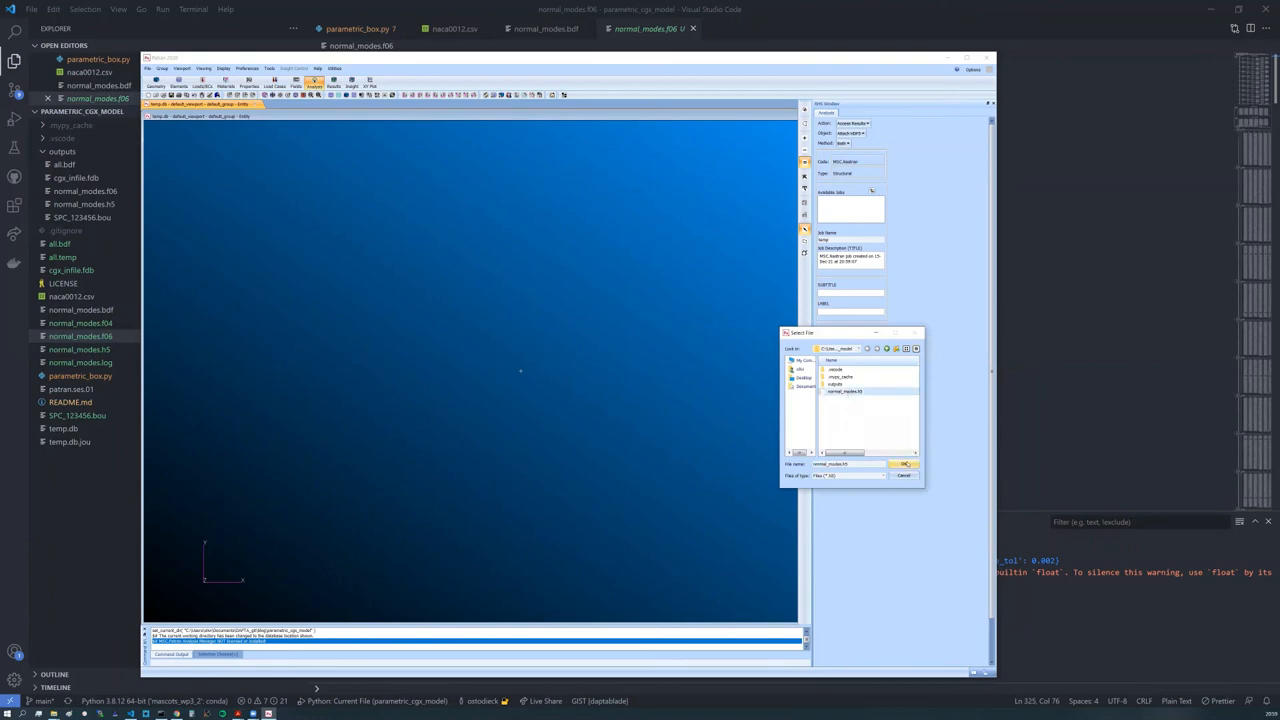
click(904, 464)
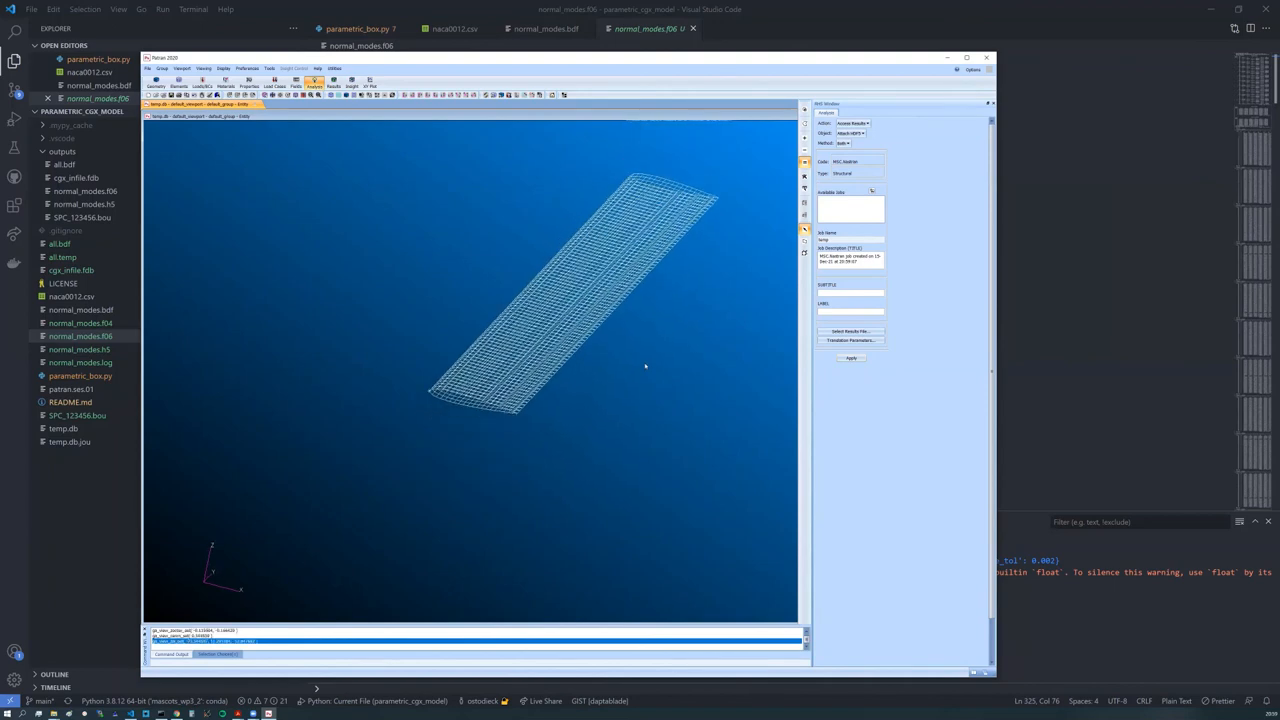
mouse_move(676, 380)
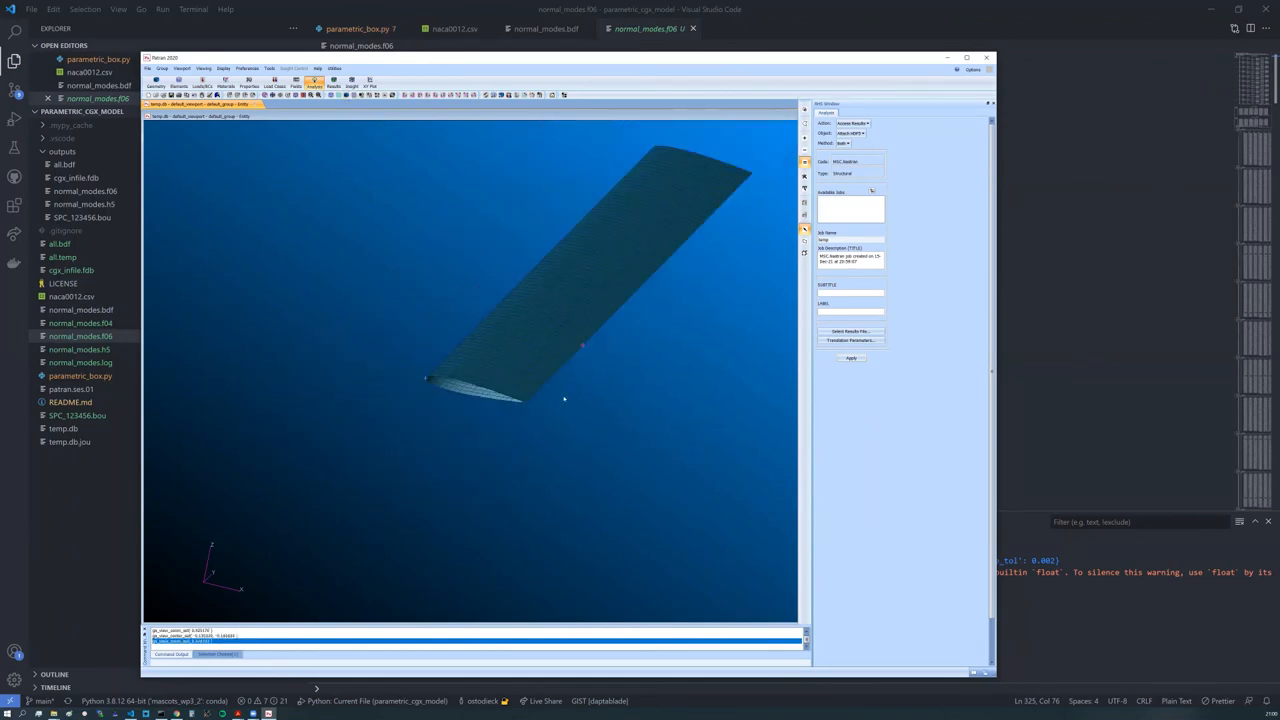
mouse_move(424, 380)
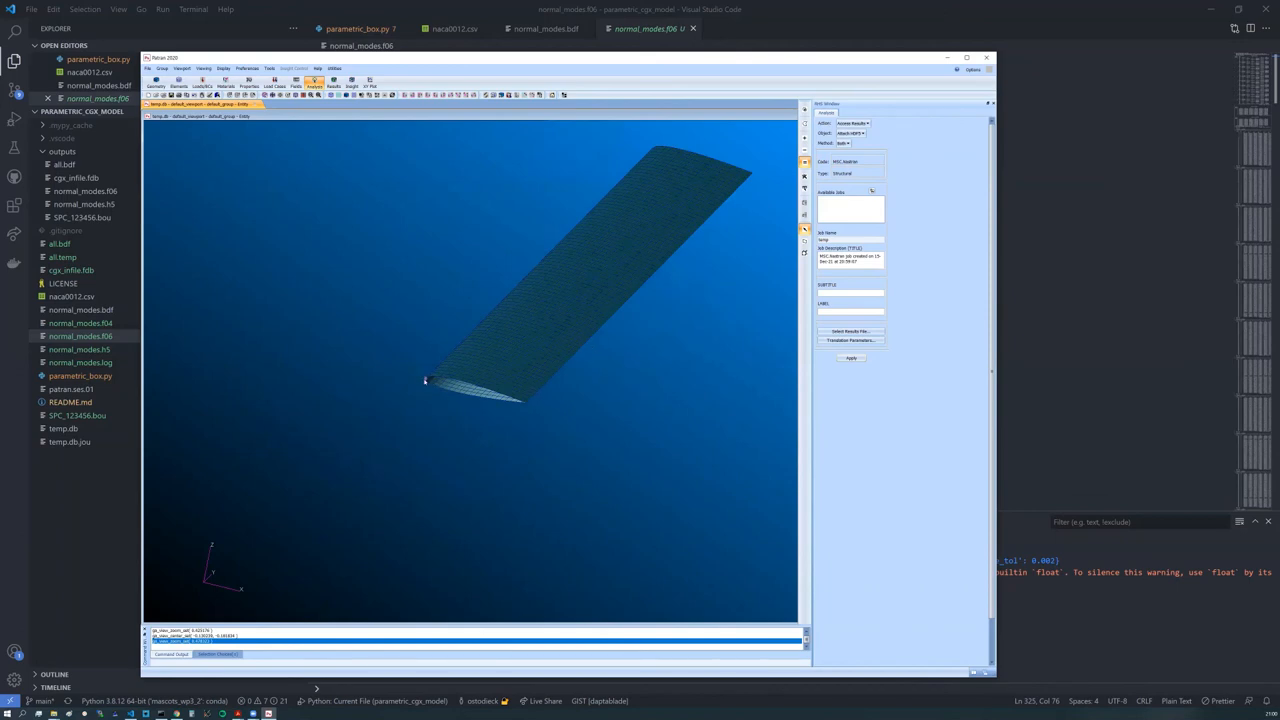
mouse_move(600, 300)
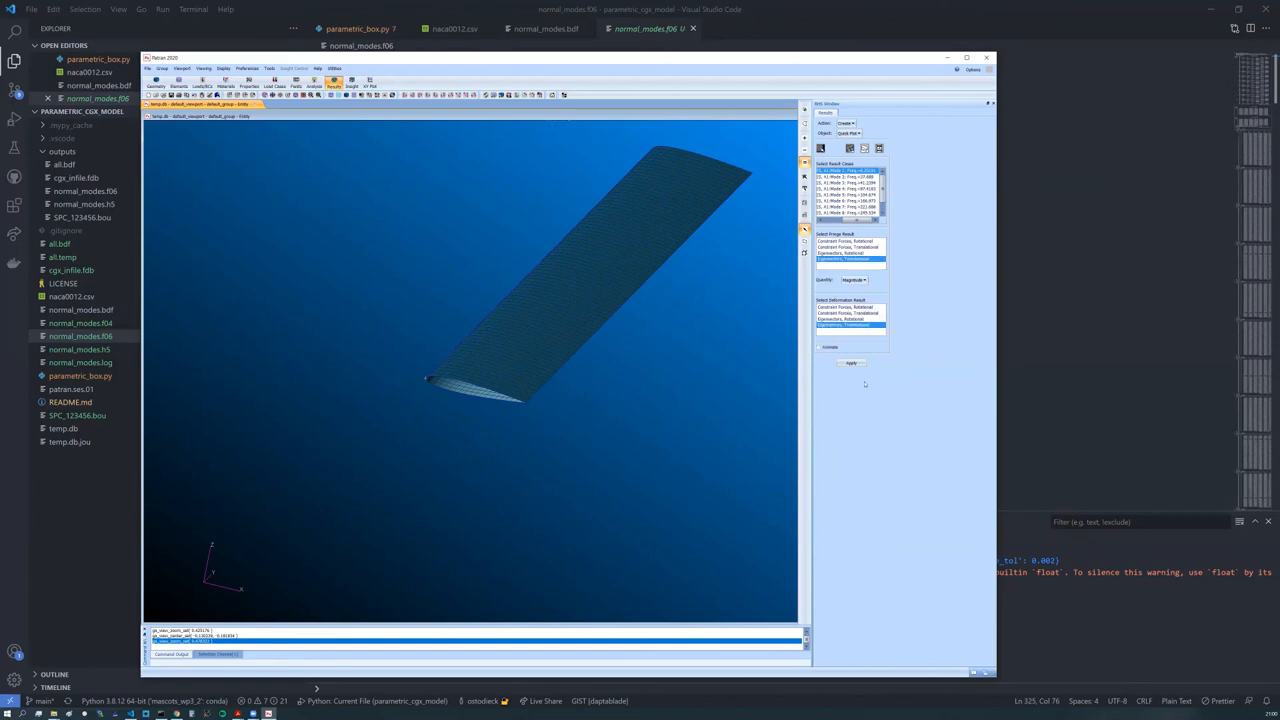
Step: Plot mode 1 as a colored deformed shape titled with its 46.29 Hz frequency
click(850, 364)
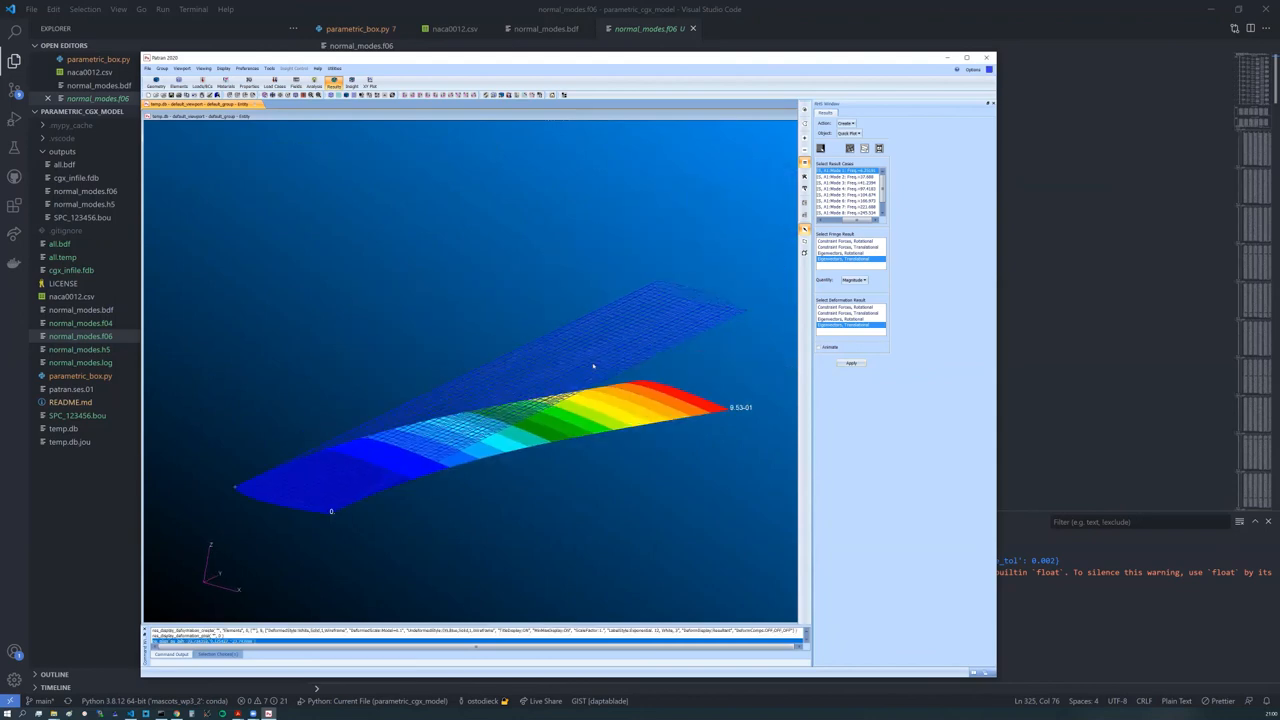
click(848, 364)
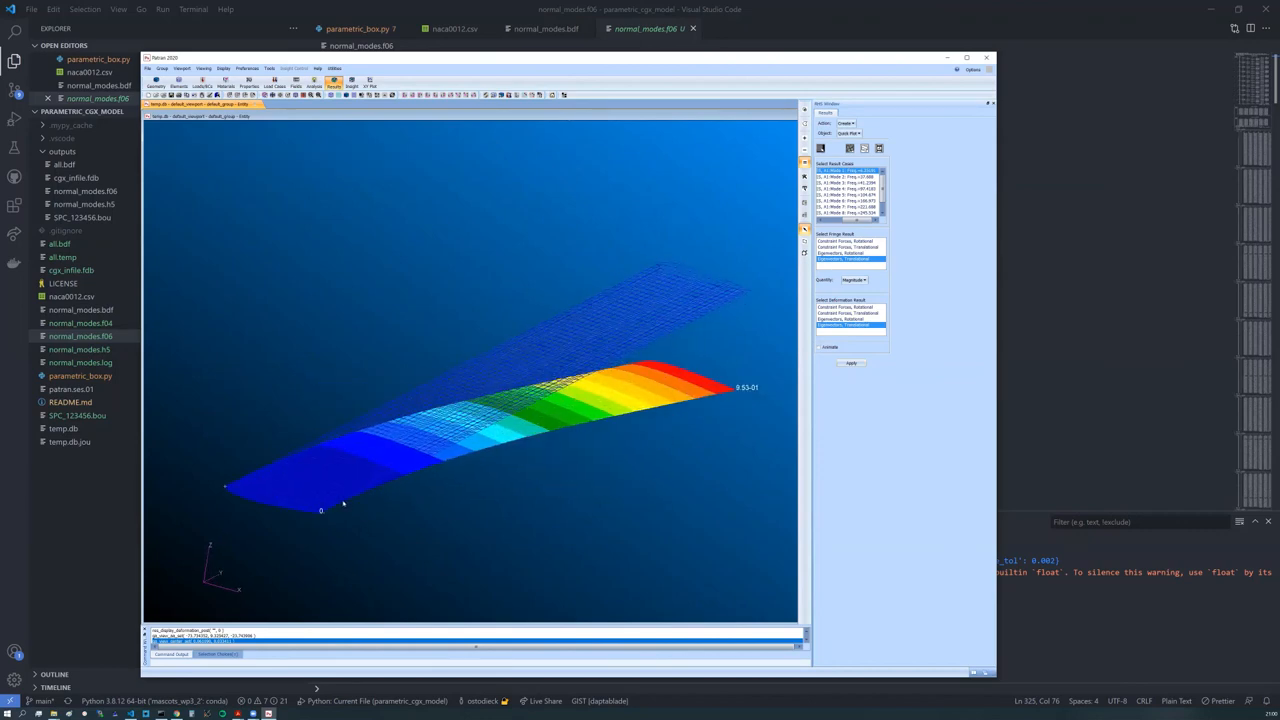
click(850, 362)
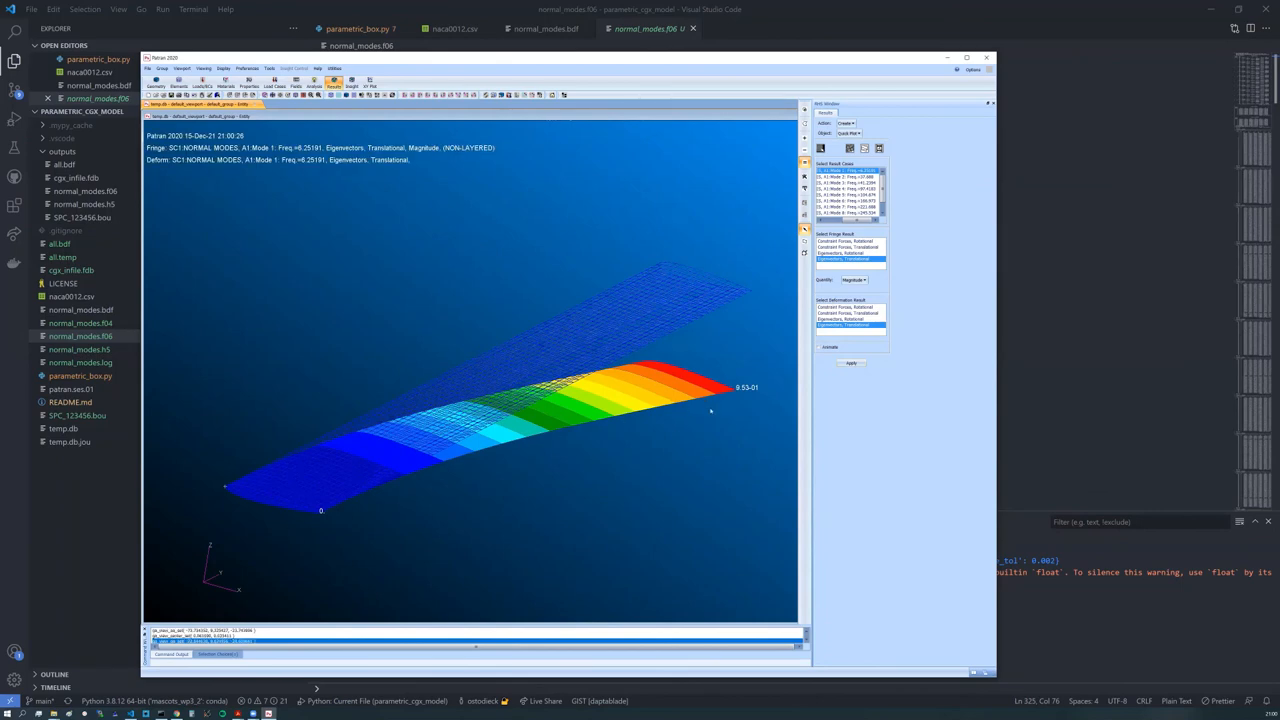
mouse_move(698, 428)
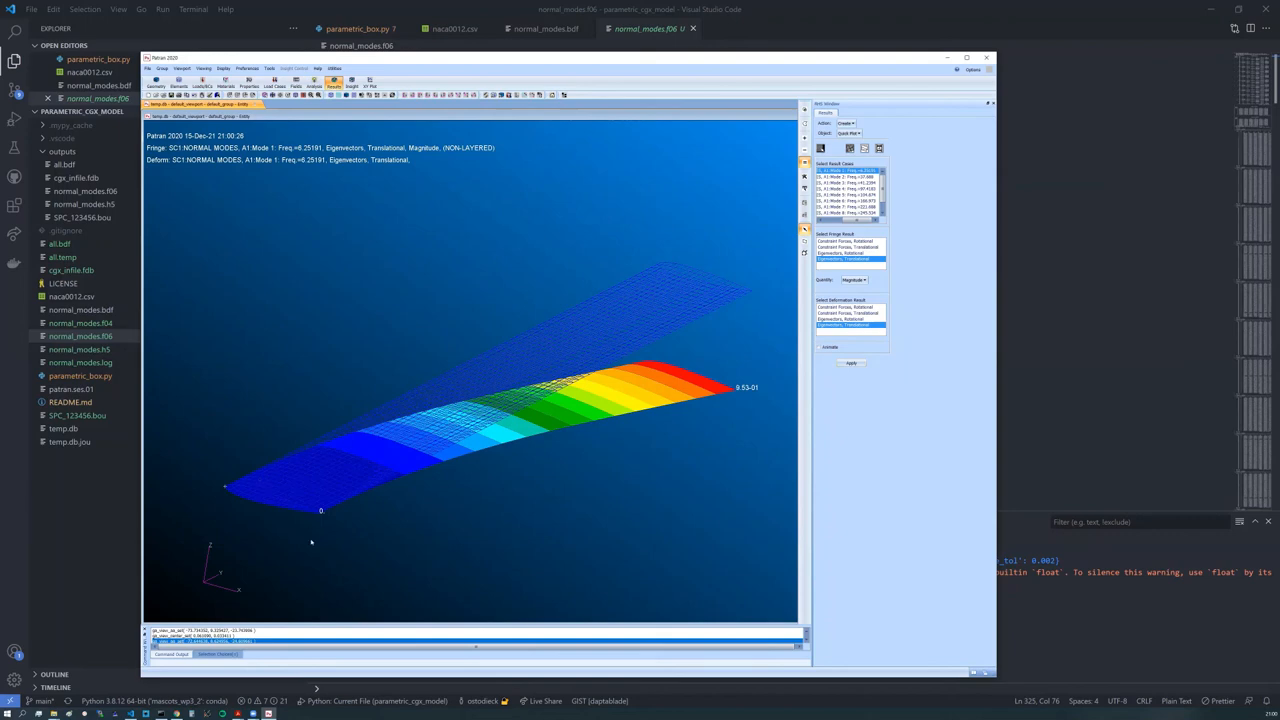
mouse_move(744, 360)
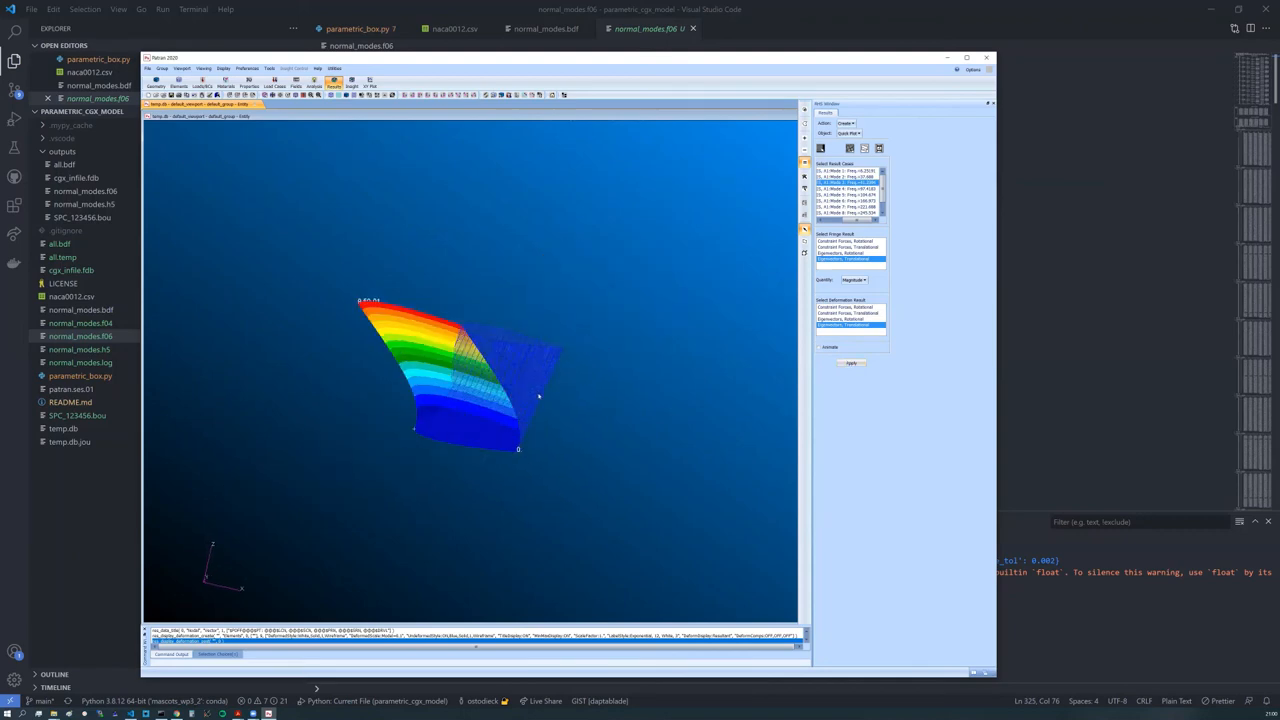
Step: Plot the wavy mode 4 shape and show its title with mode number and frequency
click(848, 364)
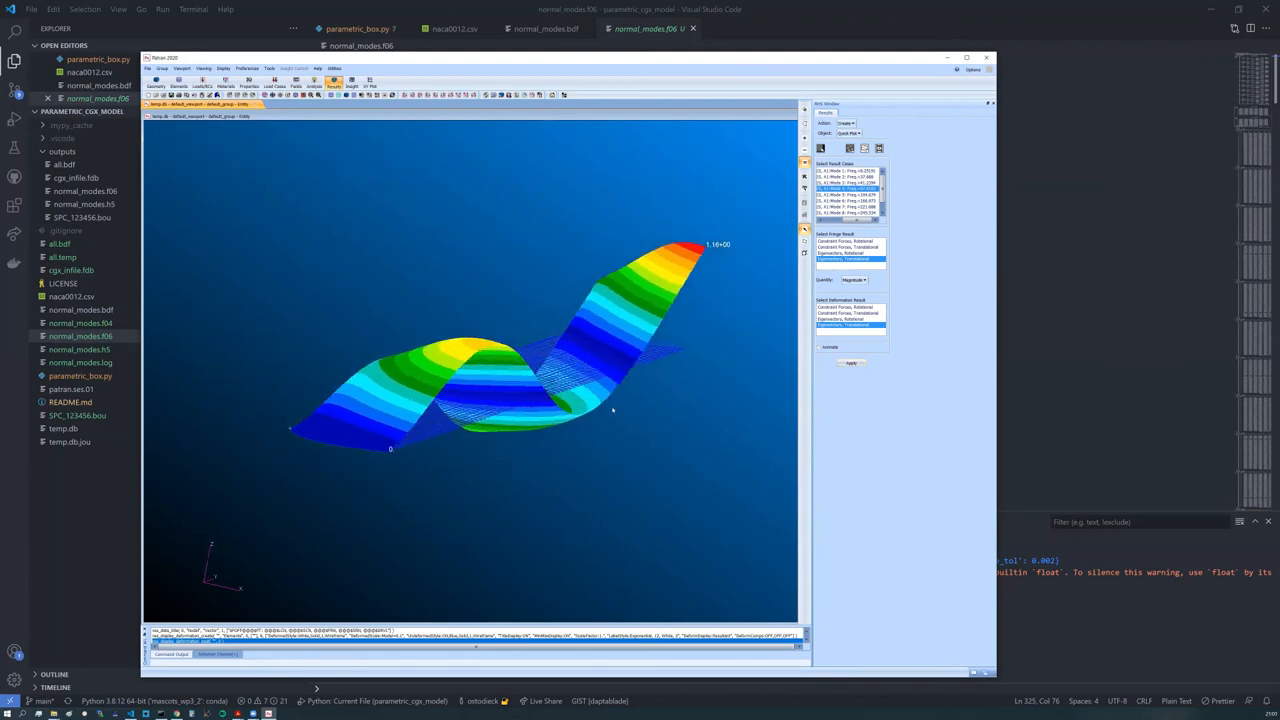
click(852, 364)
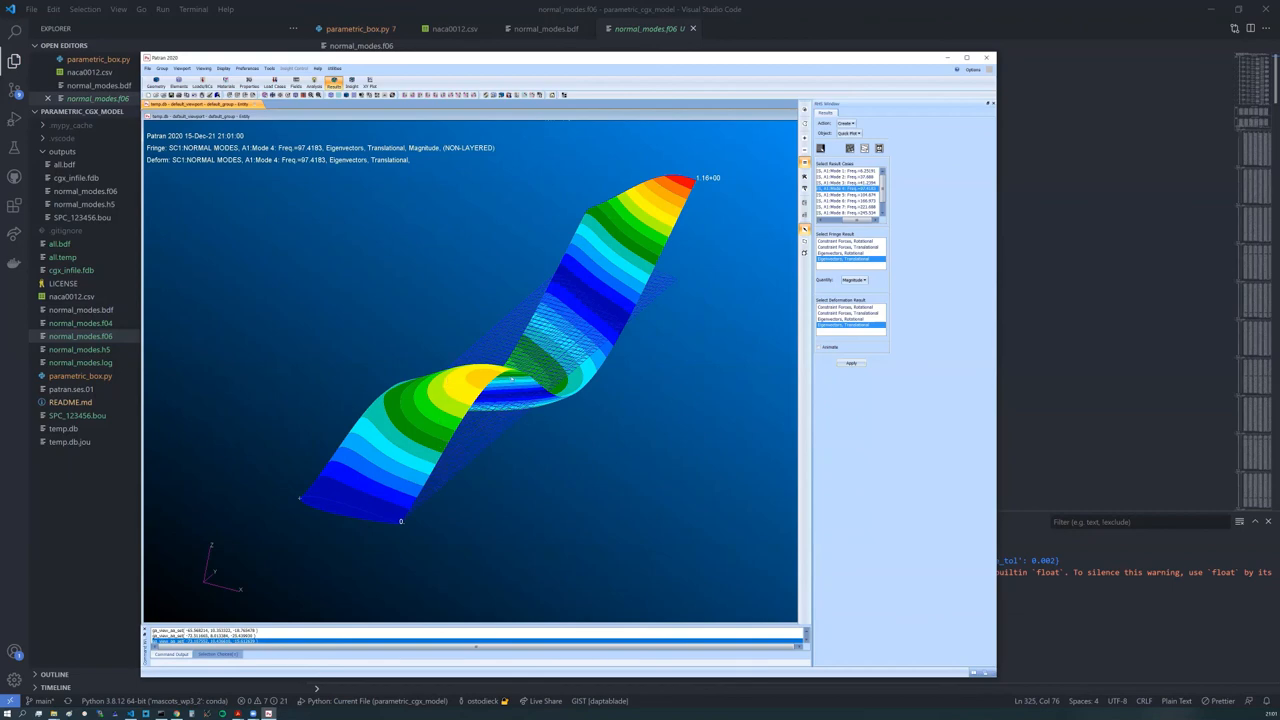
mouse_move(546, 448)
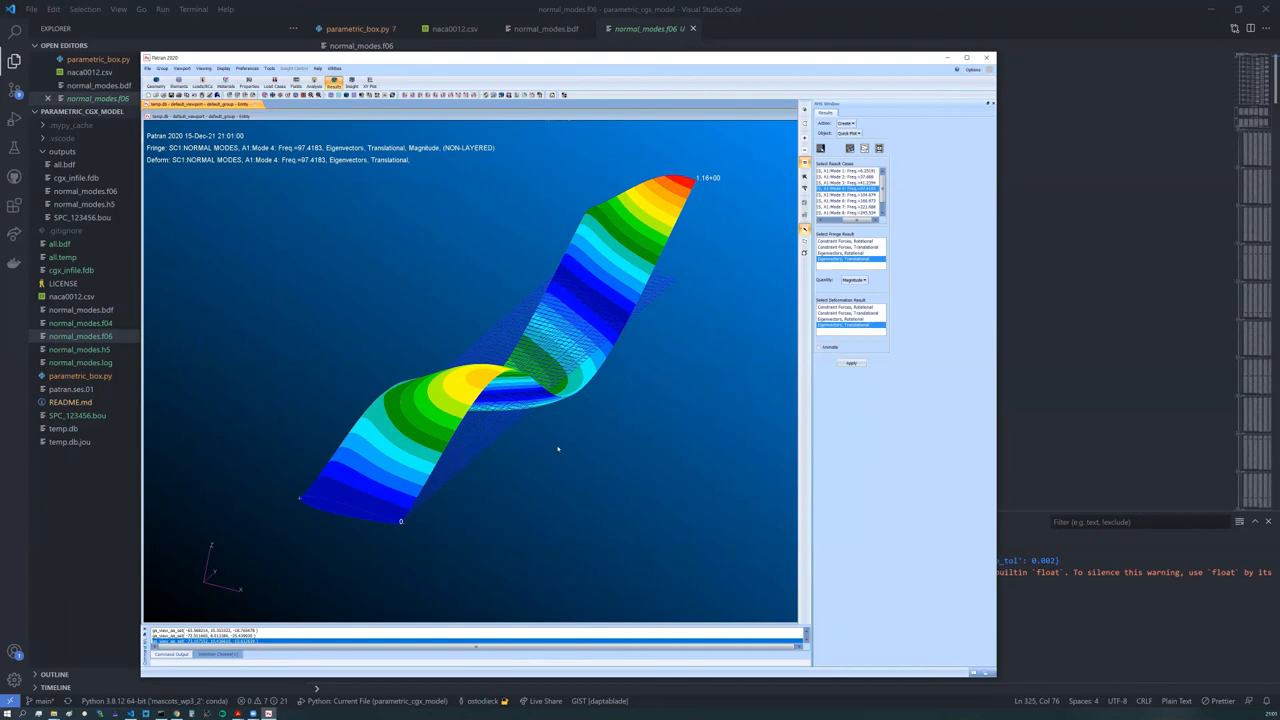
mouse_move(552, 584)
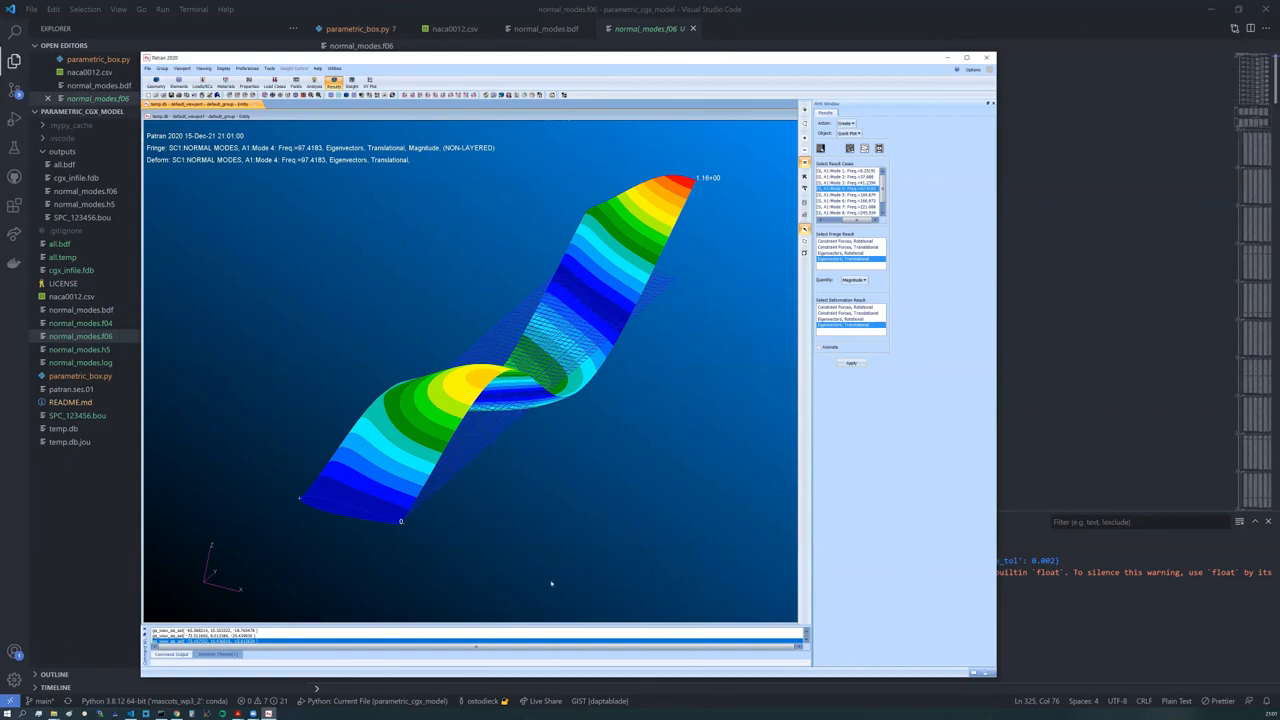